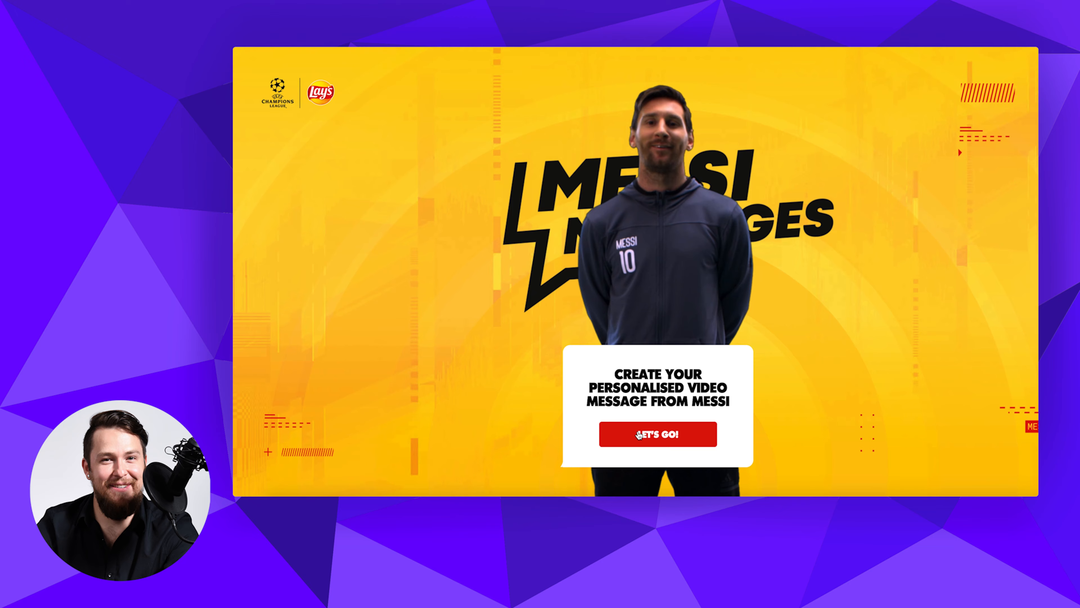
Step: Start a personalised video message and enter Kristopher as your name from the suggestions
left_click(657, 433)
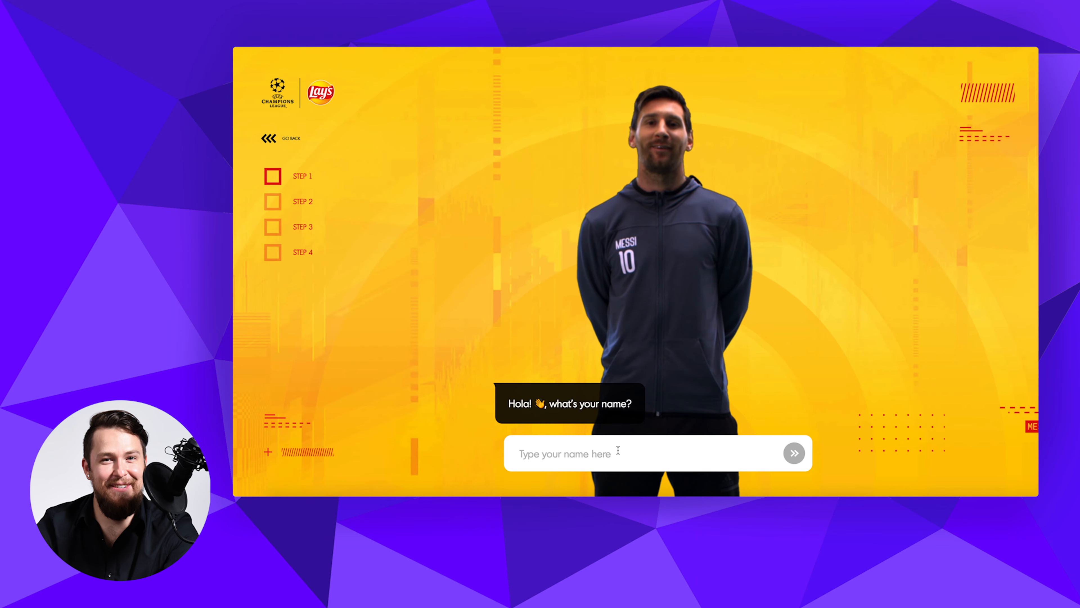
type("Kris")
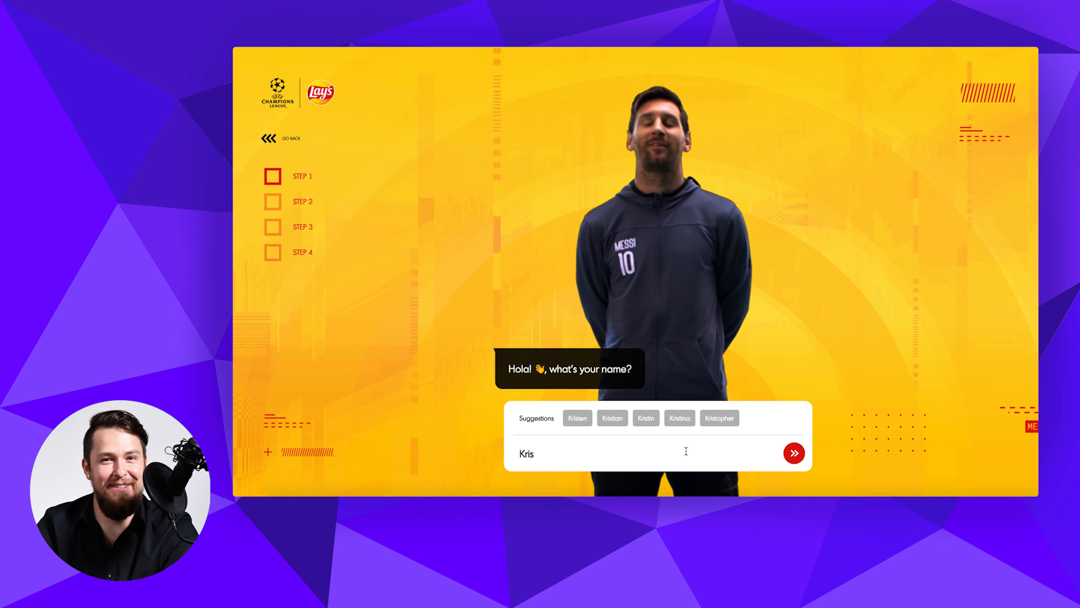
left_click(719, 417)
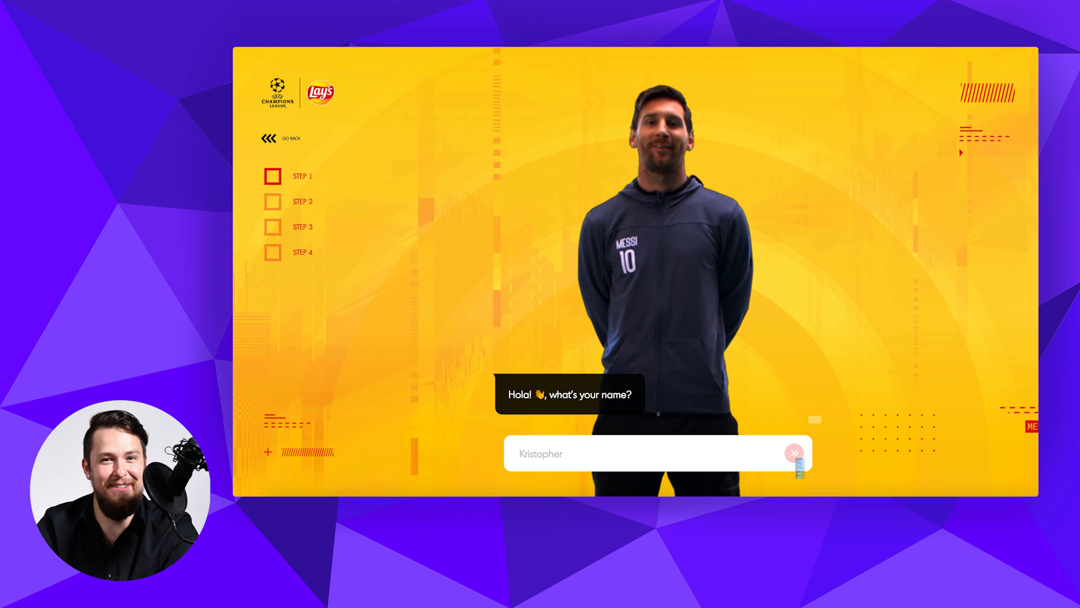
left_click(794, 453)
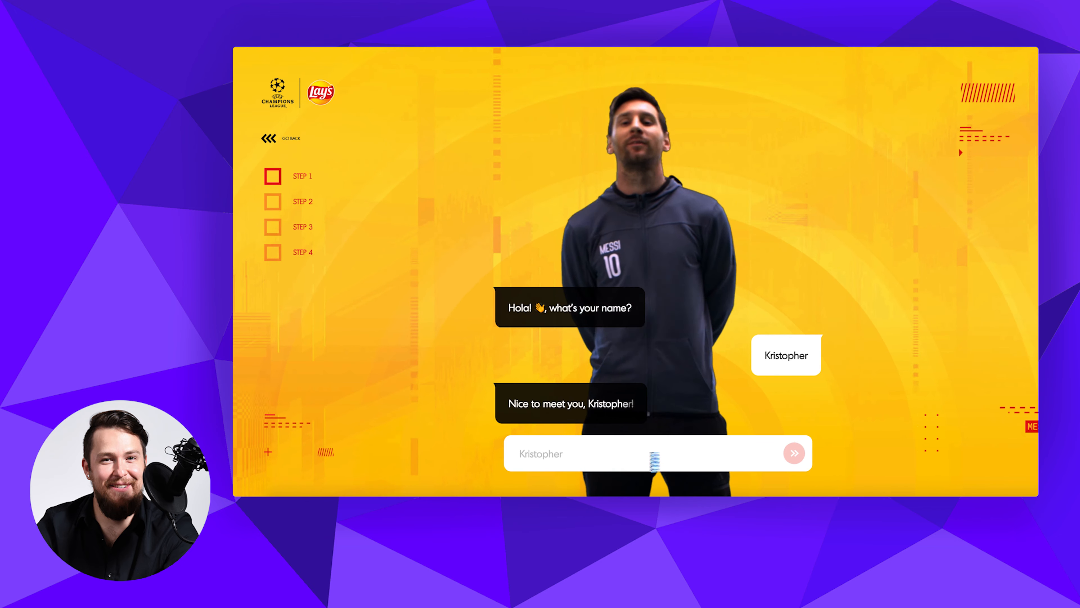
Step: Enter Tommy as the friend's name and submit it
left_click(794, 452)
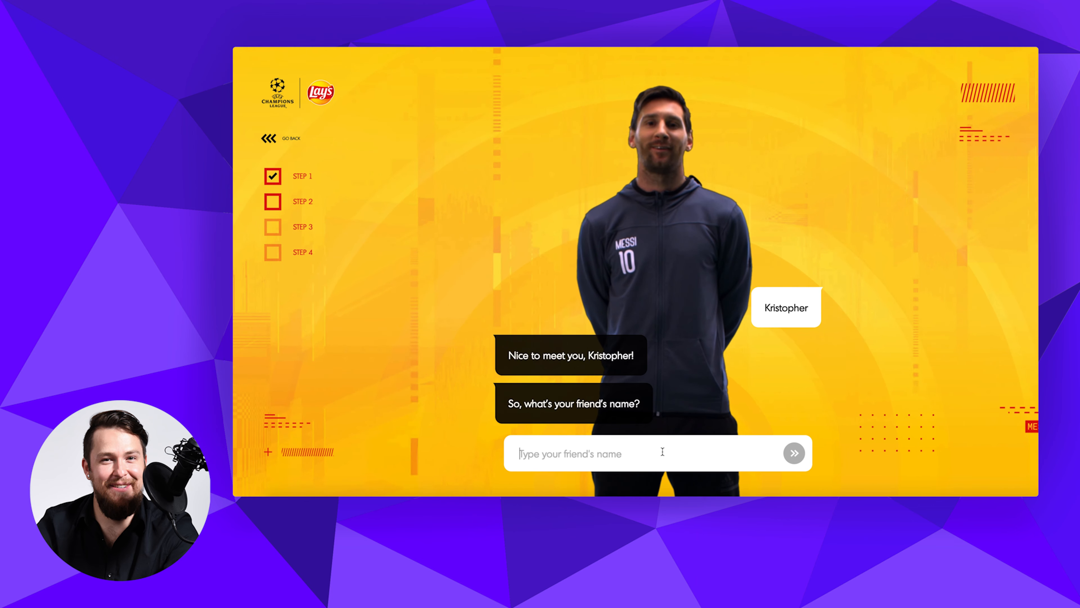
type("Tommy")
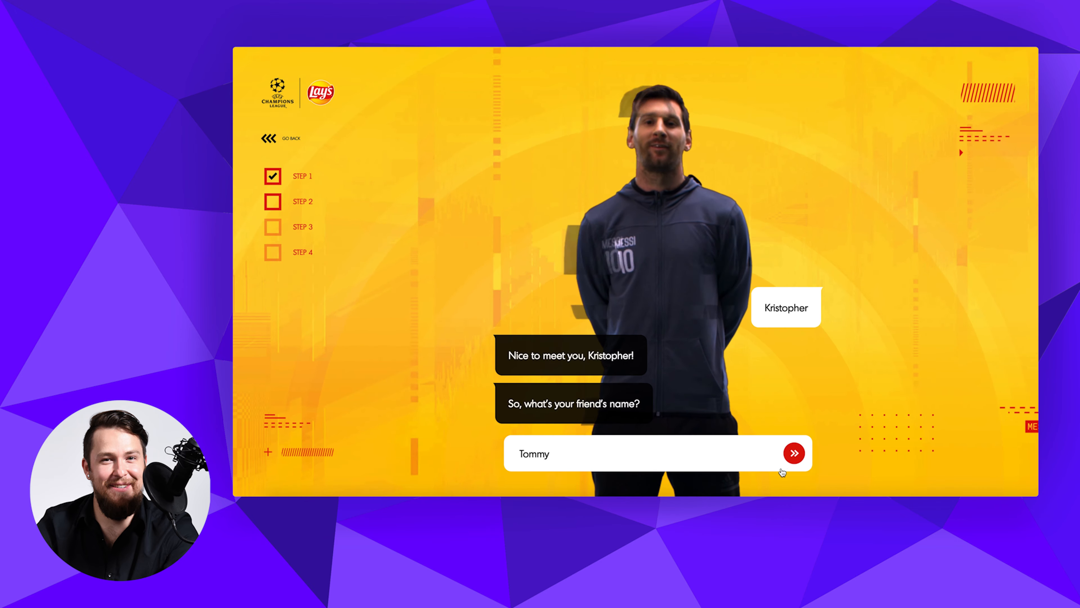
left_click(795, 453)
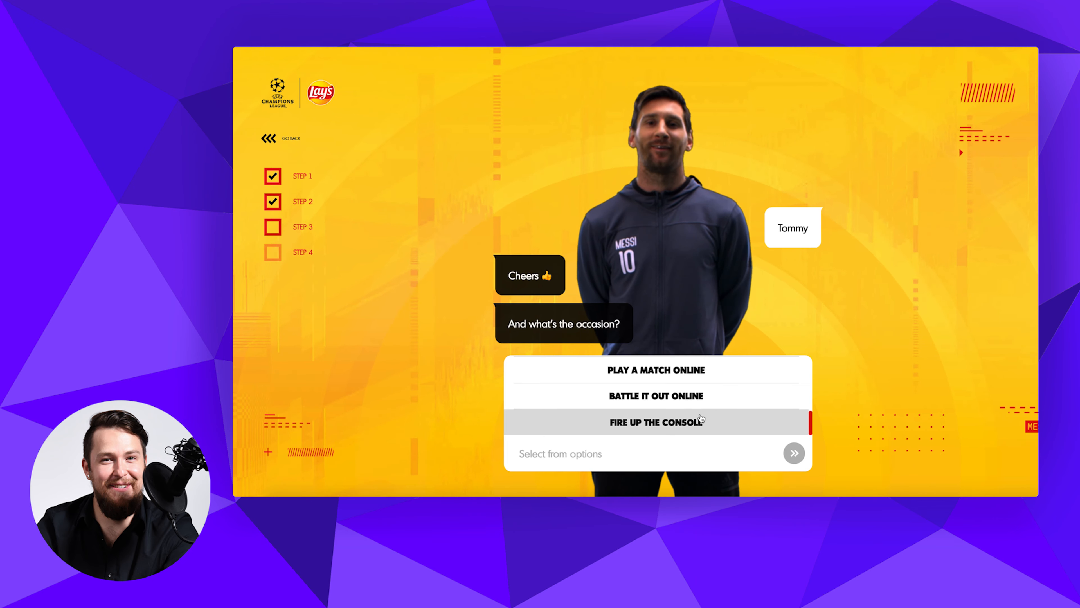
Step: Choose the 'Fire up the console' occasion and a timing until the Messi message is ready
left_click(654, 421)
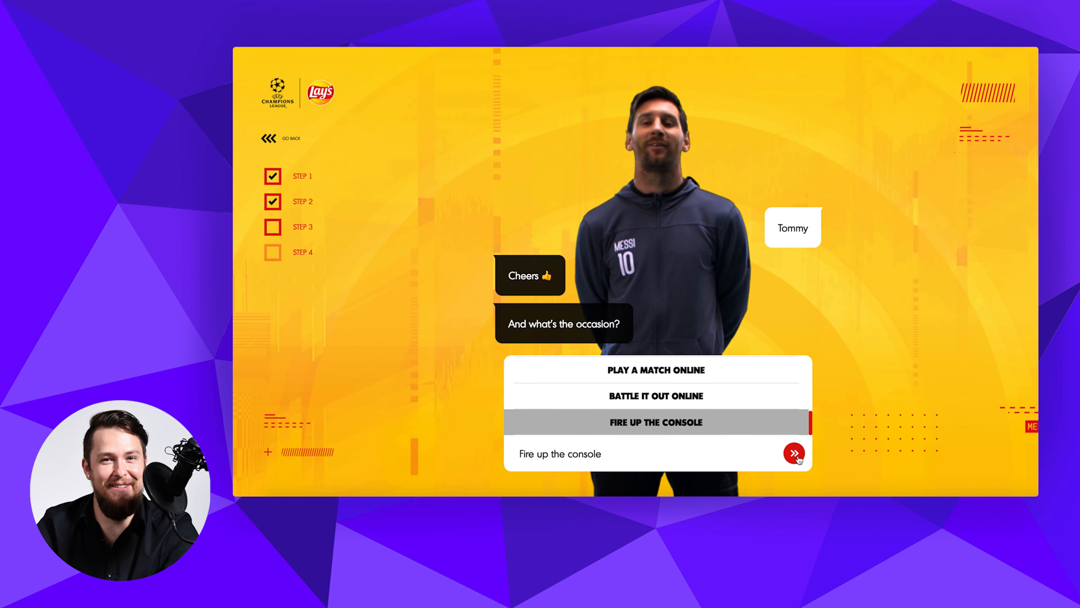
left_click(797, 454)
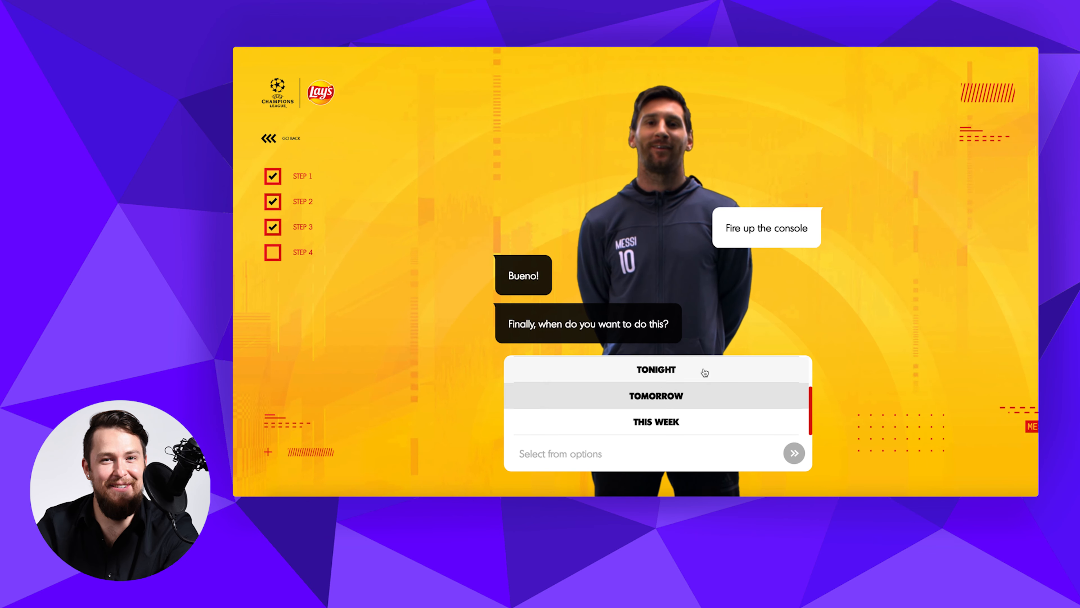
left_click(656, 369)
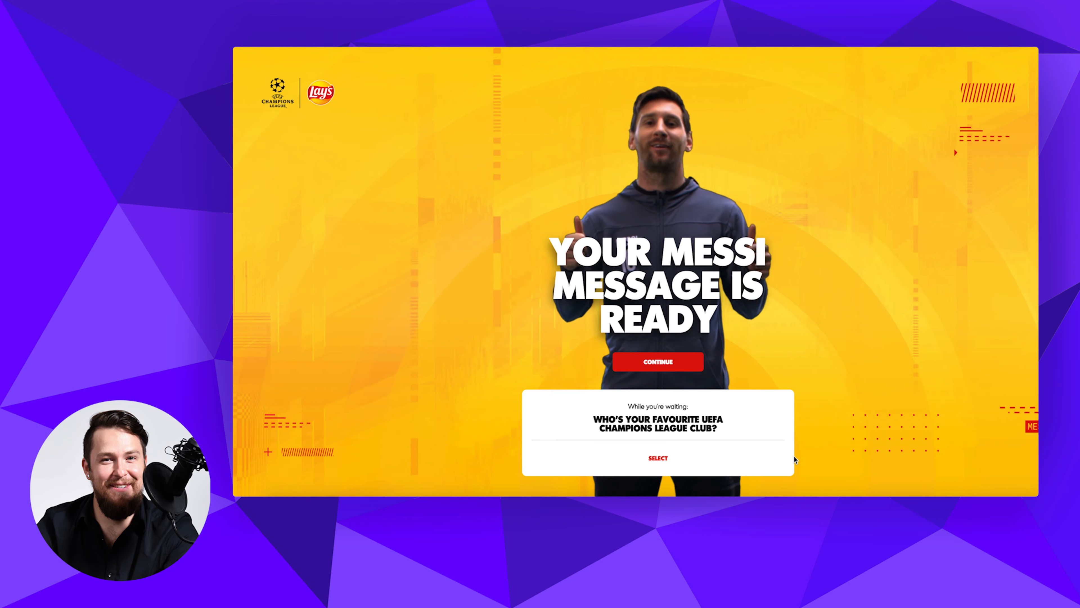
left_click(657, 361)
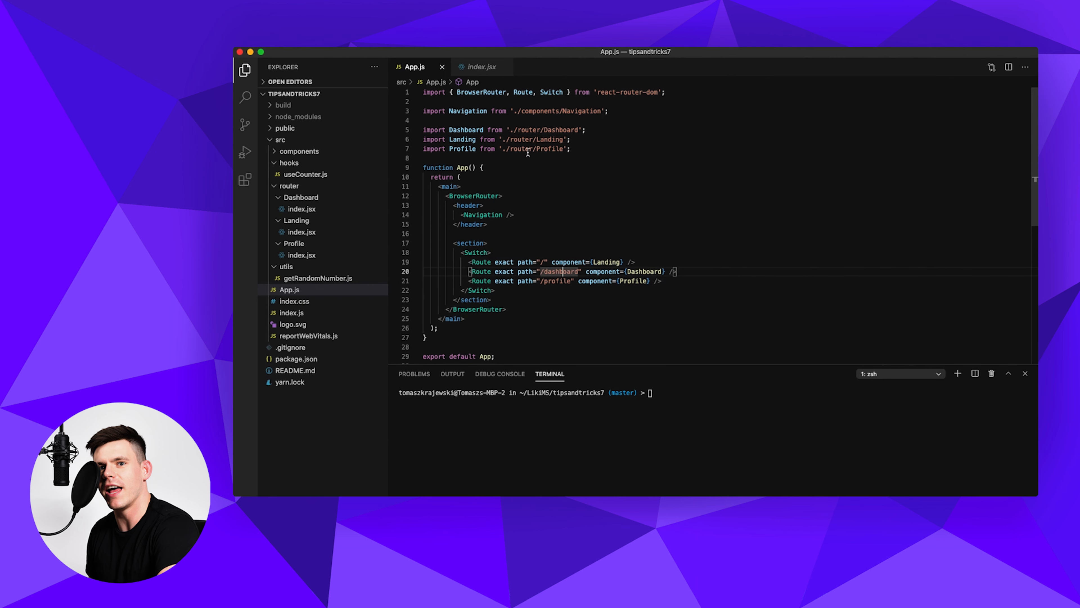
mouse_move(496, 242)
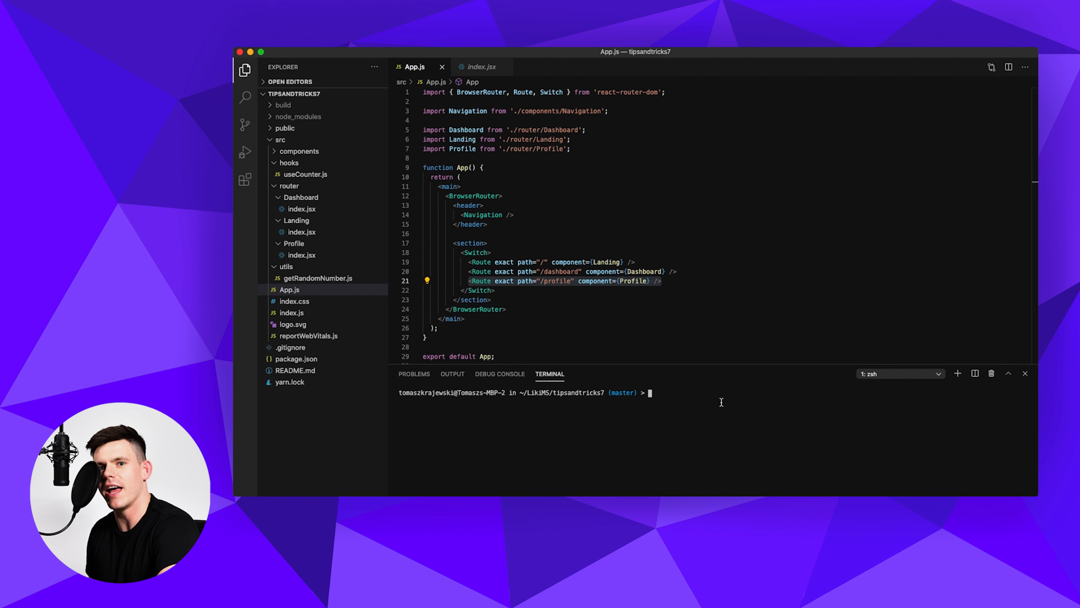
Step: Run yarn start in the integrated terminal to launch the React dev server
type("yarn star")
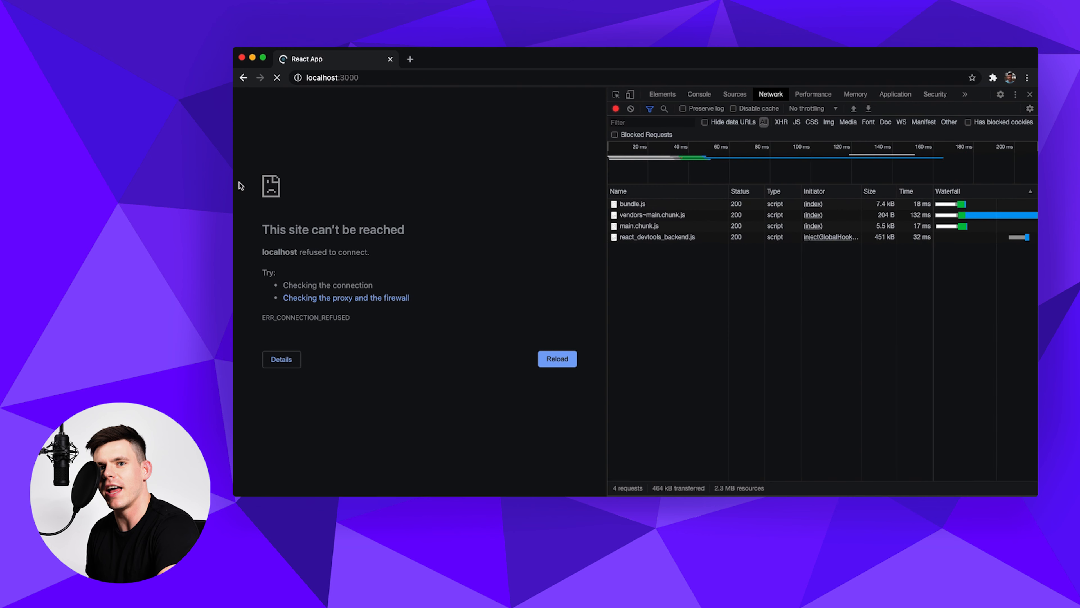
Step: Reload localhost:3000, visit the Dashboard page and raise its counter twice
left_click(556, 359)
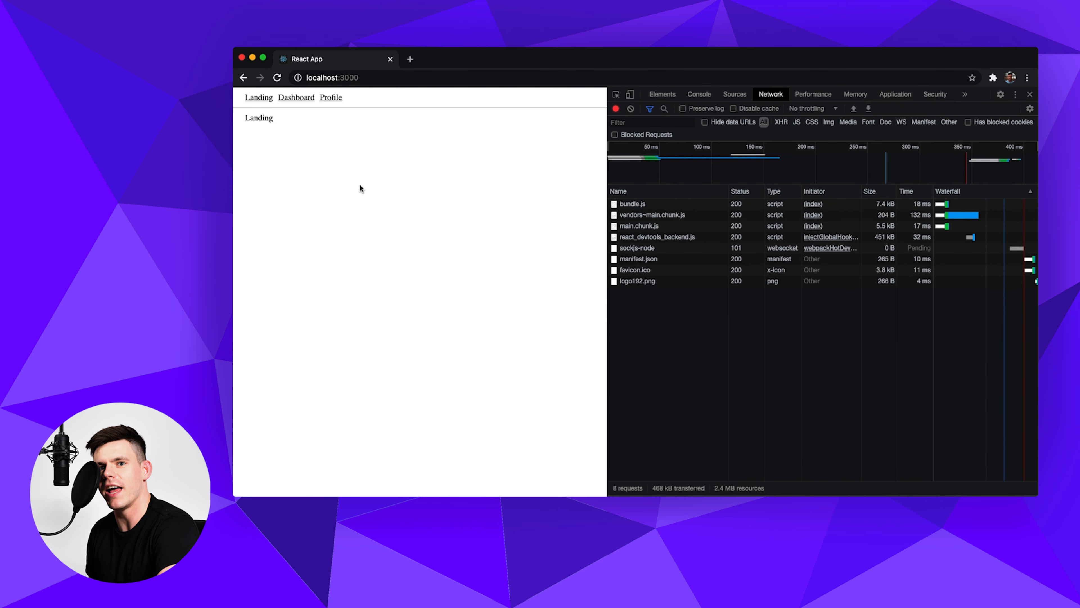
mouse_move(269, 115)
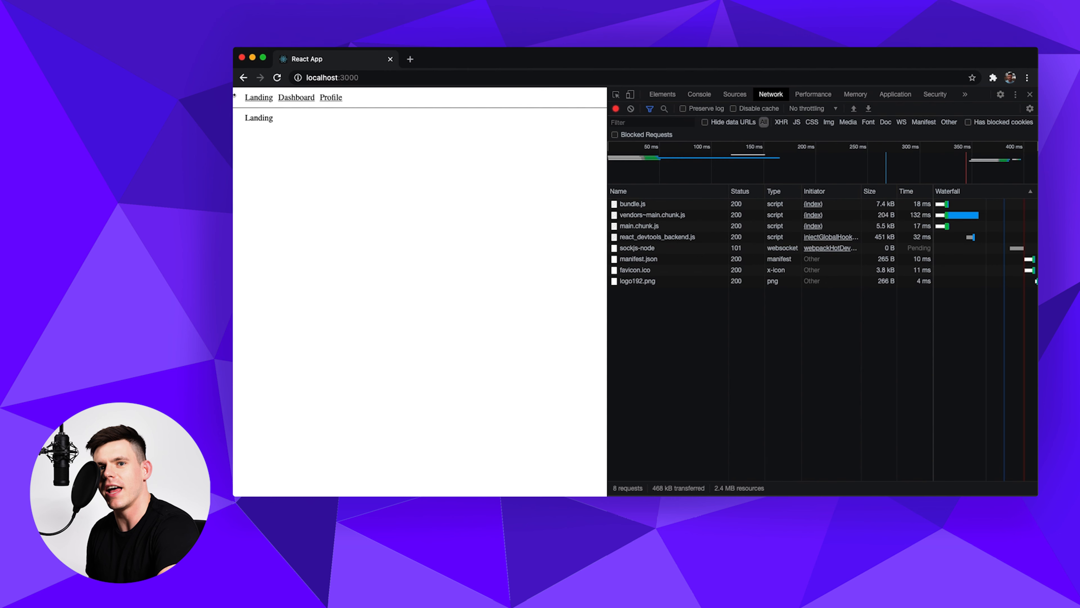
left_click(297, 98)
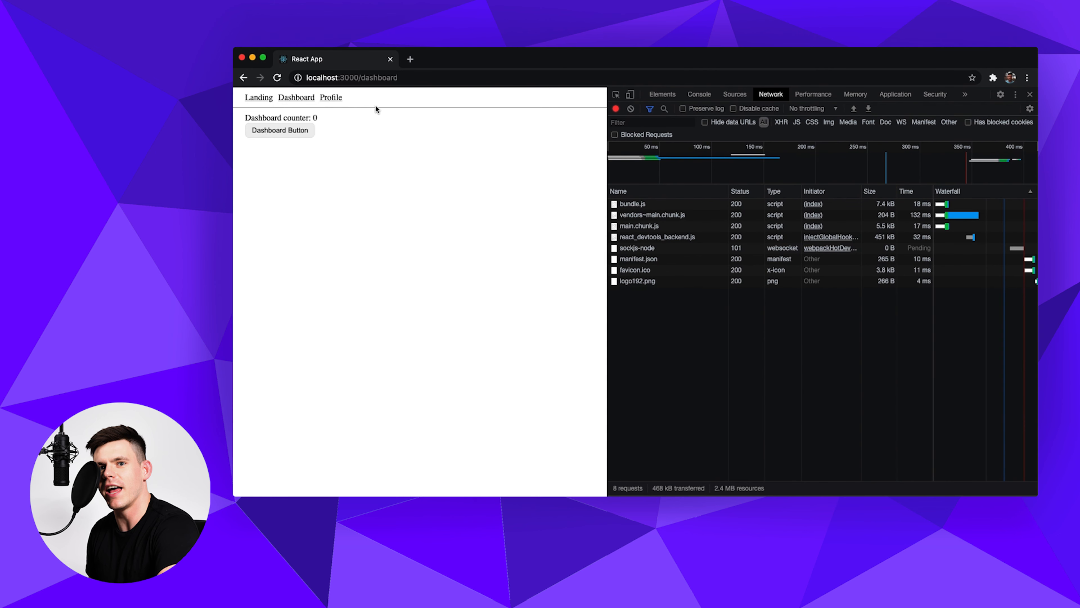
left_click(279, 130)
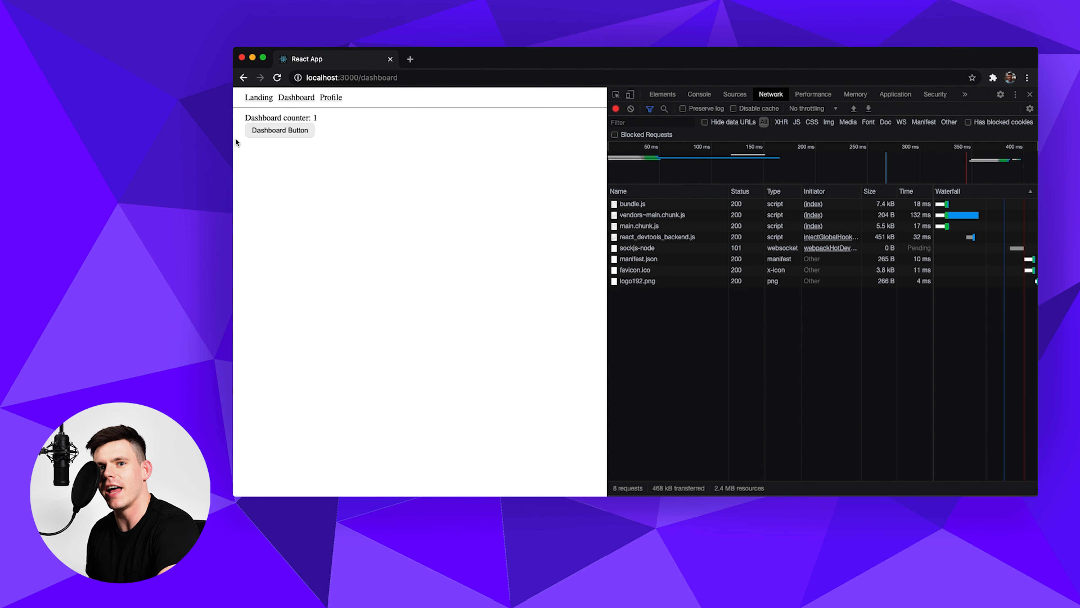
mouse_move(291, 133)
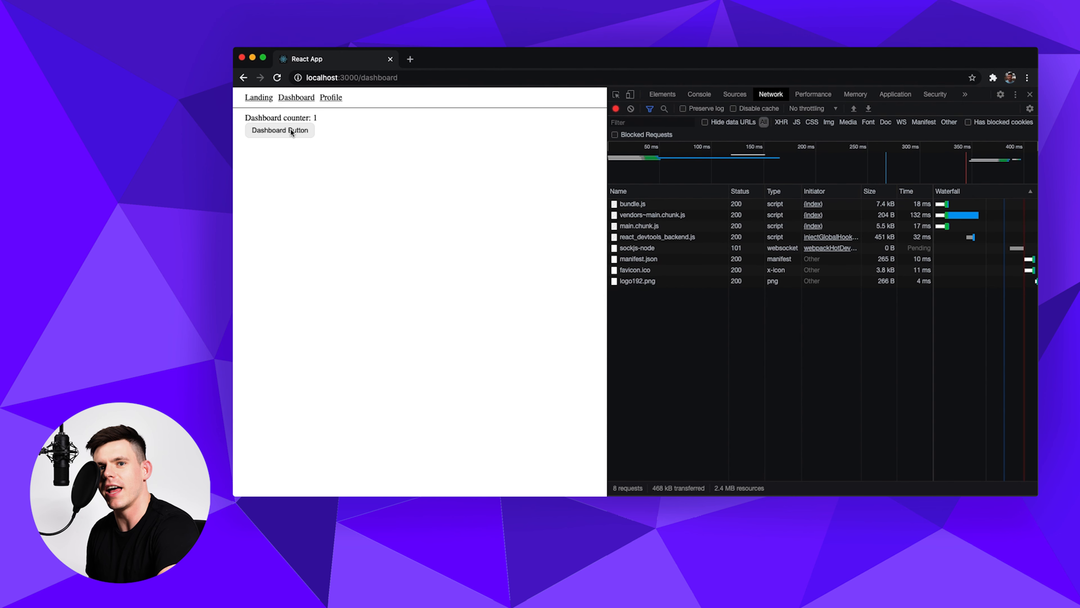
left_click(279, 130)
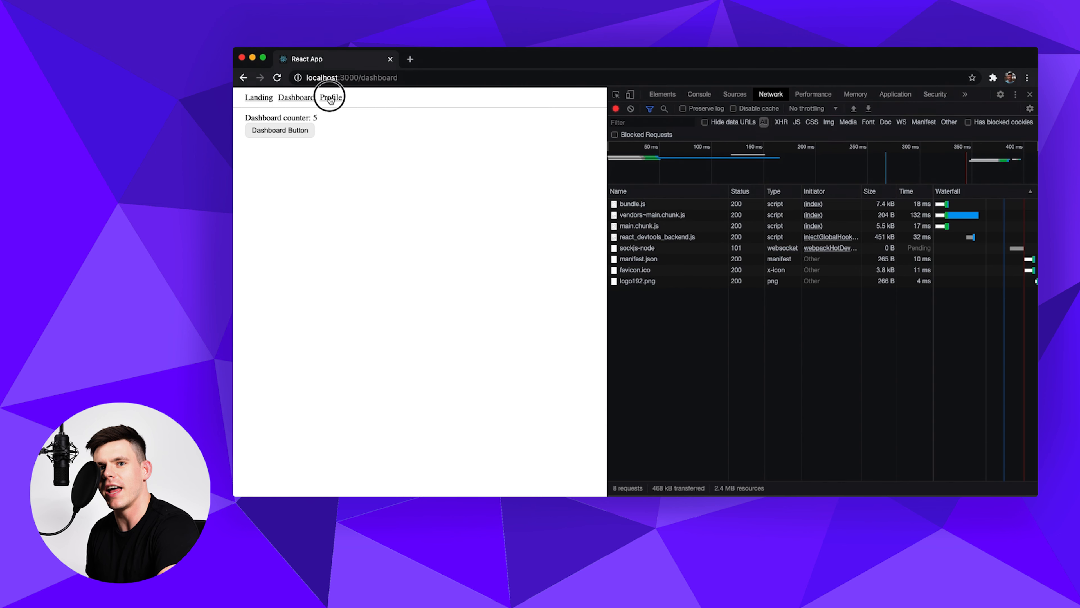
Step: Visit the Profile page and raise its counter twice
left_click(330, 98)
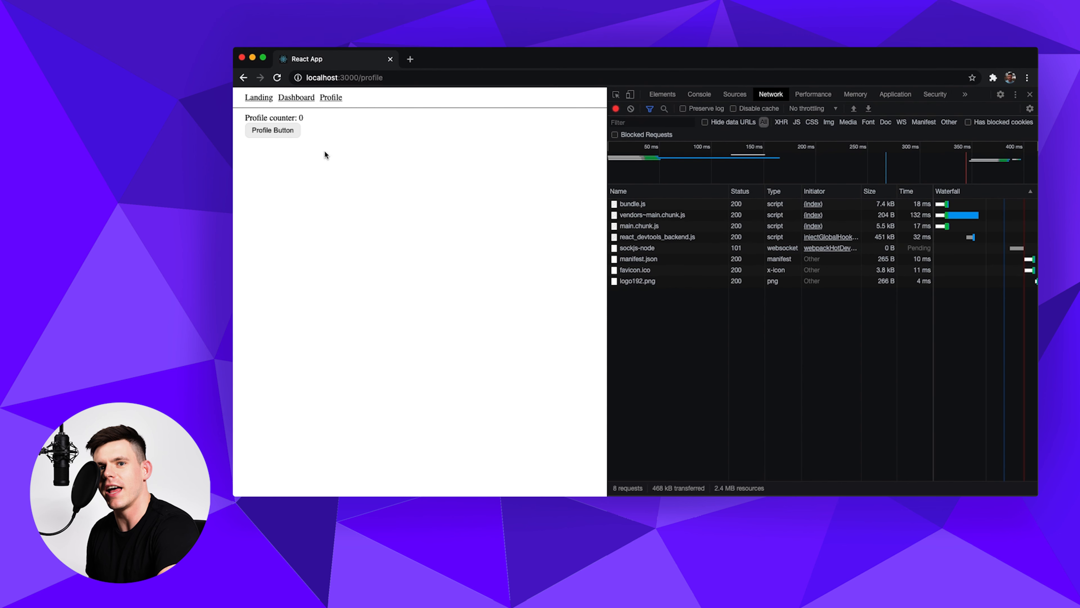
left_click(273, 131)
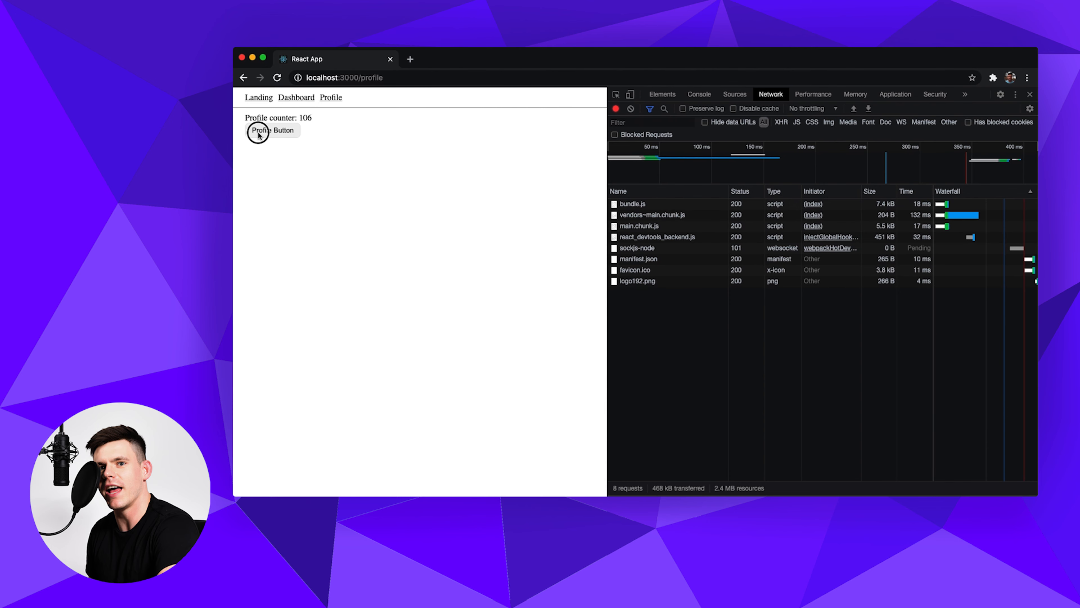
left_click(272, 130)
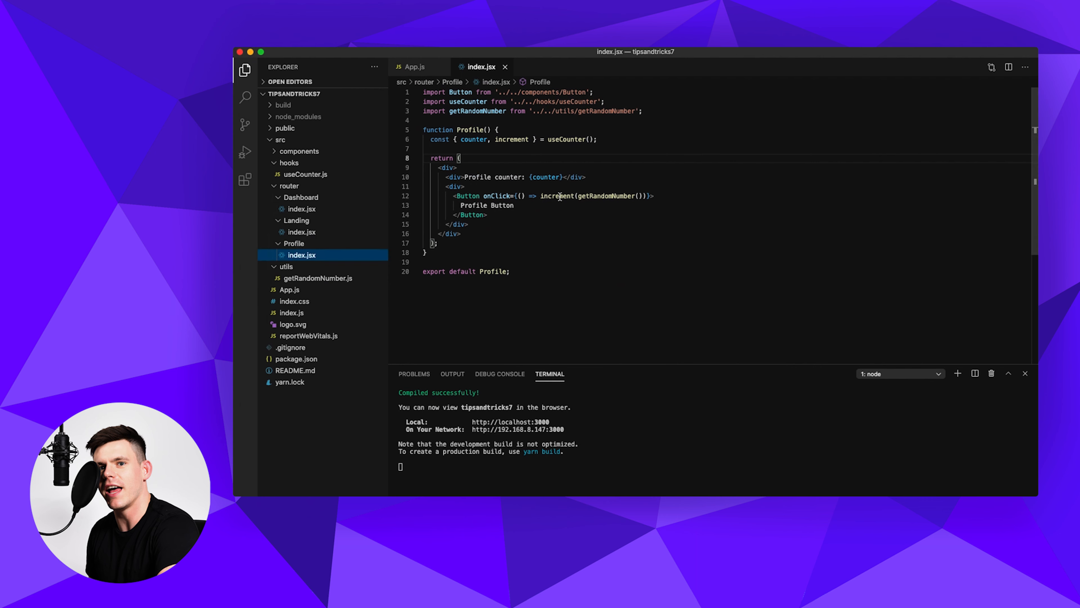
Step: Inspect the getRandomNumber utility, then switch between the Dashboard and Profile page components
double_click(612, 196)
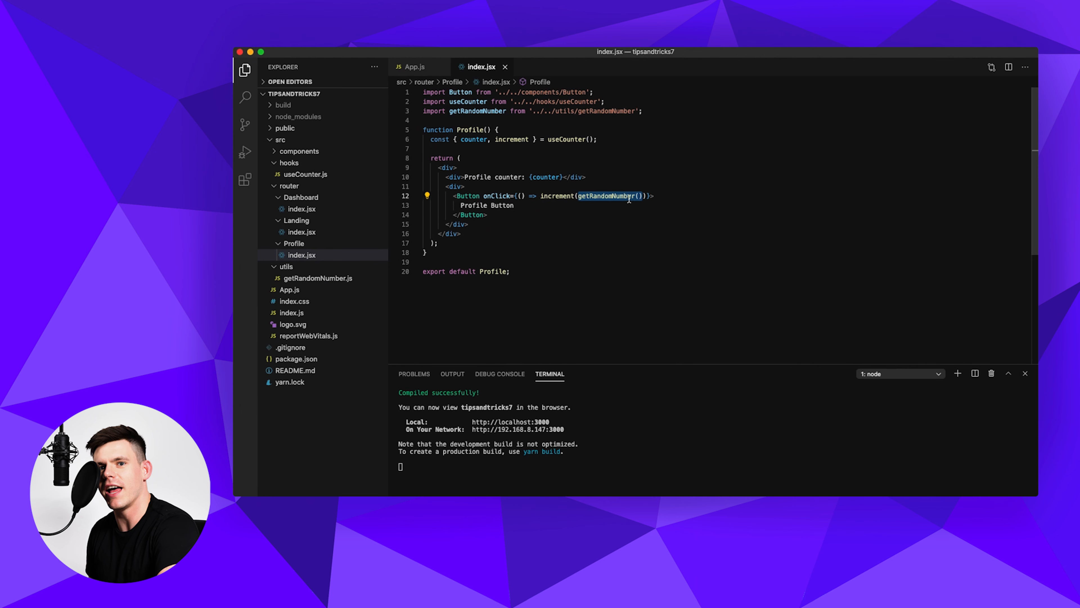
mouse_move(551, 111)
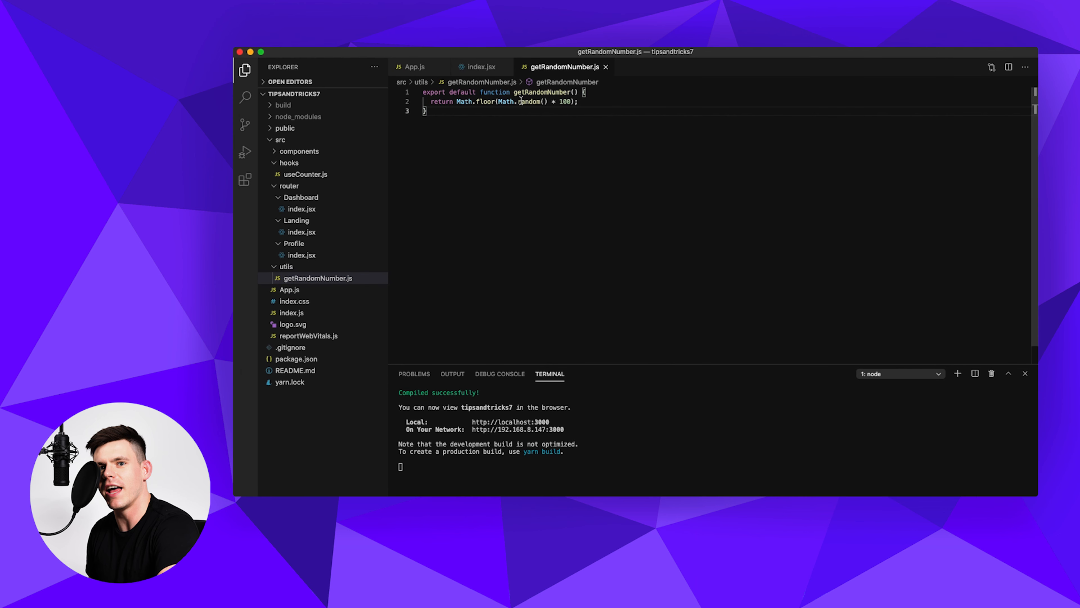
mouse_move(500, 128)
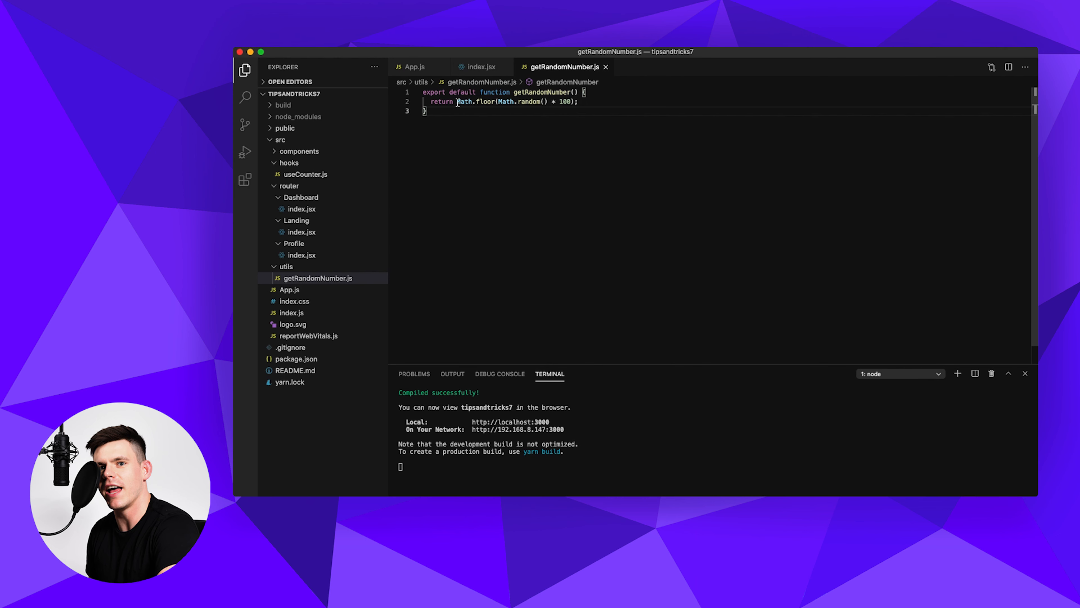
double_click(476, 101)
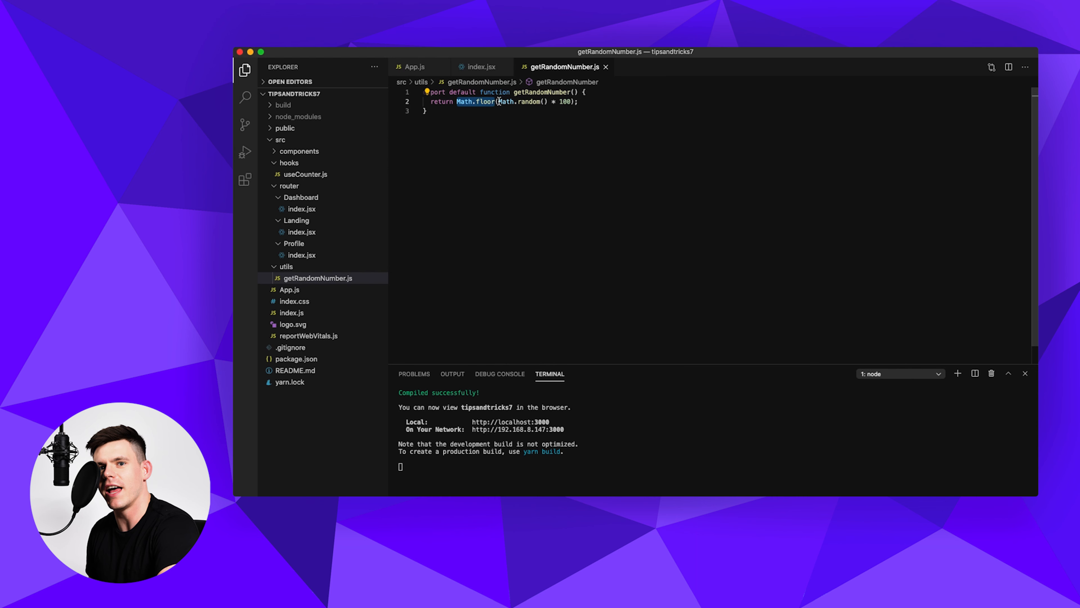
left_click(482, 67)
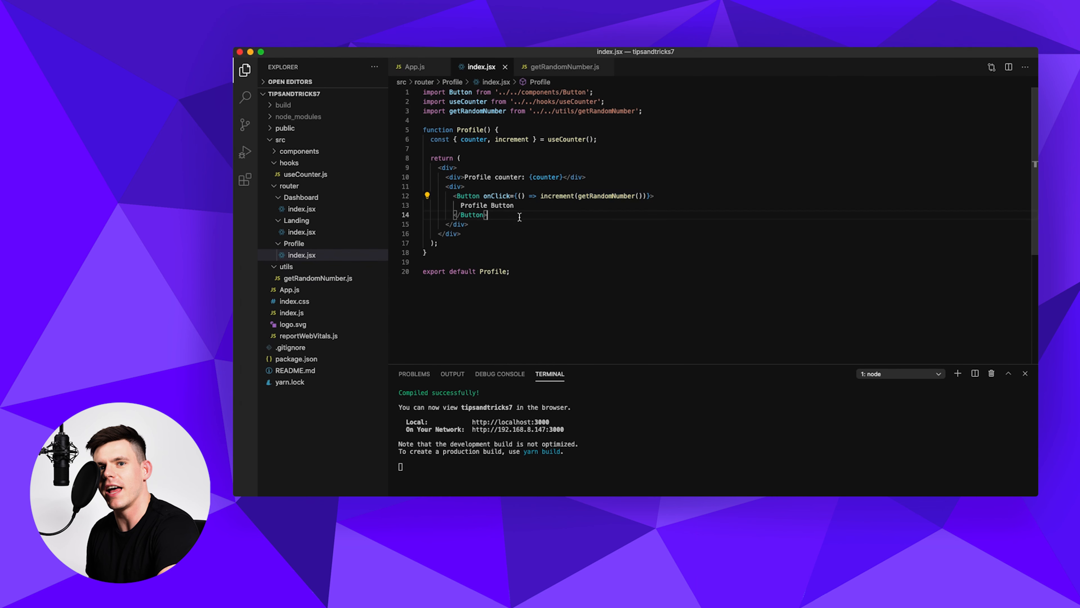
mouse_move(493, 144)
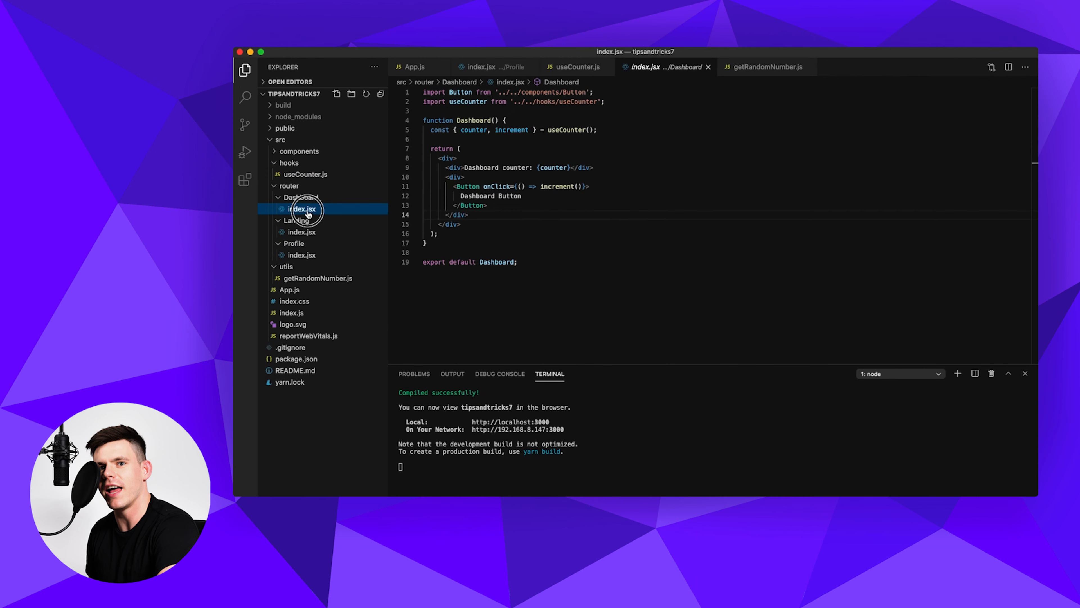
left_click(300, 255)
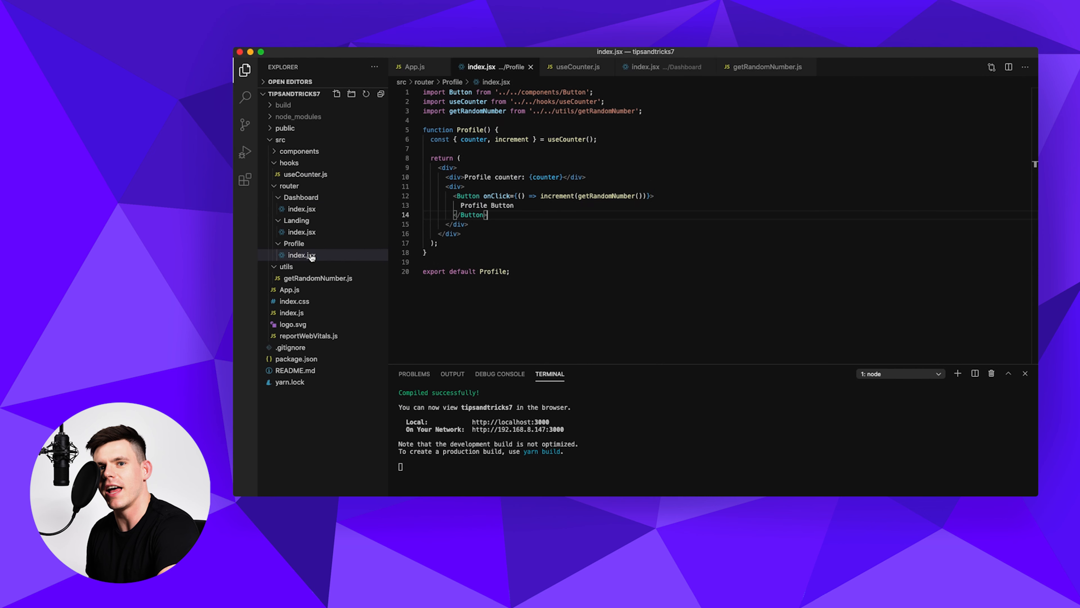
left_click(300, 151)
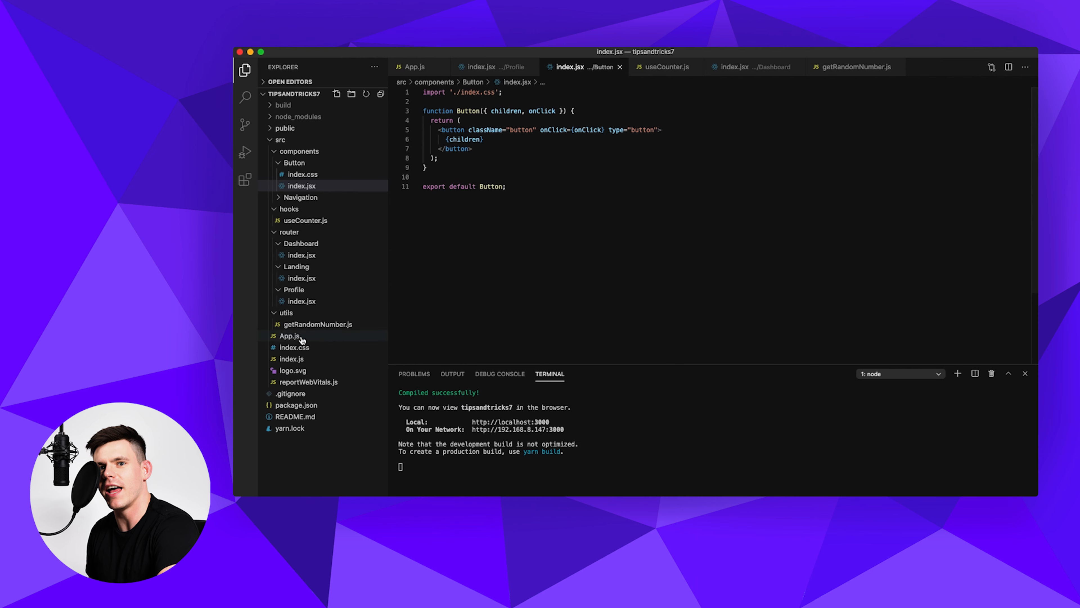
Step: Add a blank first line to App.js and look over the Button component
left_click(289, 335)
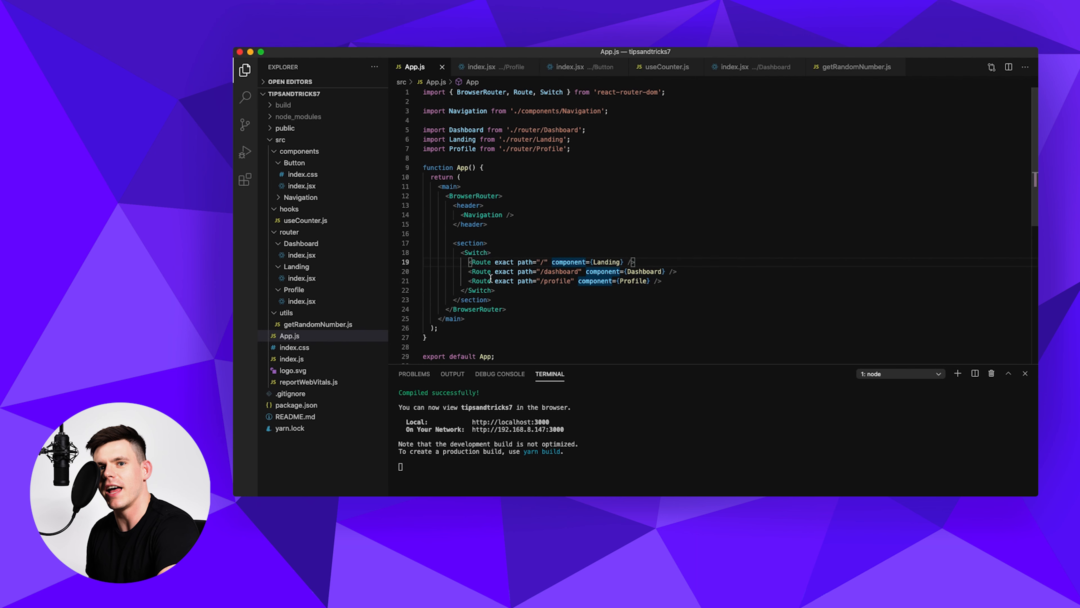
mouse_move(525, 306)
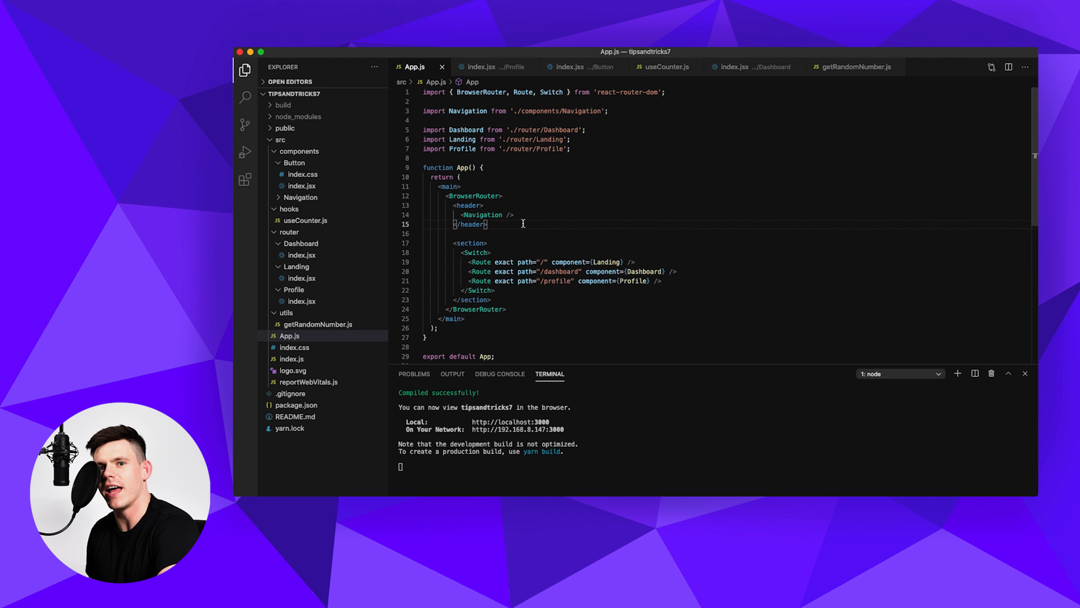
mouse_move(694, 95)
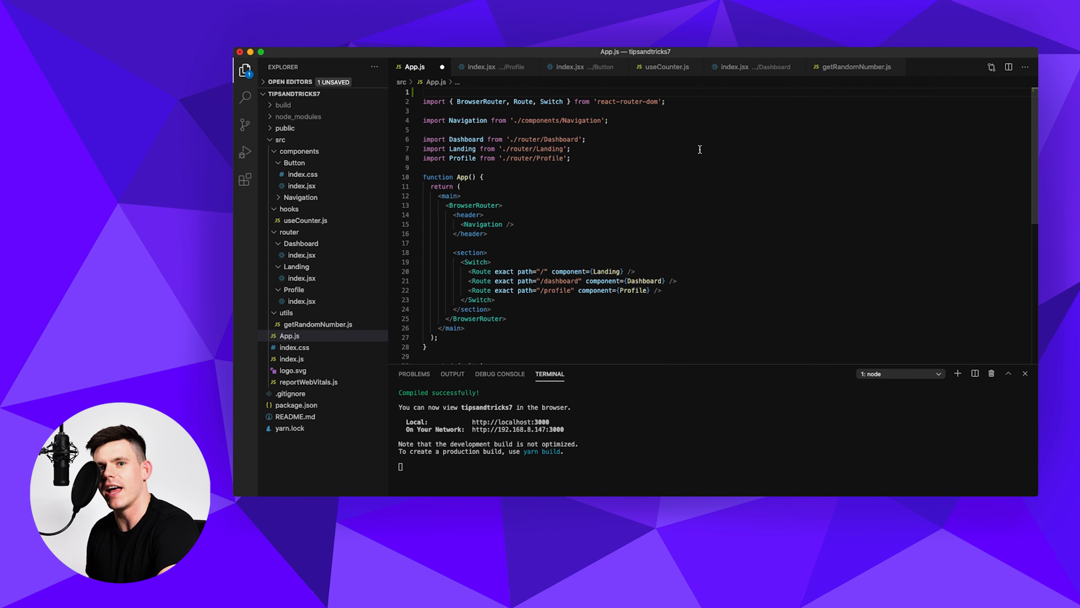
left_click(302, 185)
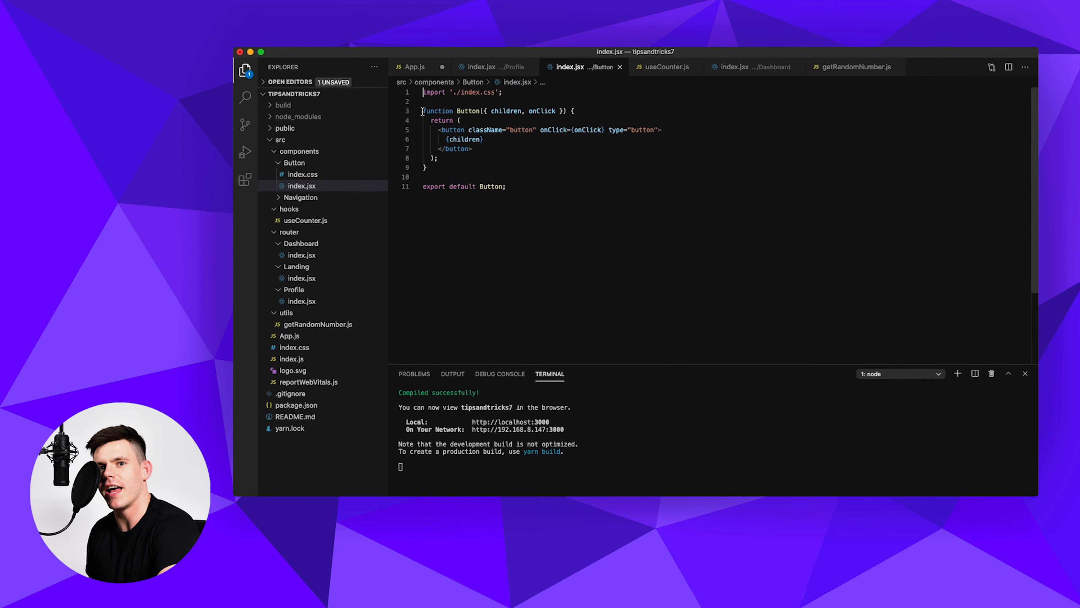
mouse_move(475, 111)
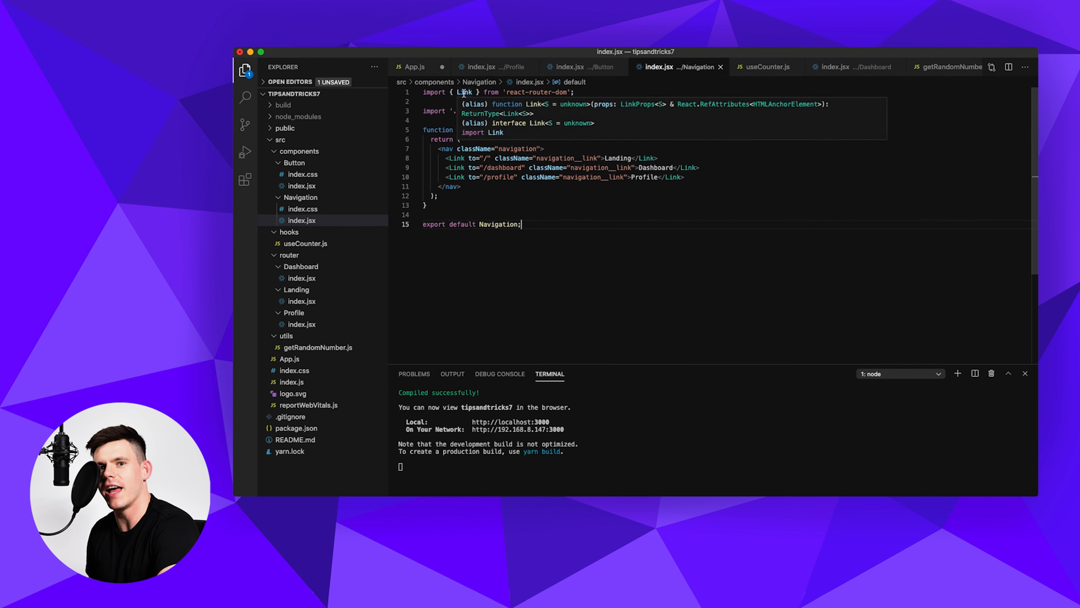
mouse_move(307, 317)
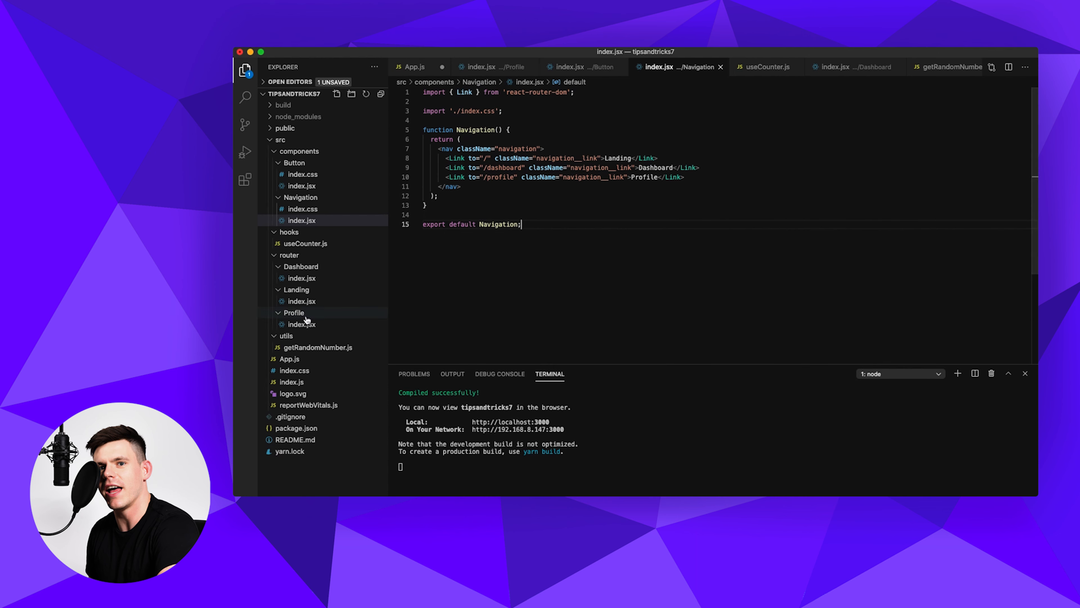
mouse_move(294, 312)
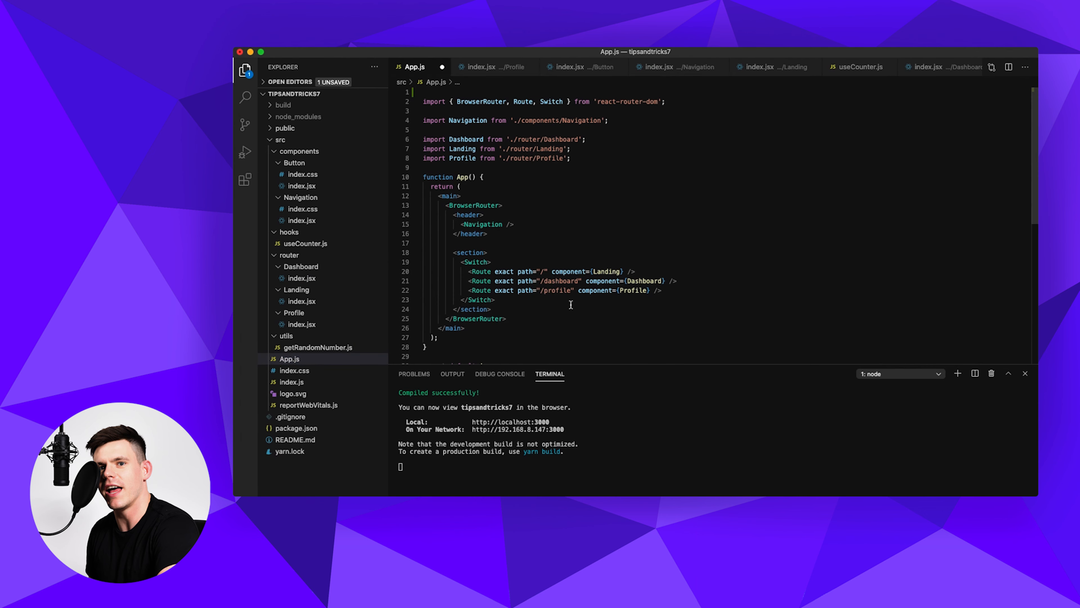
Step: Import lazy and Suspense from 'react' at the top of App.js
double_click(534, 158)
type("import { lazy, Suspense } f")
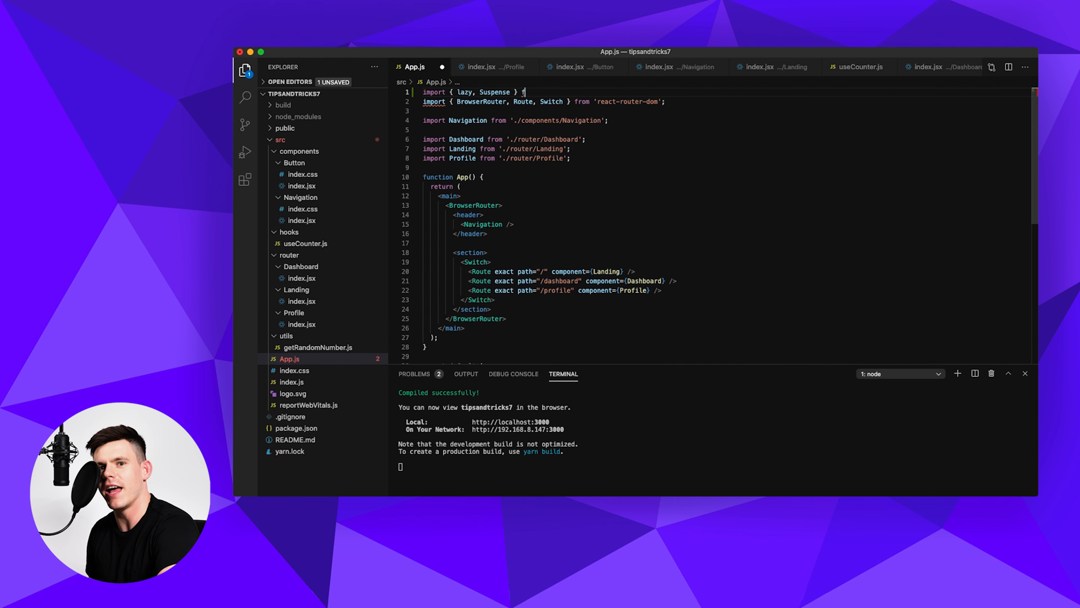
type("rom 'react';")
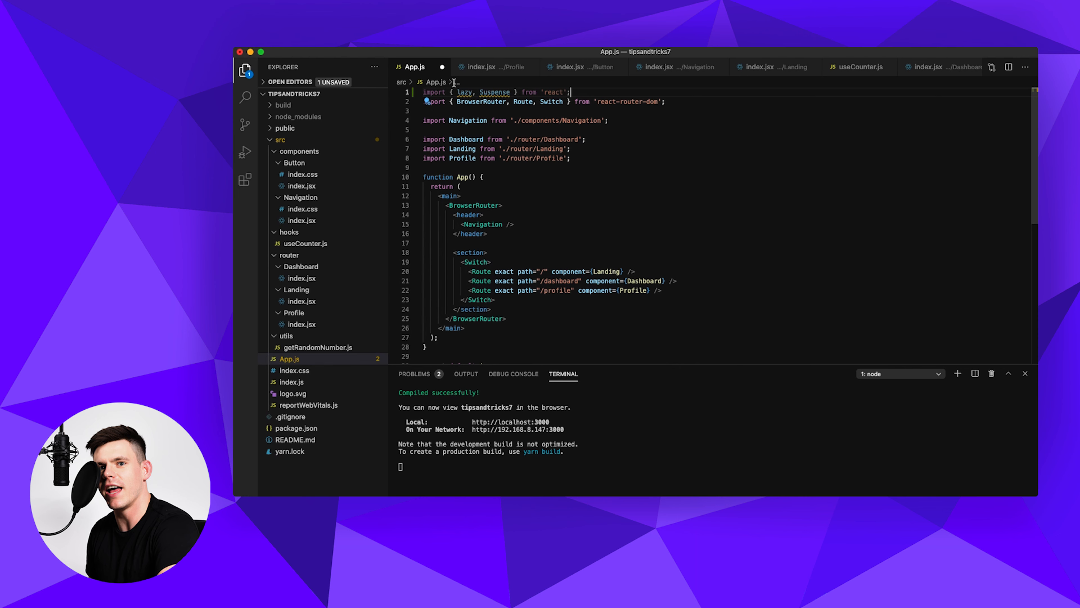
double_click(464, 92)
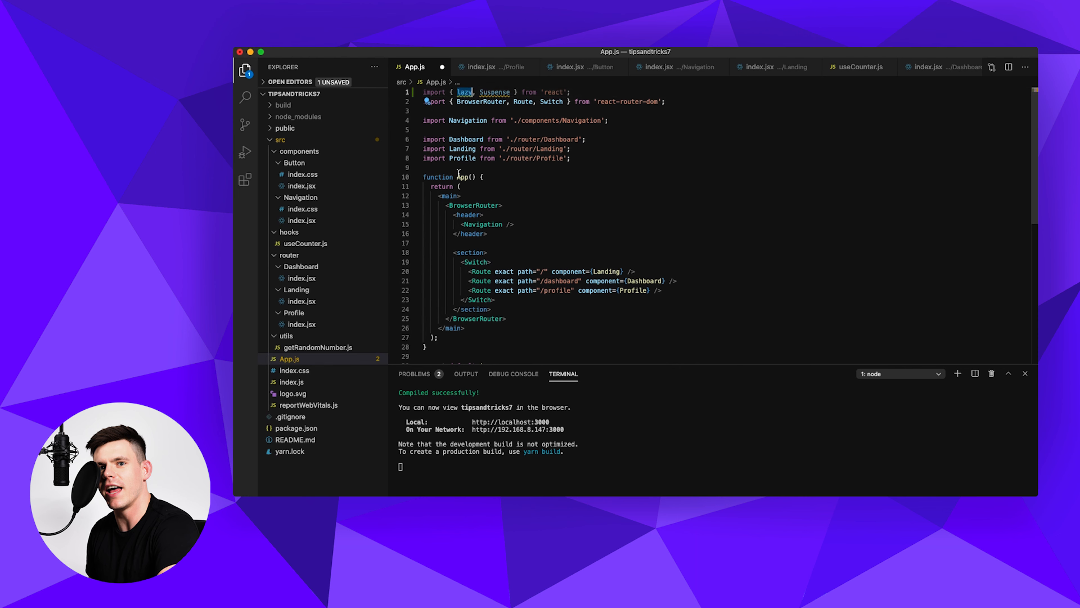
mouse_move(465, 102)
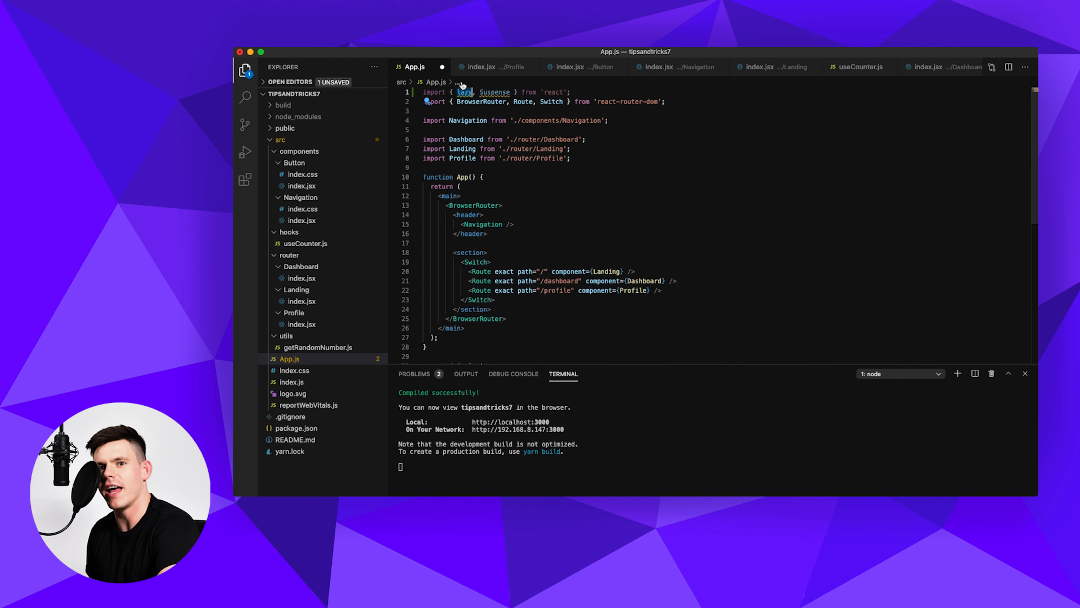
mouse_move(464, 92)
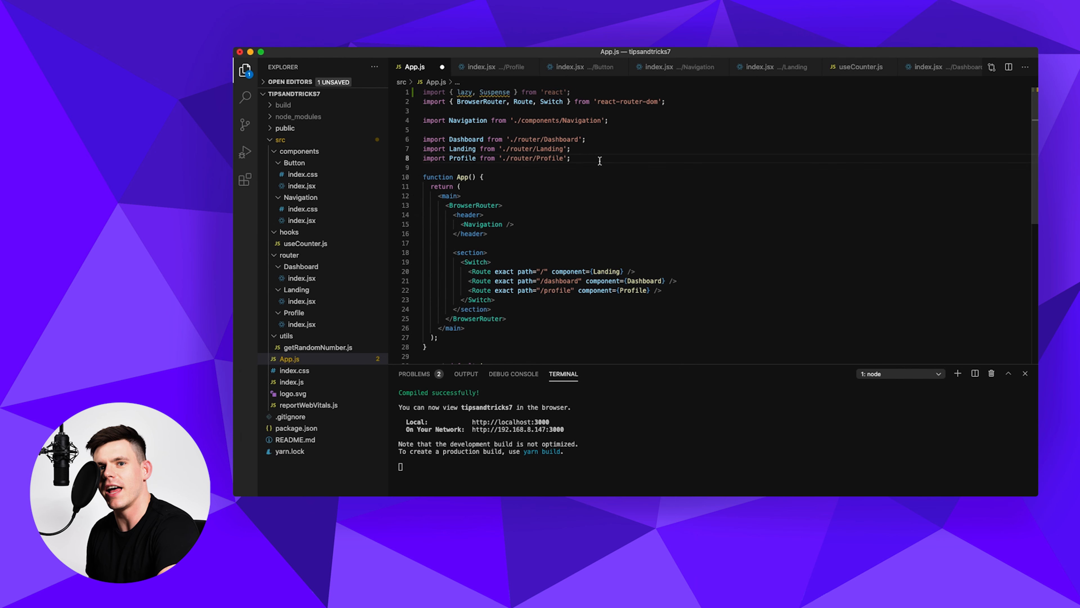
Step: Load Dashboard, Landing and Profile with lazy(() => import('./router/...')) and save App.js
key("Enter")
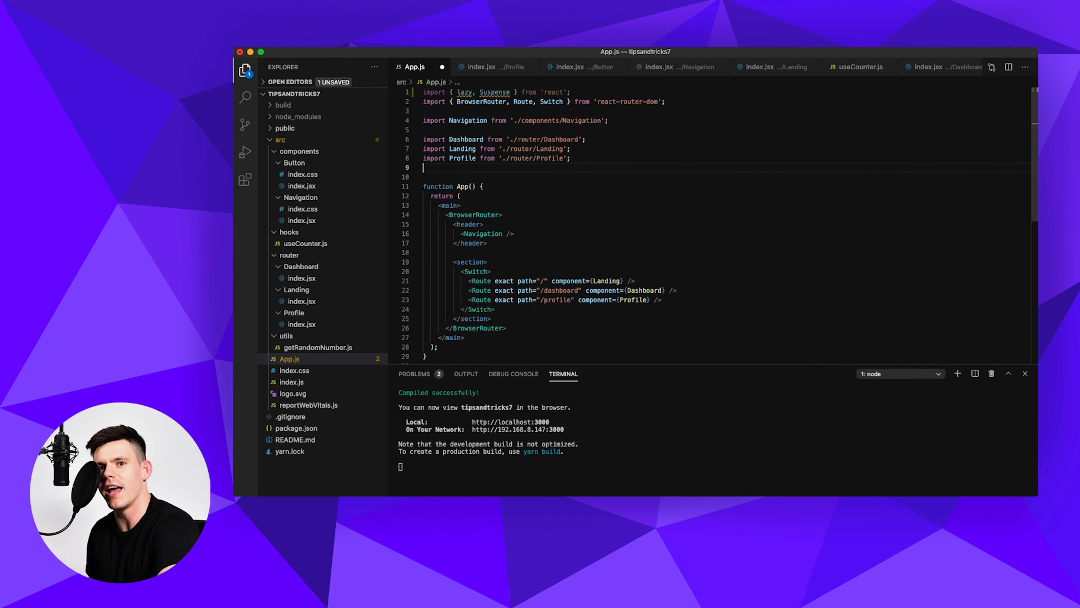
type("const Da")
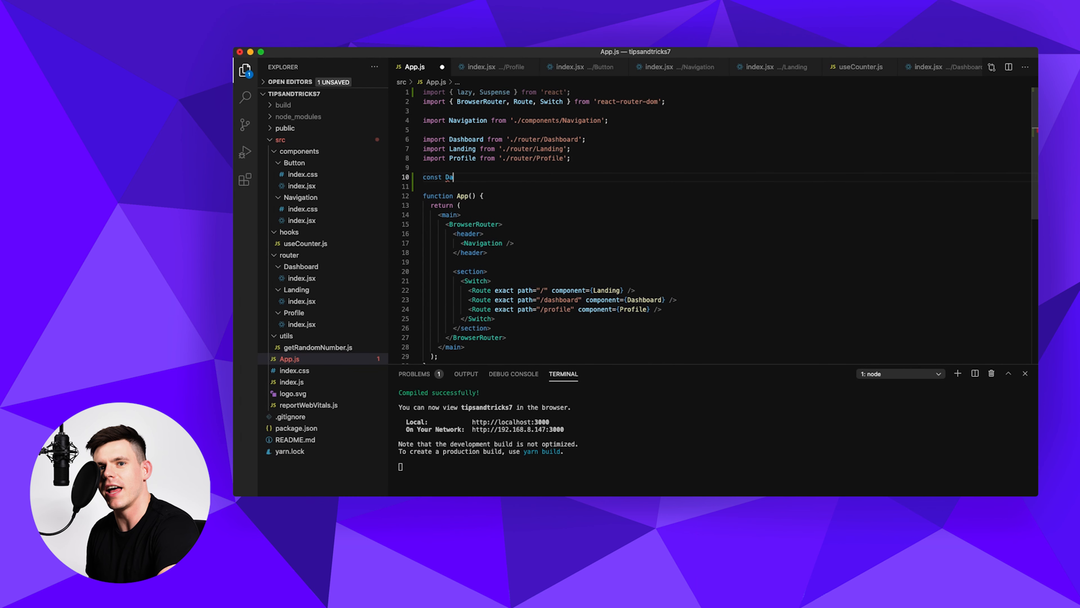
type("shboard = lazy(() => import('")
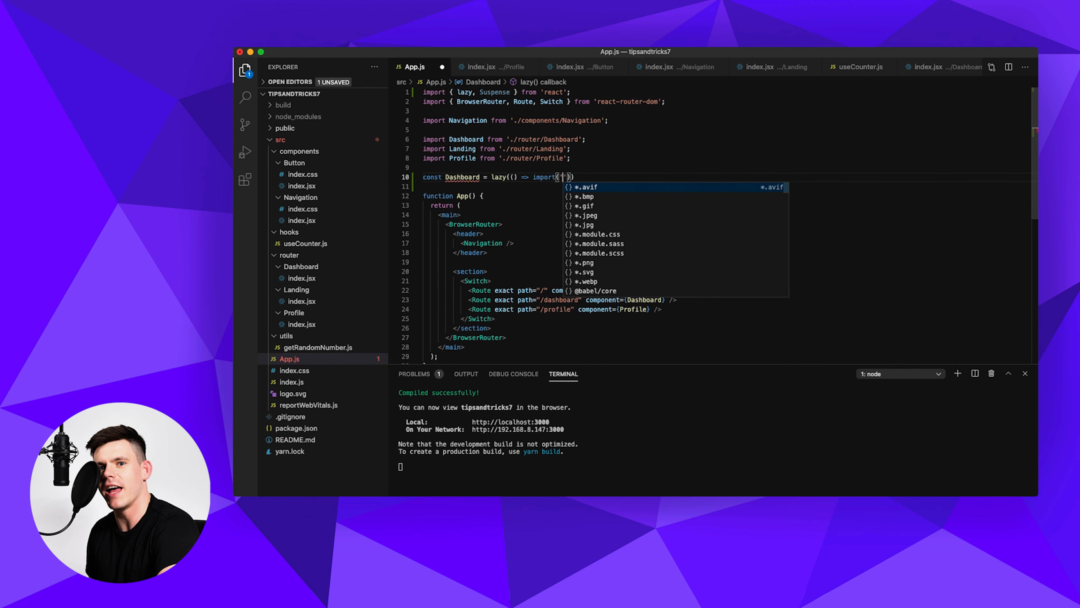
type("./router/Dashboard")
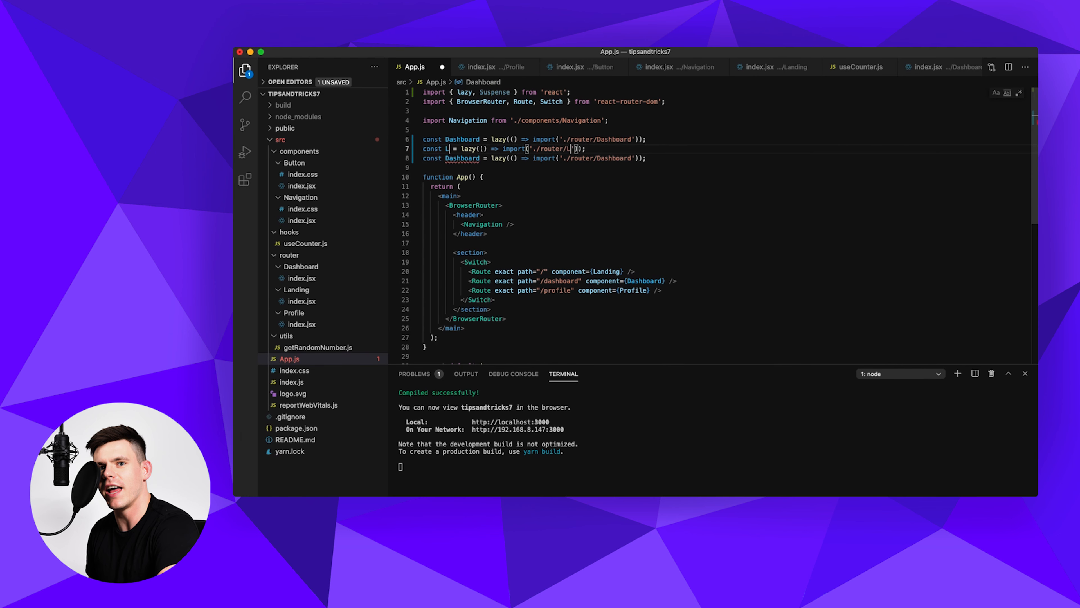
type("anding")
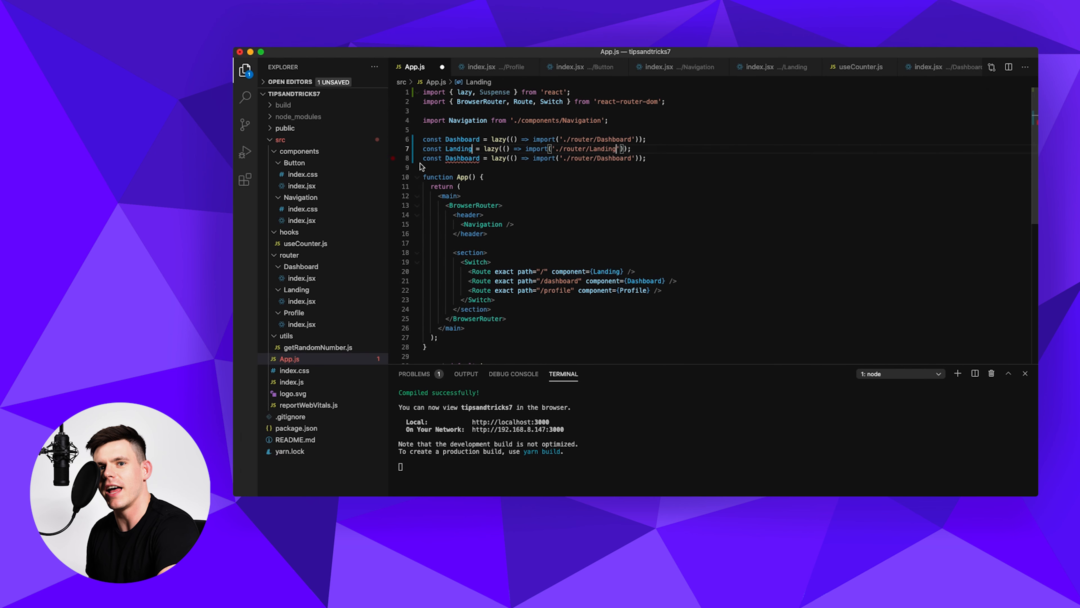
type("Profile")
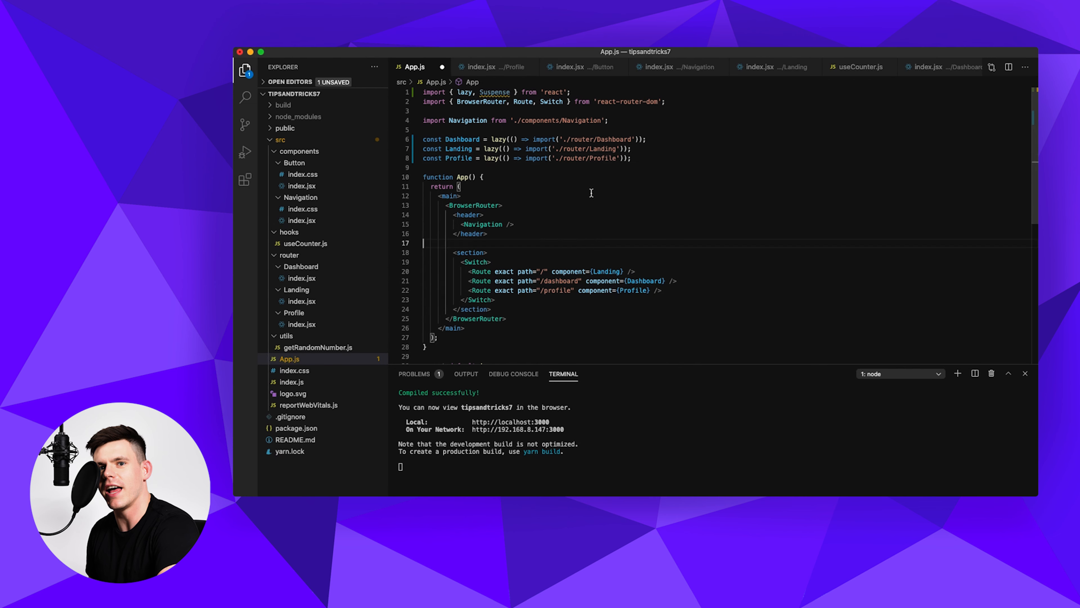
key("cmd+s")
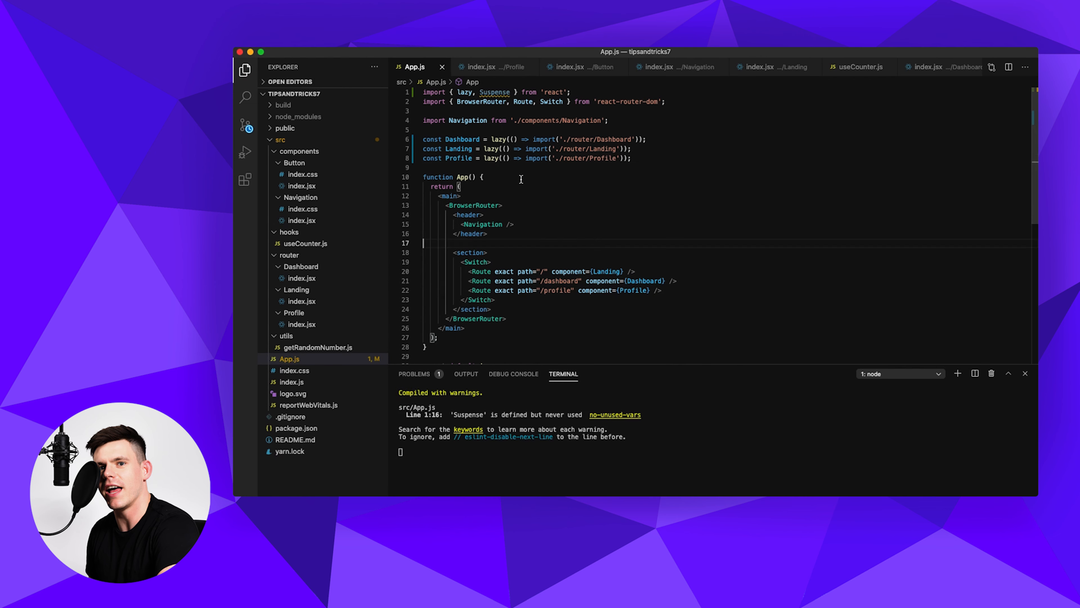
mouse_move(504, 270)
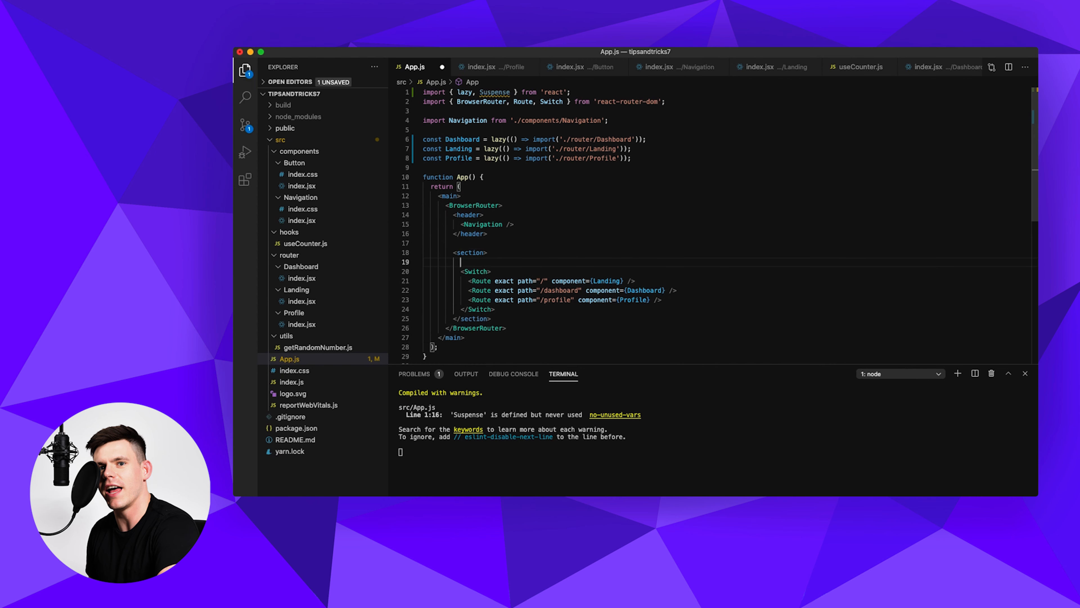
Step: Wrap the Switch routes in Suspense with a <div>Page is loading</div> fallback
type("Suspense>")
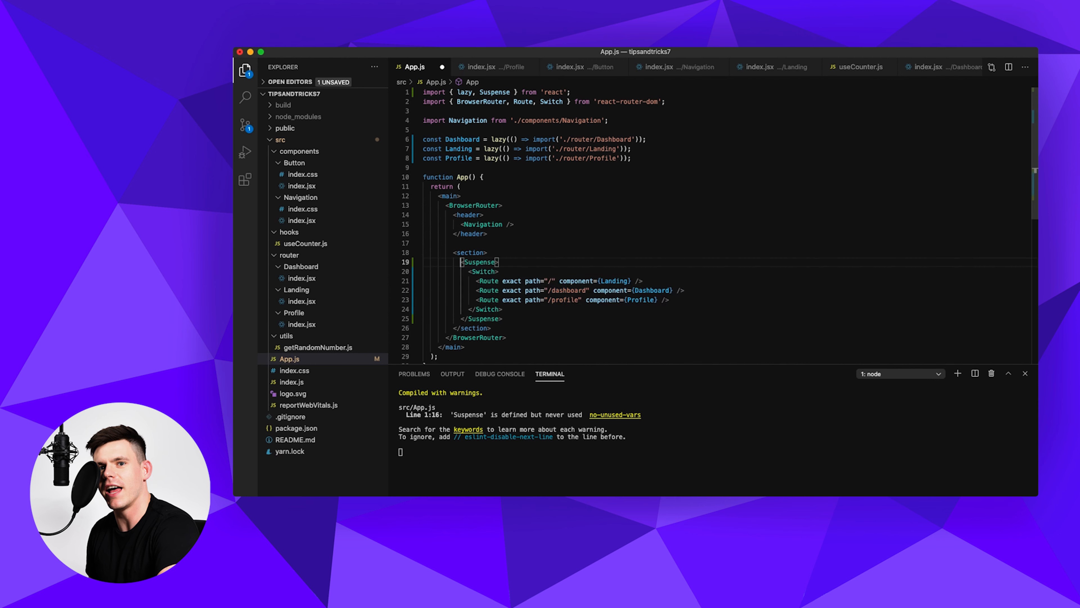
type("fallback={}")
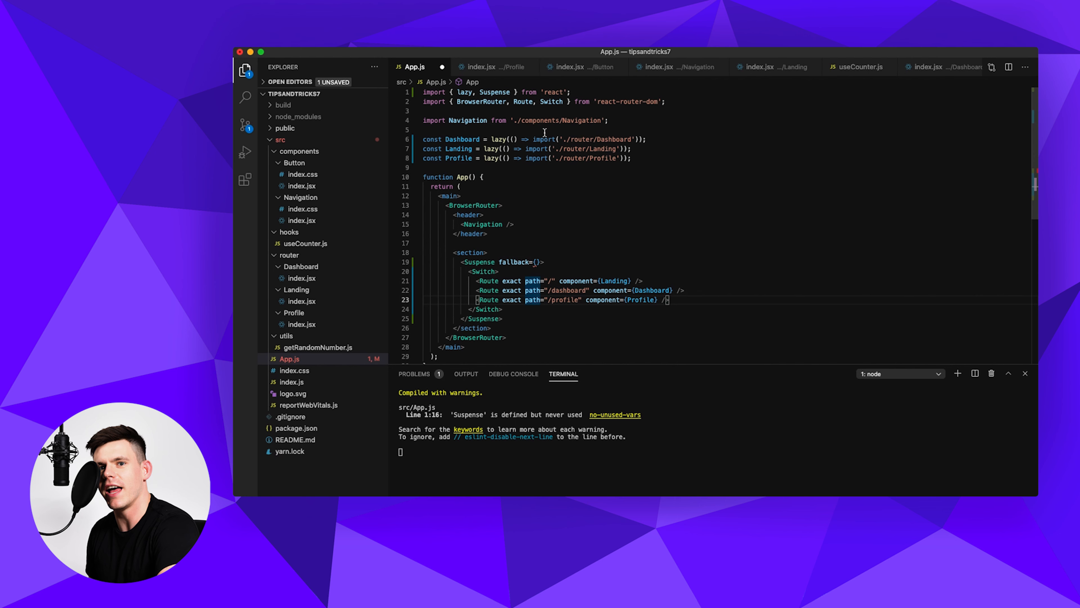
mouse_move(506, 290)
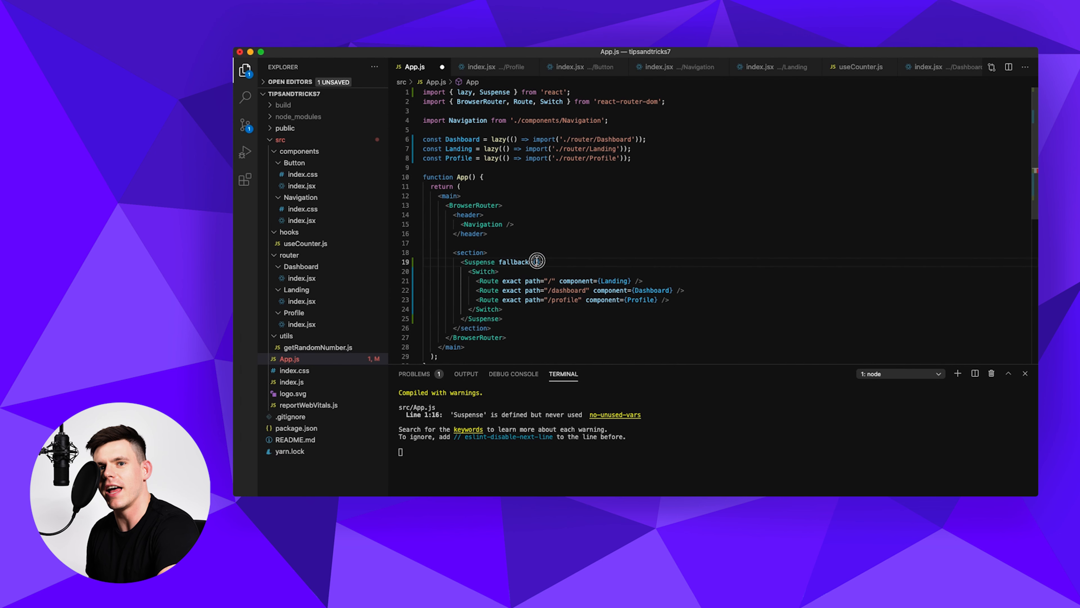
mouse_move(548, 196)
type("={(")
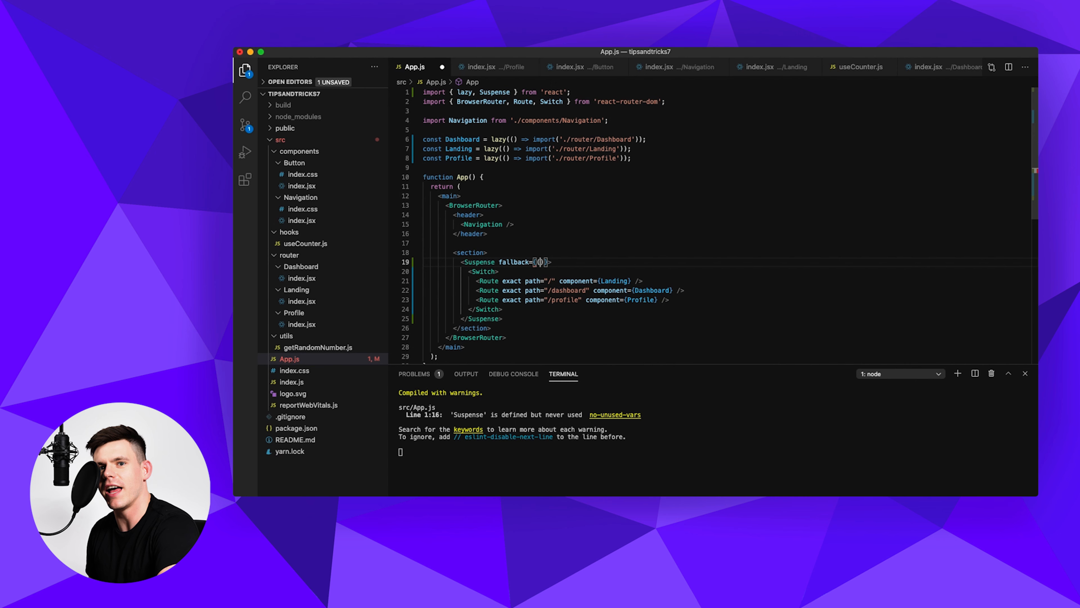
type("<div></div>")
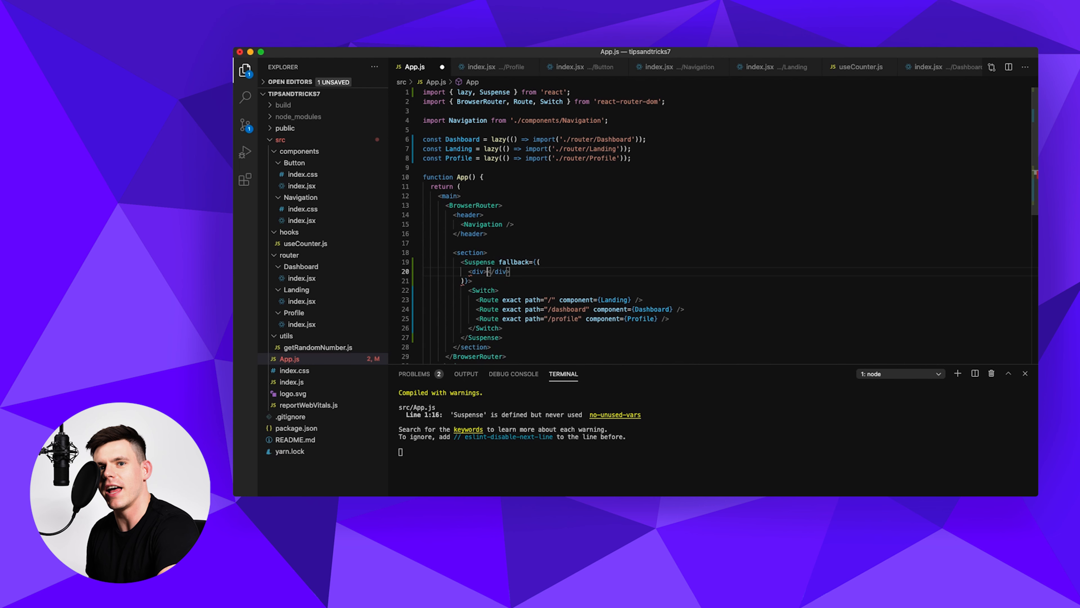
type("Page ius")
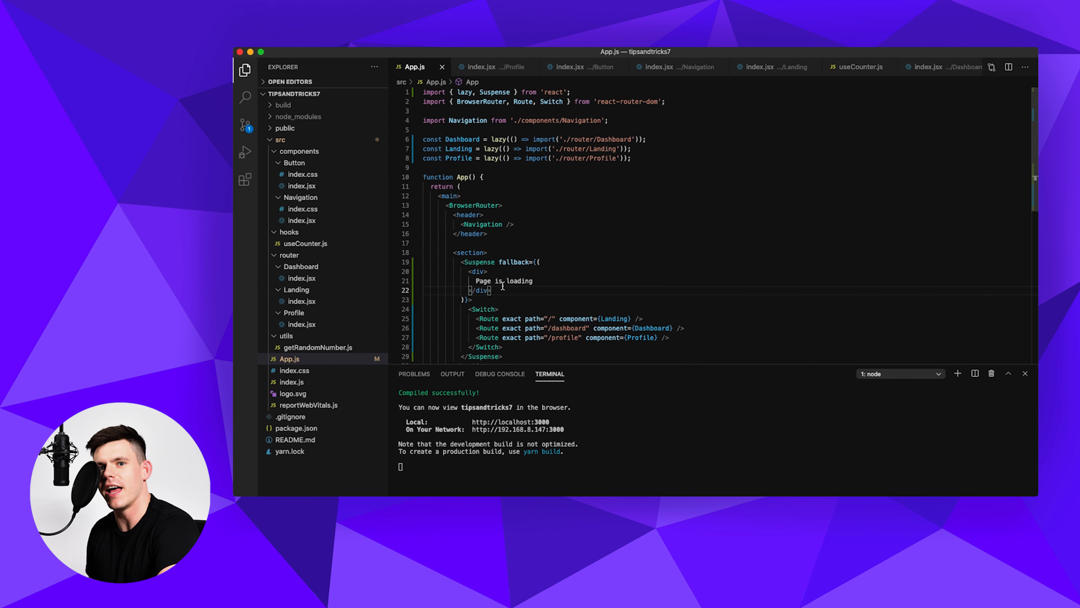
Step: Save App.js, stop the dev server and clear the terminal
scroll("down", 3)
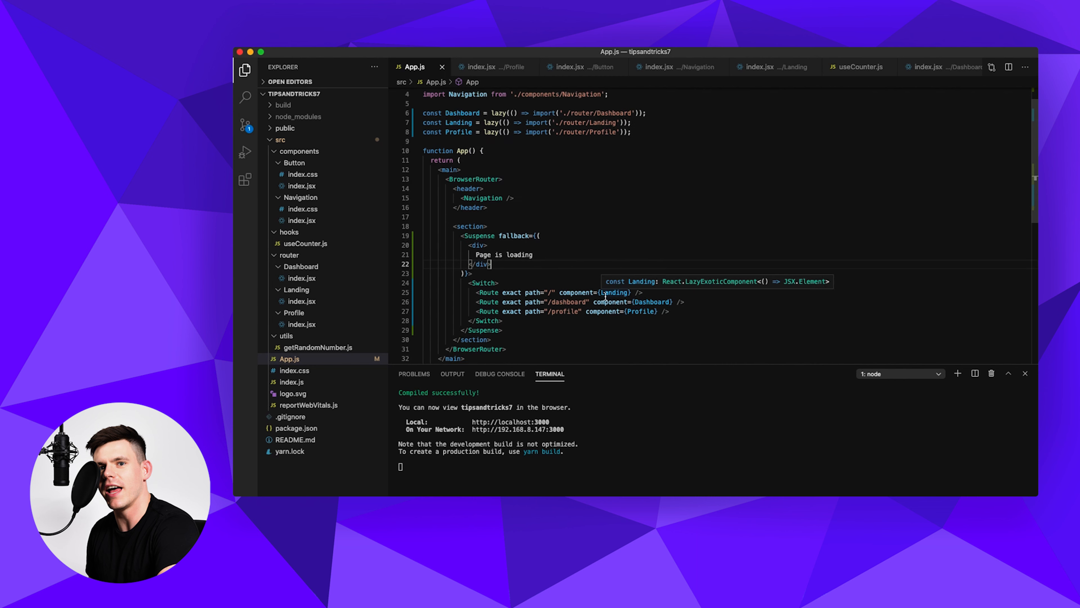
mouse_move(572, 306)
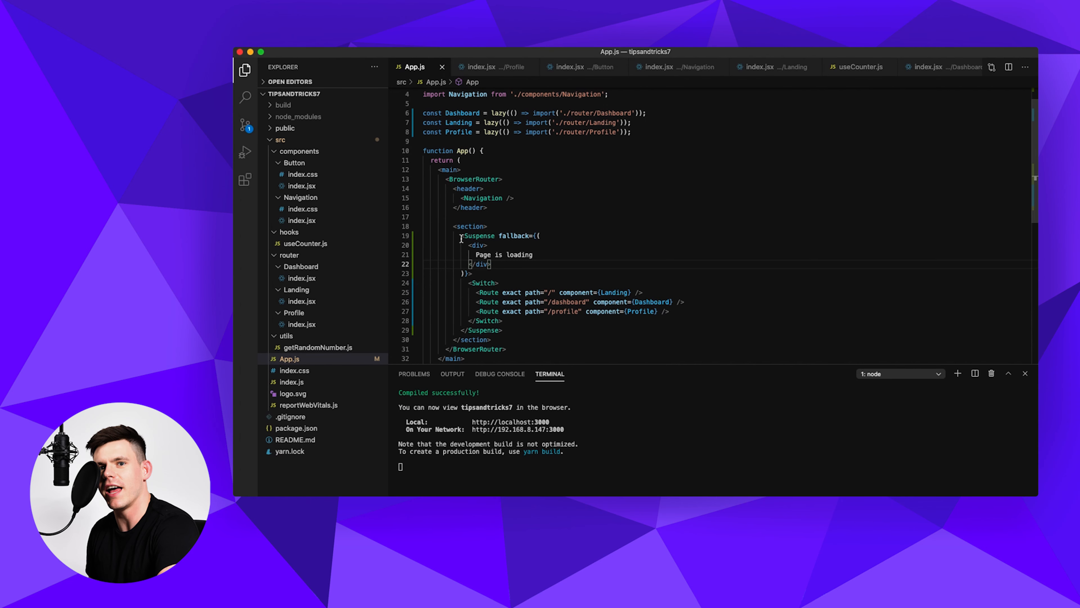
mouse_move(482, 198)
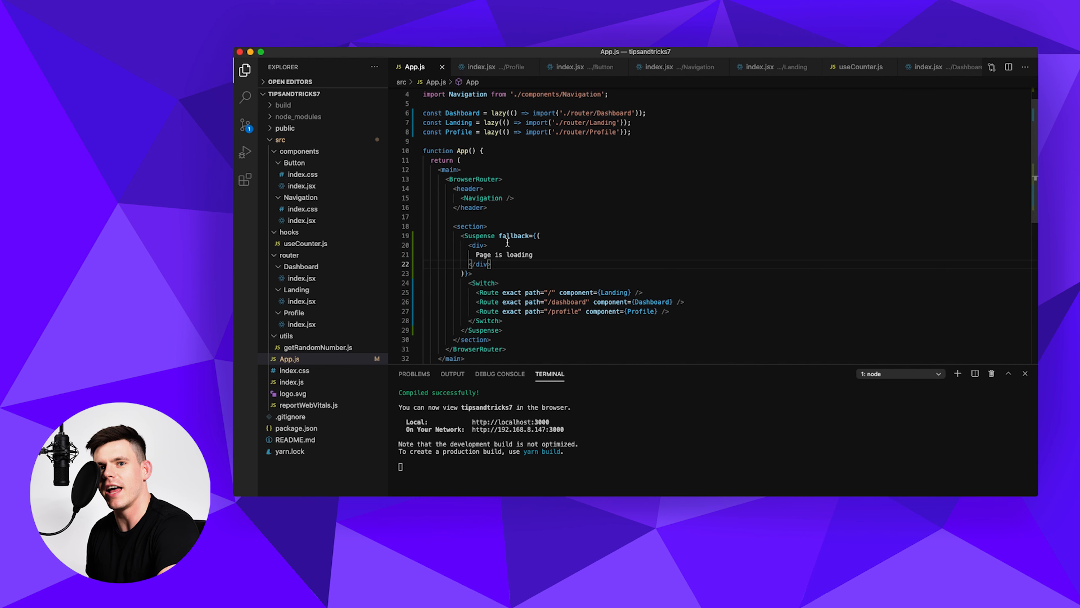
type("clear")
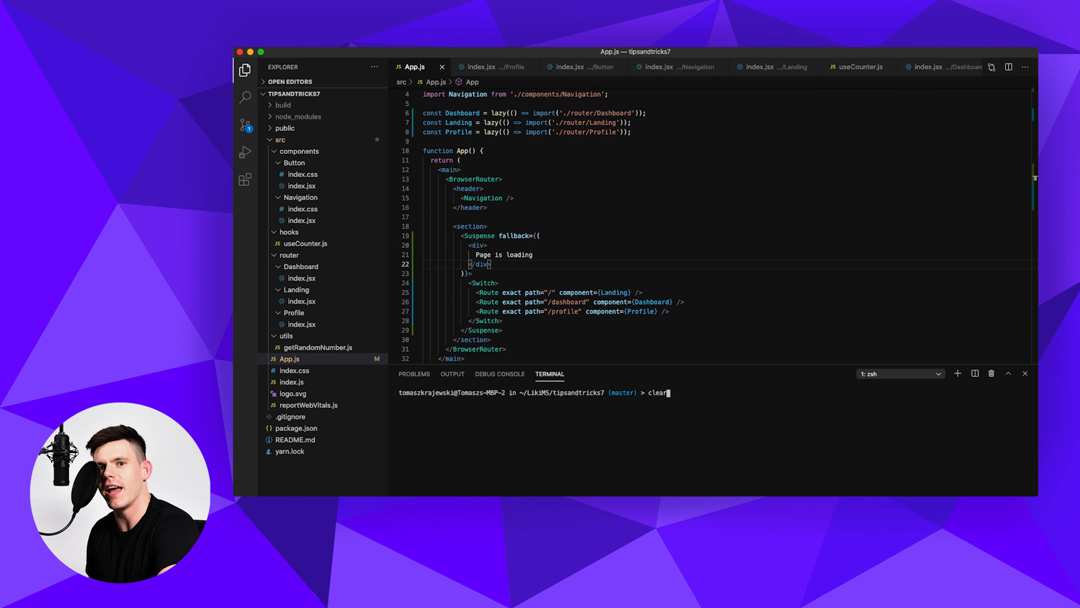
Step: Restart the dev server with yarn start and inspect the 0.chunk.js request in the Network tab
type("yarn start")
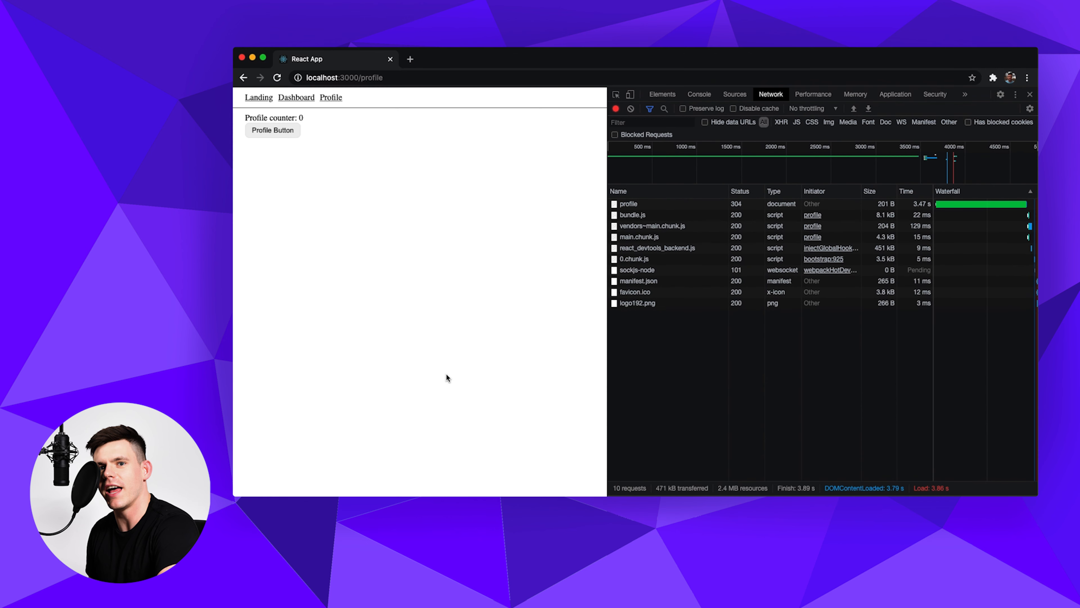
mouse_move(561, 296)
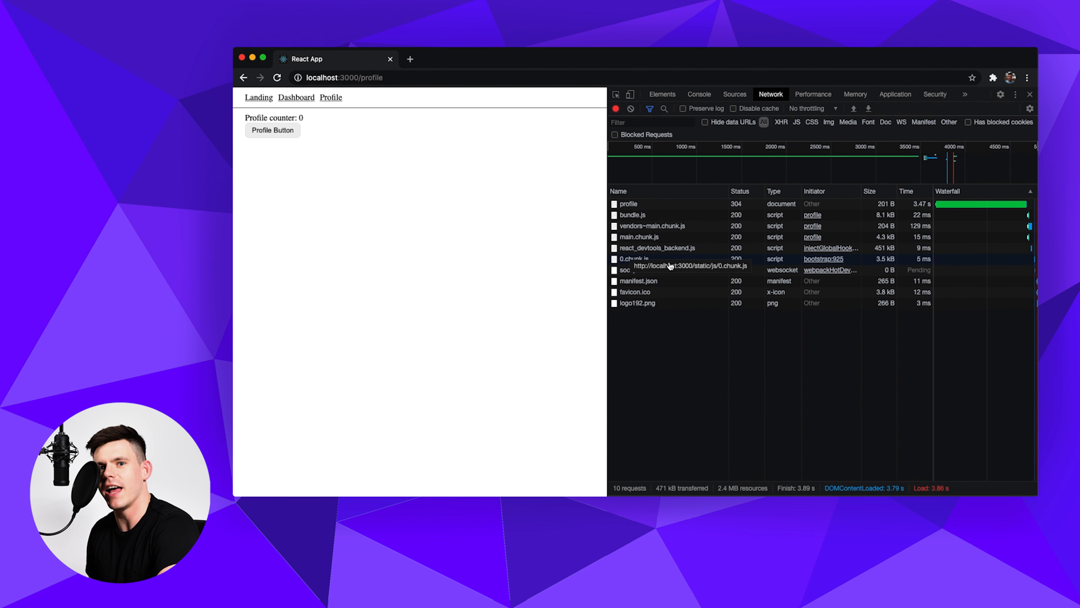
mouse_move(639, 264)
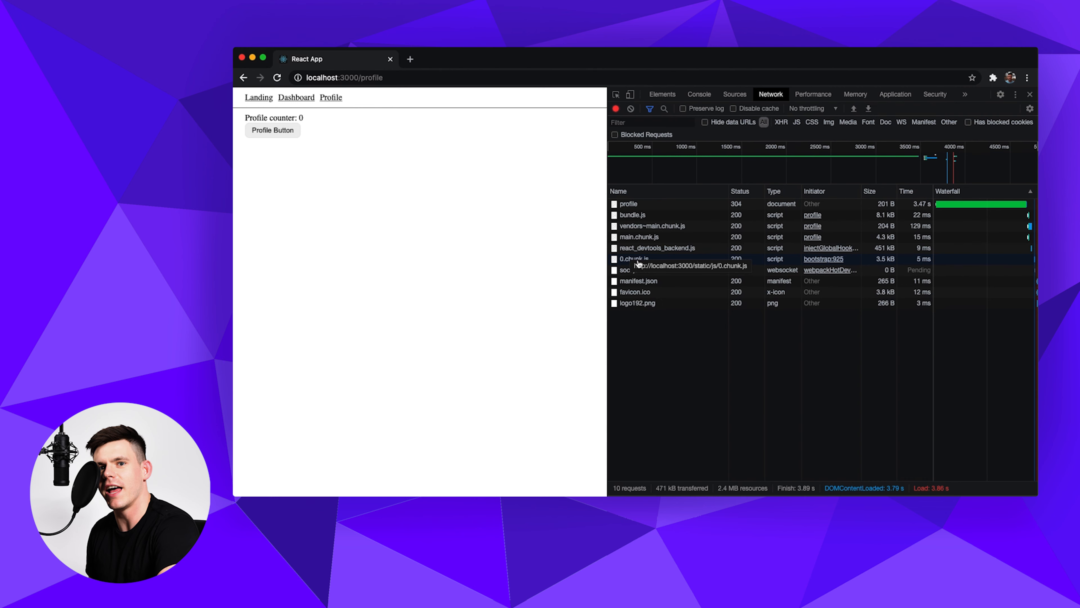
left_click(634, 258)
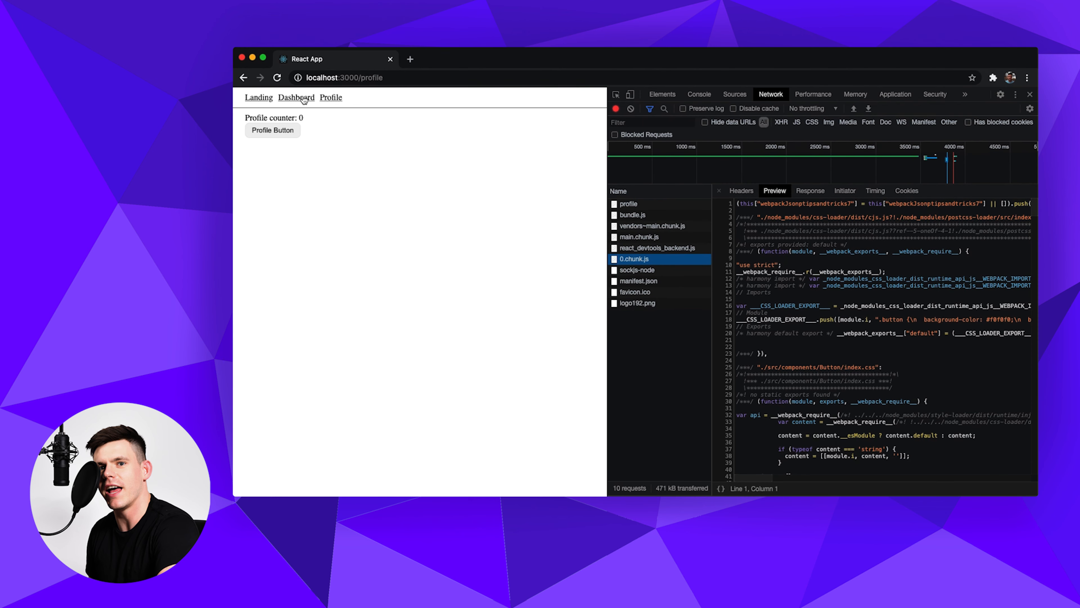
Step: Visit the Dashboard and Landing pages, confirming 1.chunk.js and 2.chunk.js load separately
left_click(297, 97)
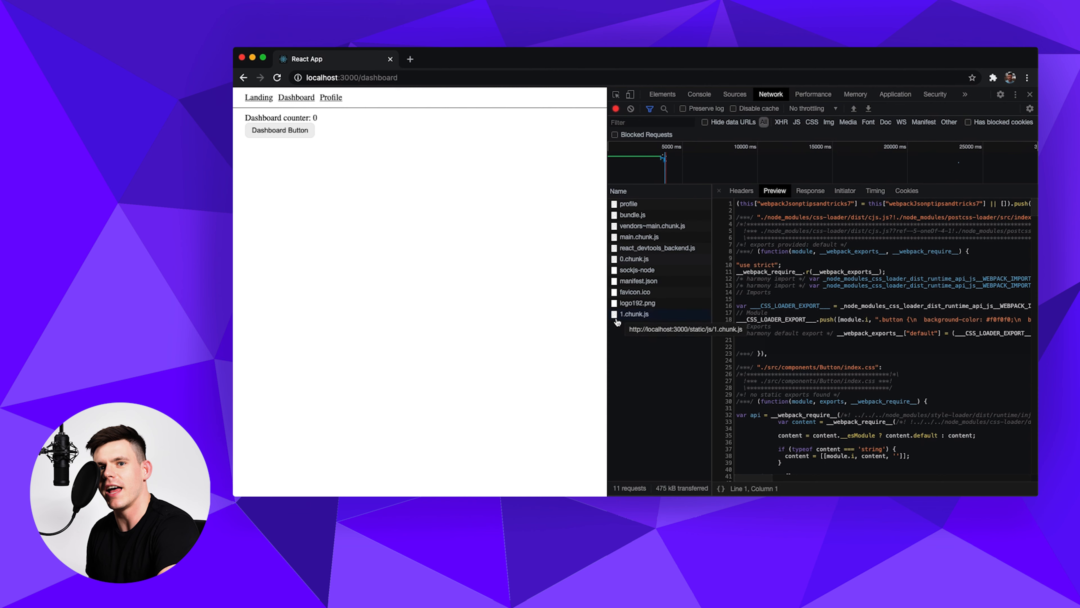
mouse_move(324, 219)
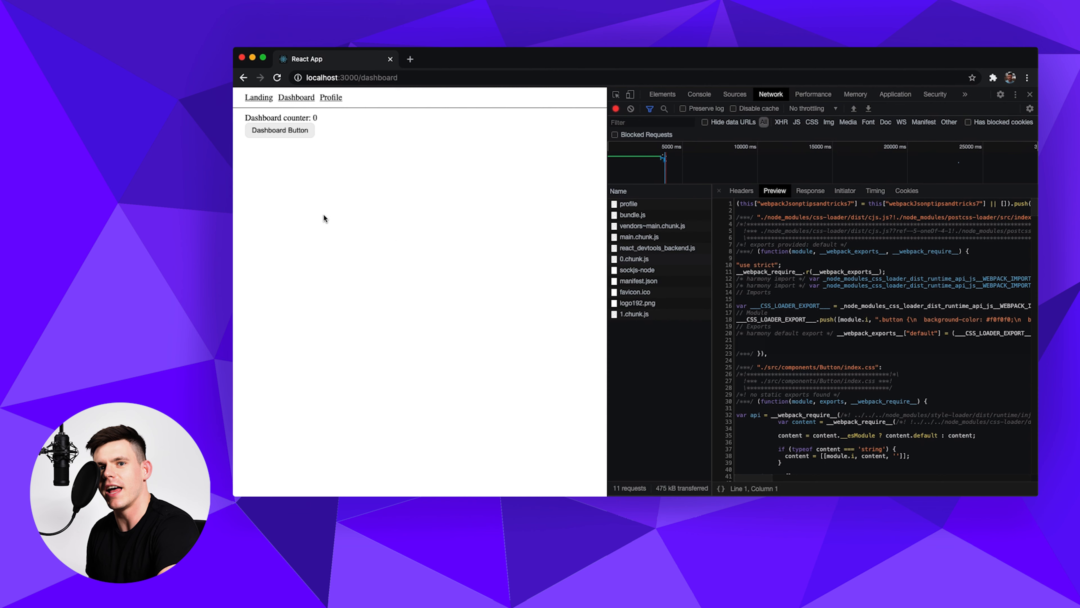
left_click(258, 97)
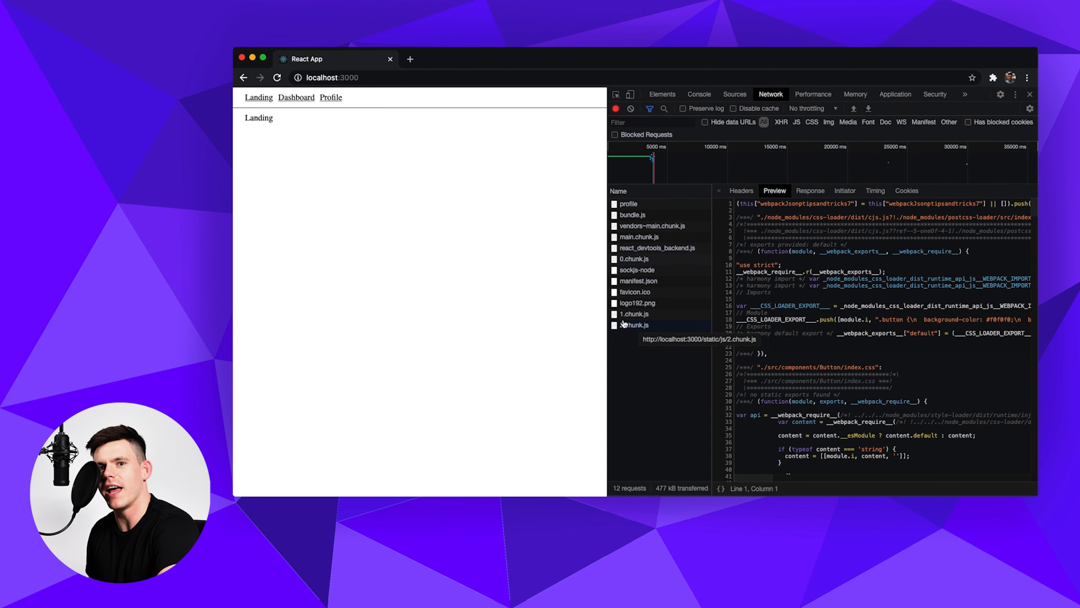
left_click(634, 314)
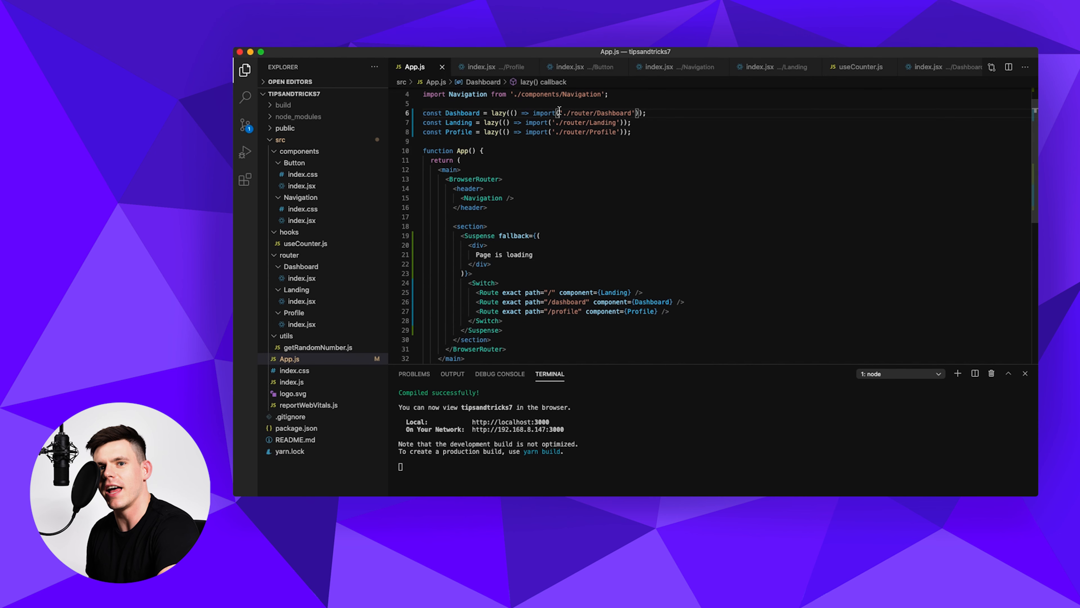
mouse_move(788, 136)
type("/*  */ ")
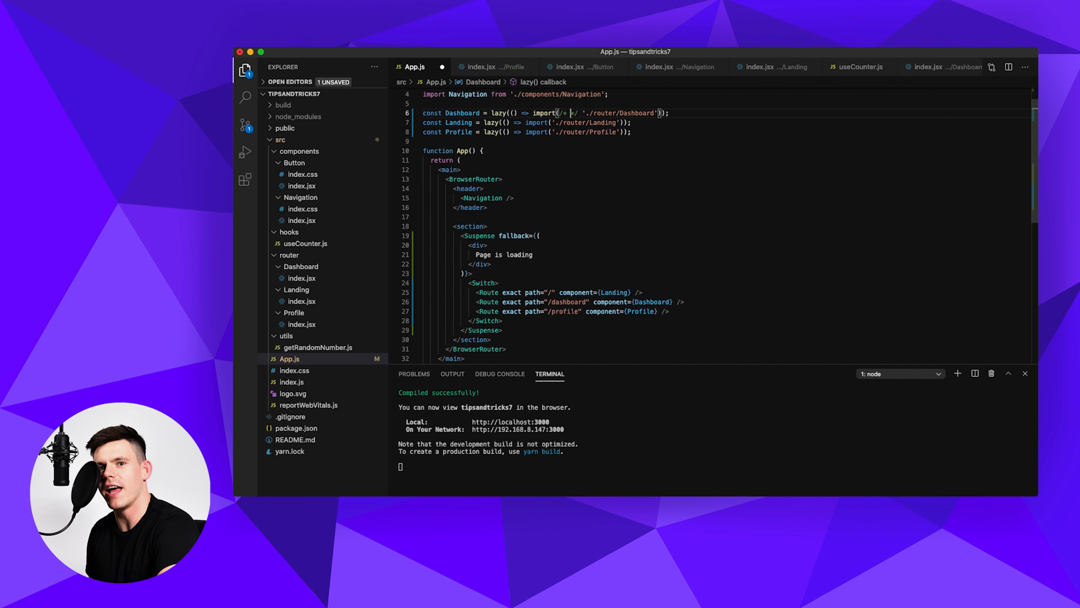
Step: Add webpackChunkName magic comments 'dashboard', 'landing' and 'profile' inside each lazy import()
type("webpack")
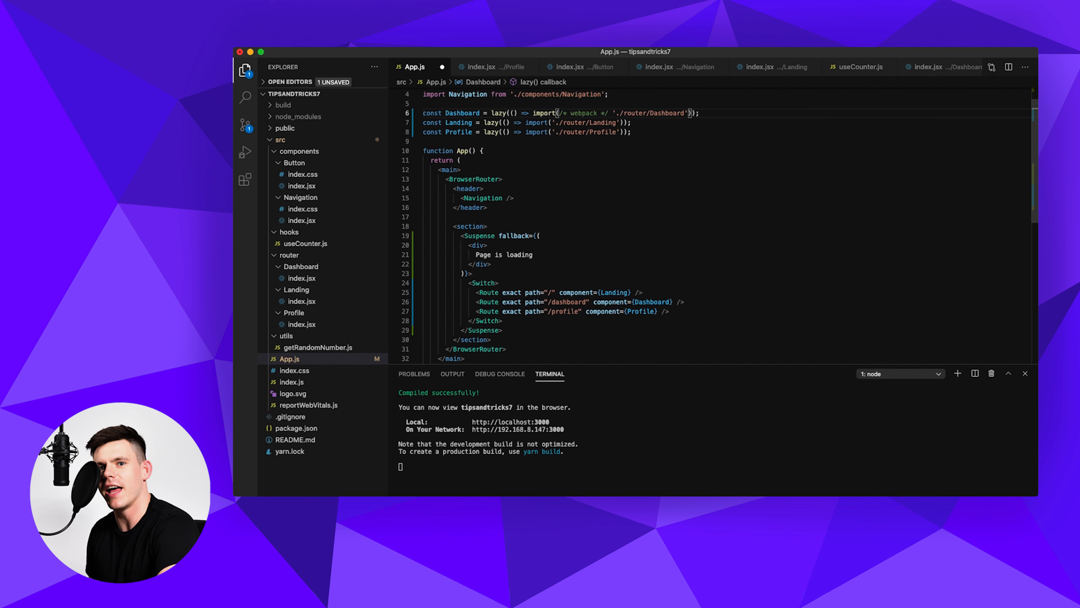
type("ChunkName: '")
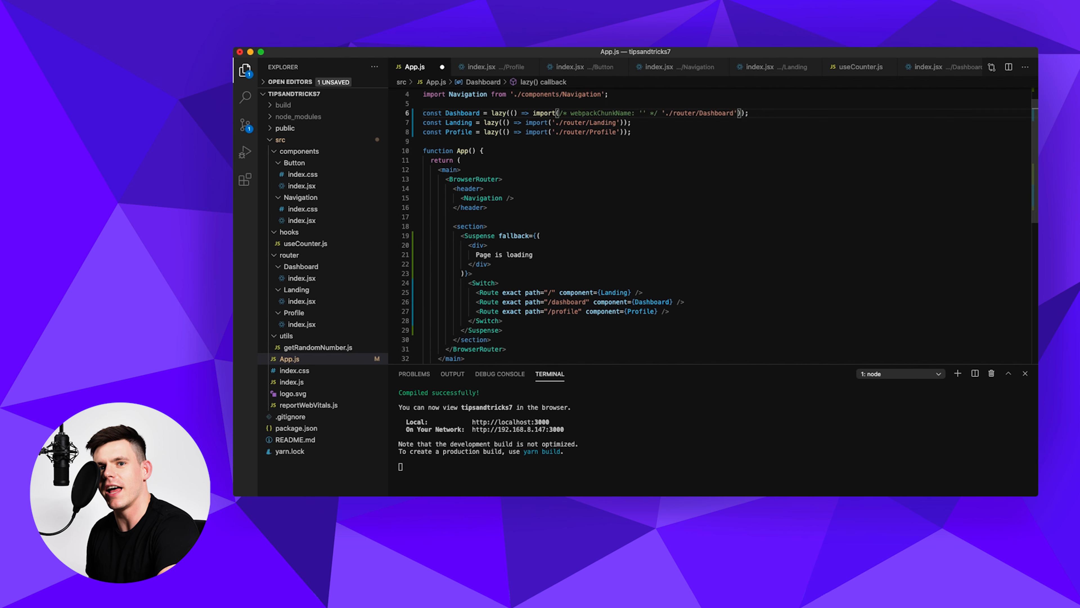
type("dashboard")
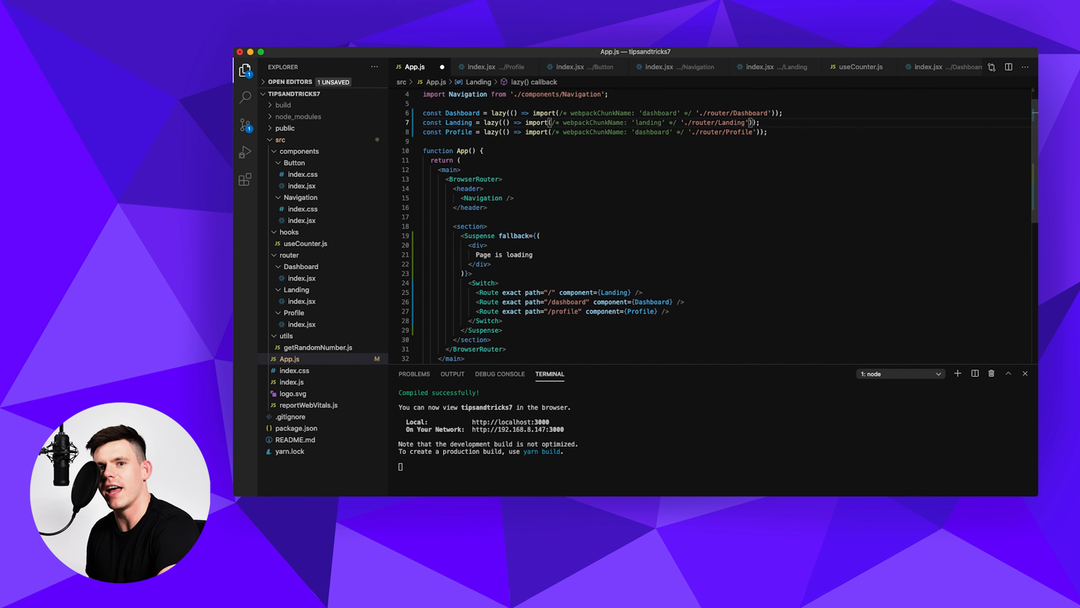
type("pro")
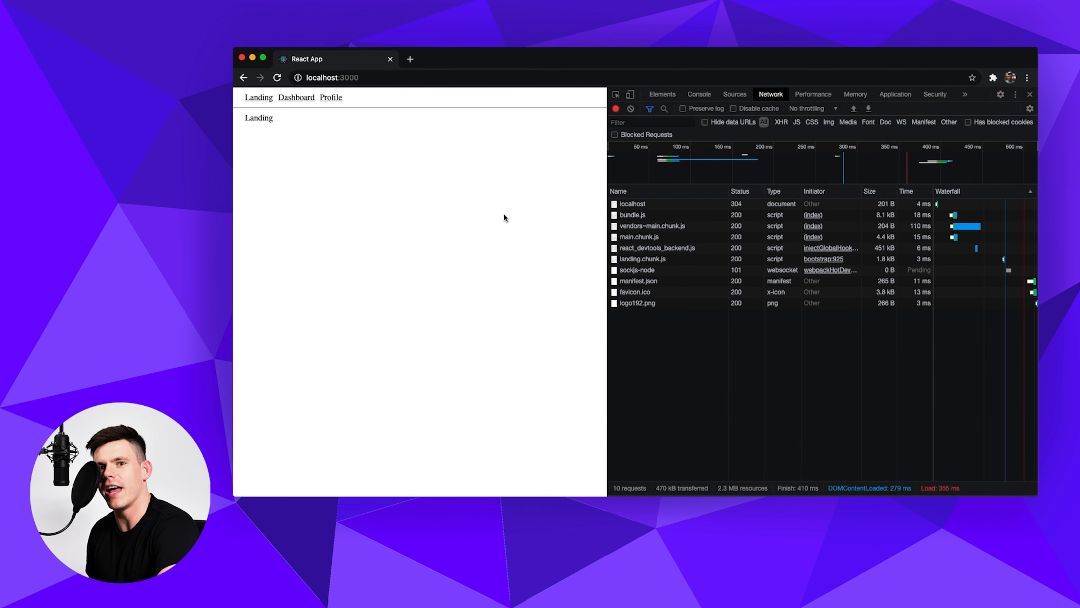
Step: Preview landing.chunk.js, then visit Dashboard and Profile to see dashboard.chunk.js load
left_click(643, 258)
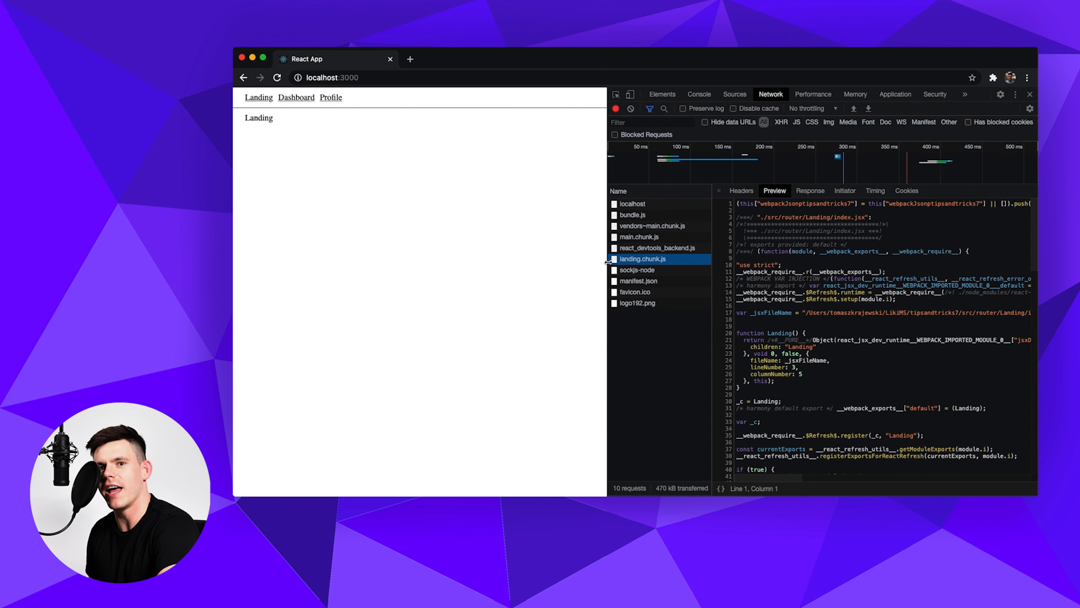
left_click(297, 97)
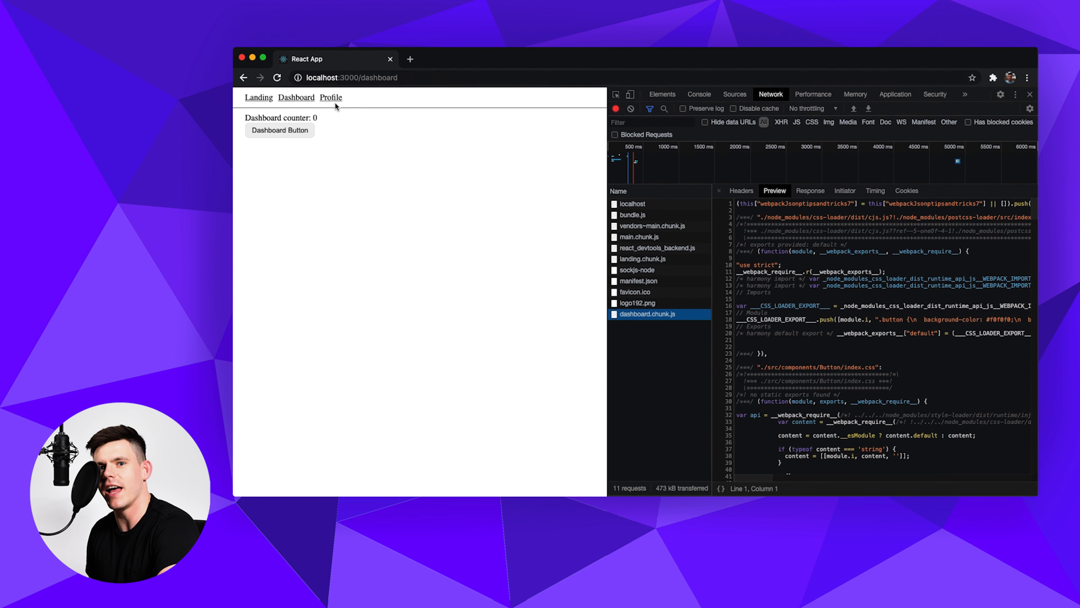
left_click(330, 98)
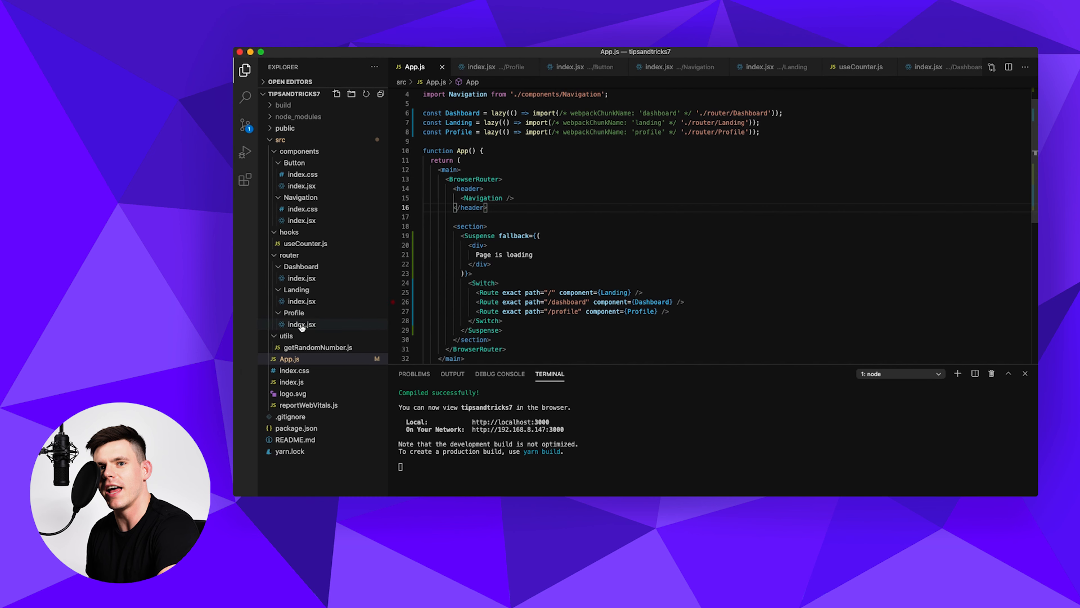
Step: In Profile/index.jsx, define an onClick handler that dynamically imports '../../utils/getRandomNumber'
left_click(300, 324)
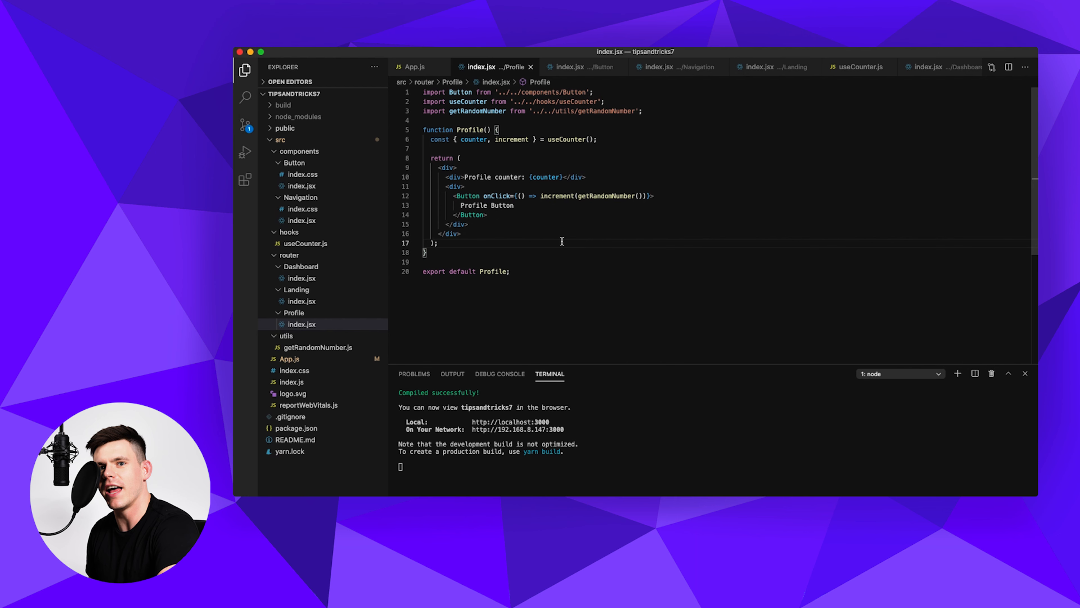
mouse_move(485, 112)
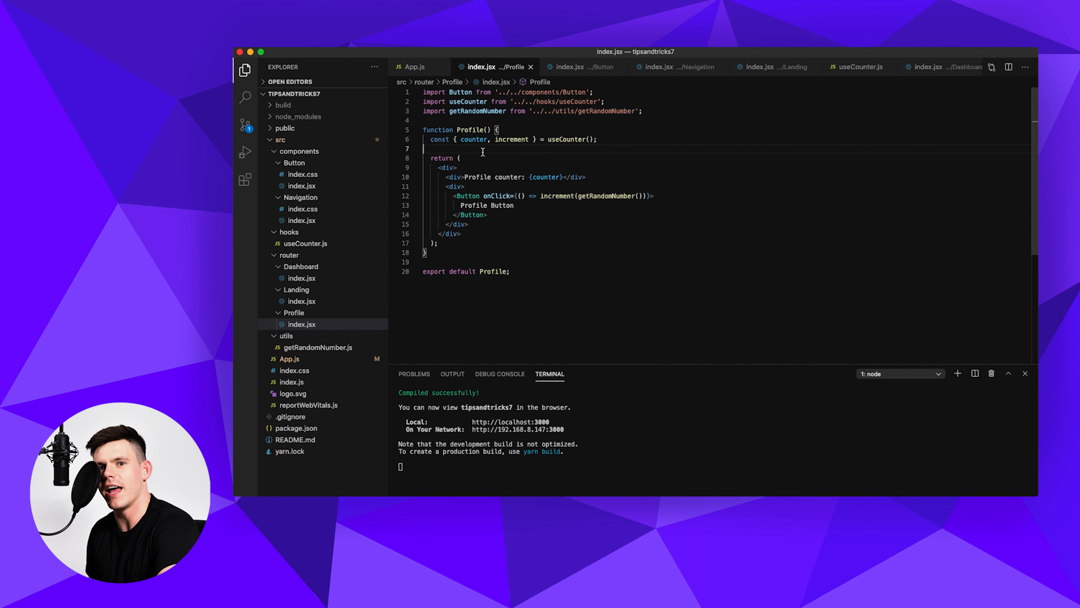
key("Enter")
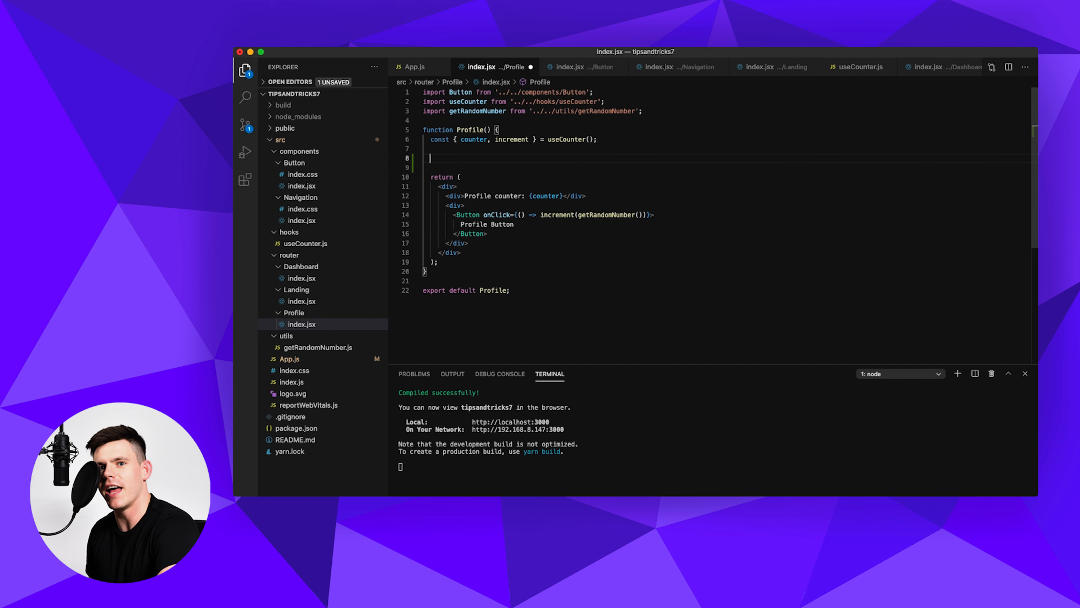
type("const")
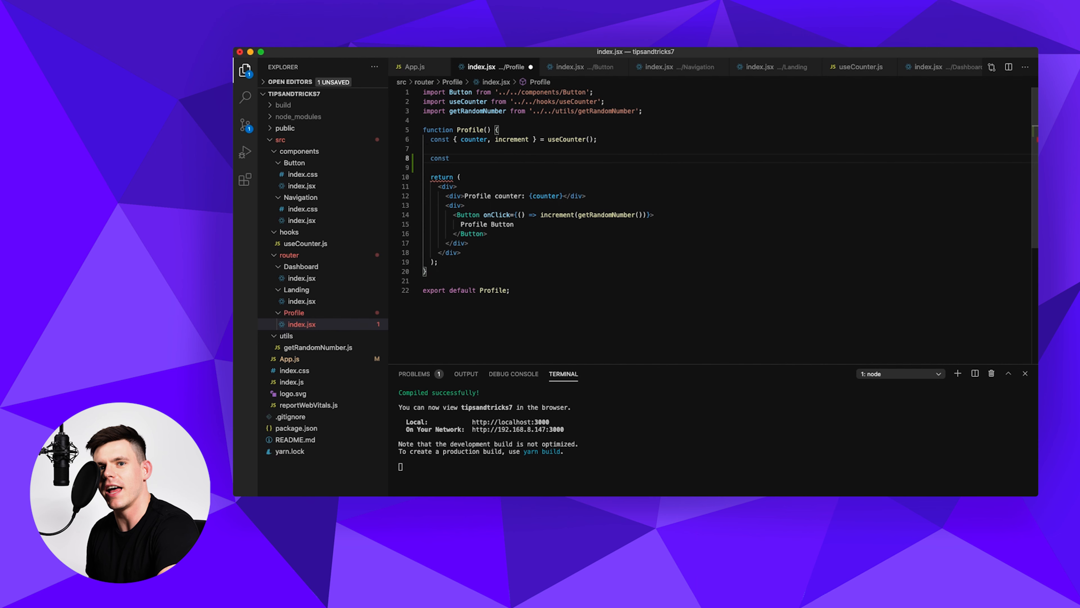
type("onClick = () => {};")
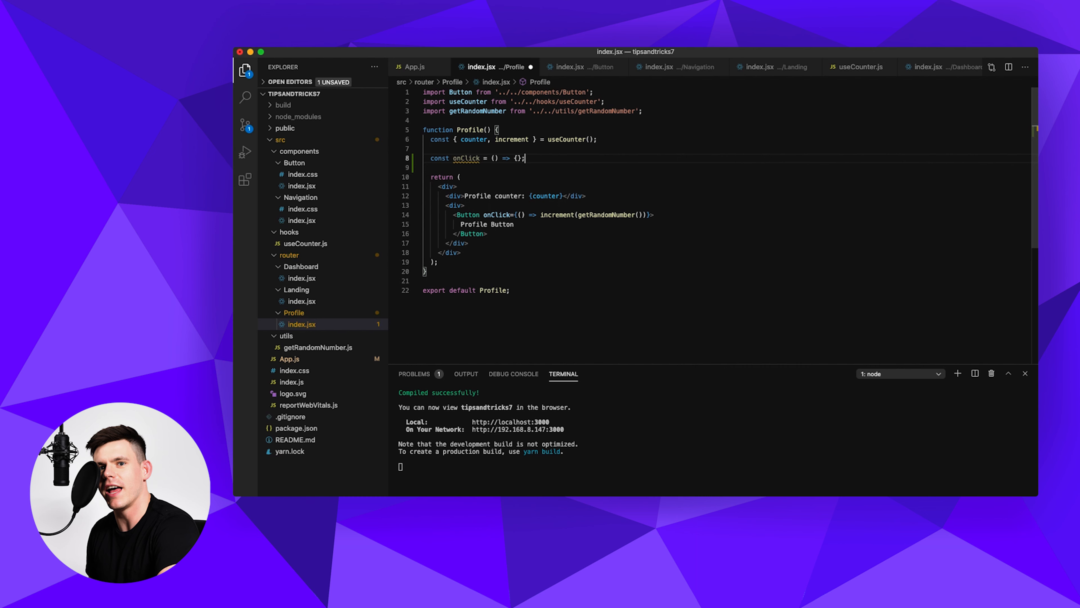
type("import")
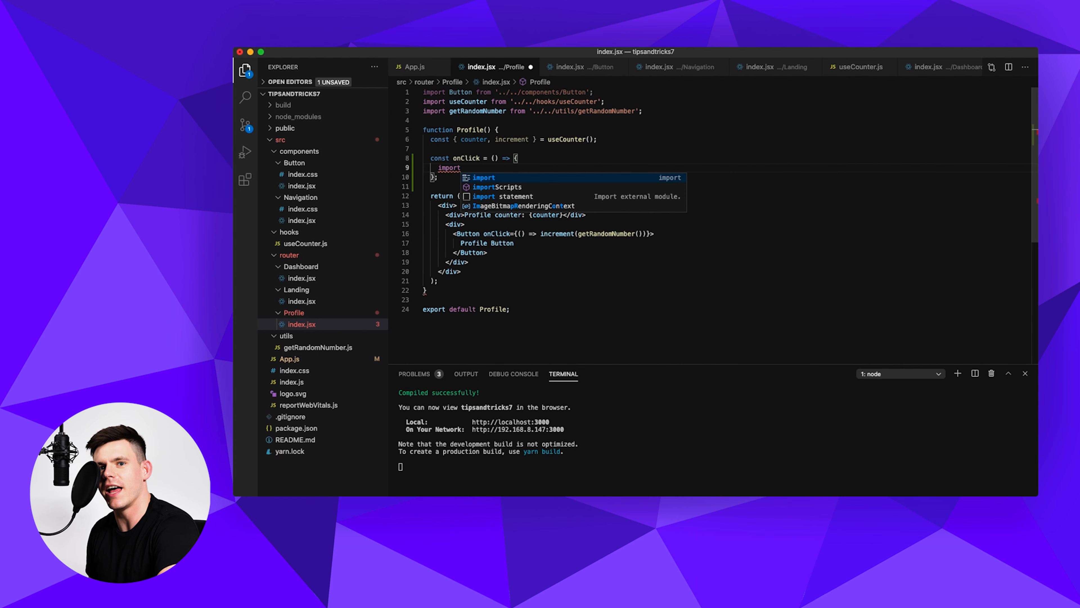
type("('./')")
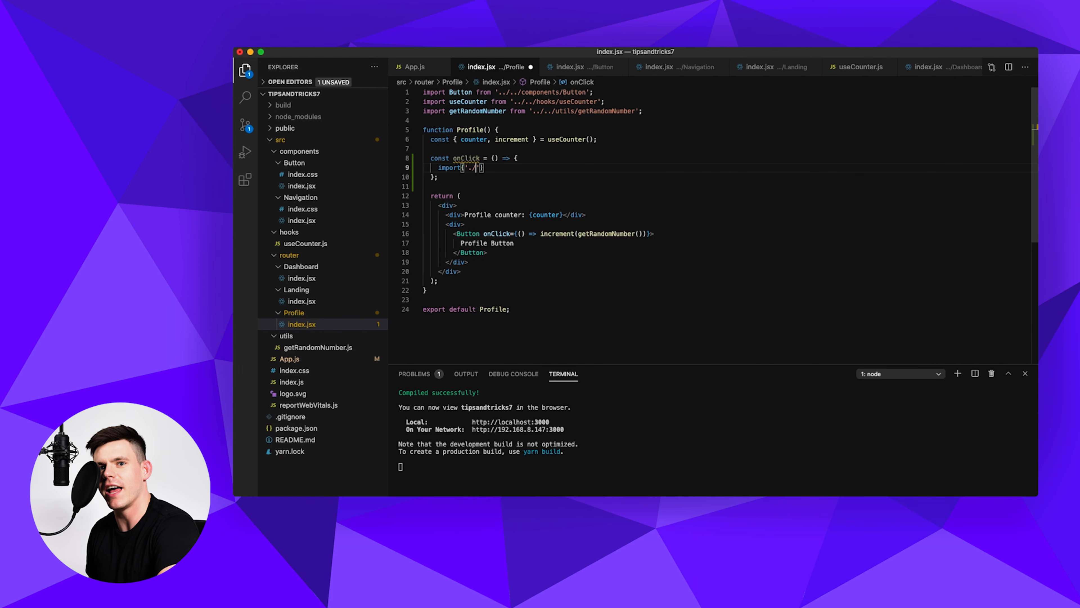
type("./")
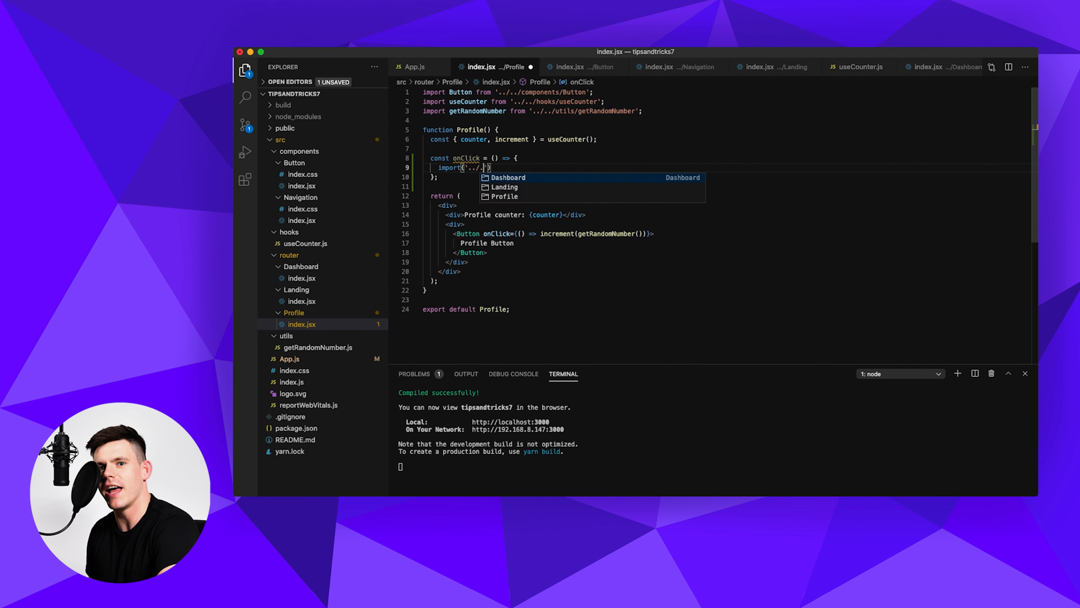
type("utils")
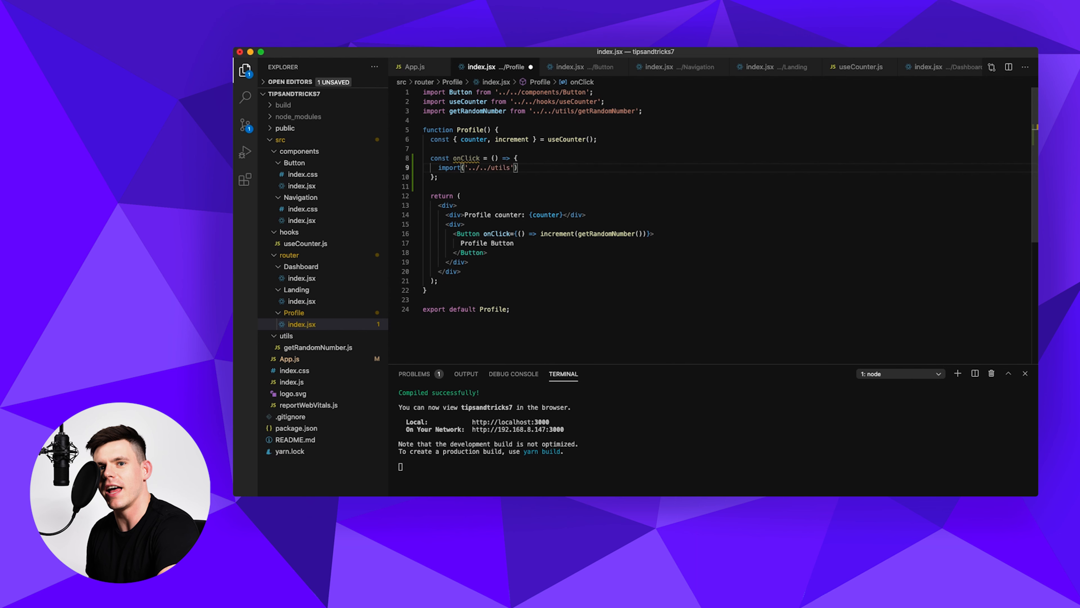
type("/getRandomNumb")
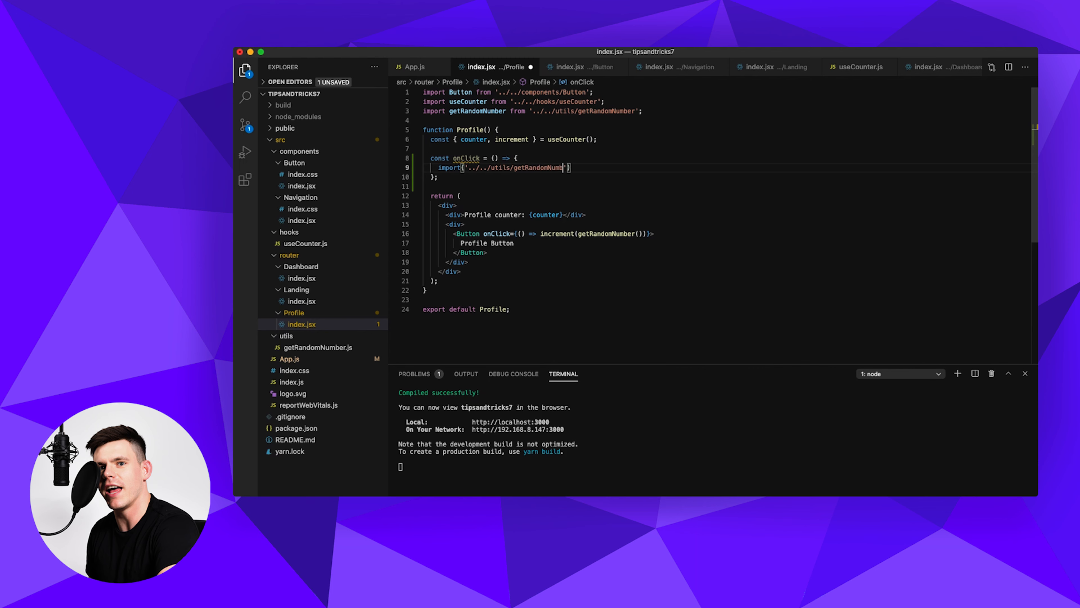
type(".then()")
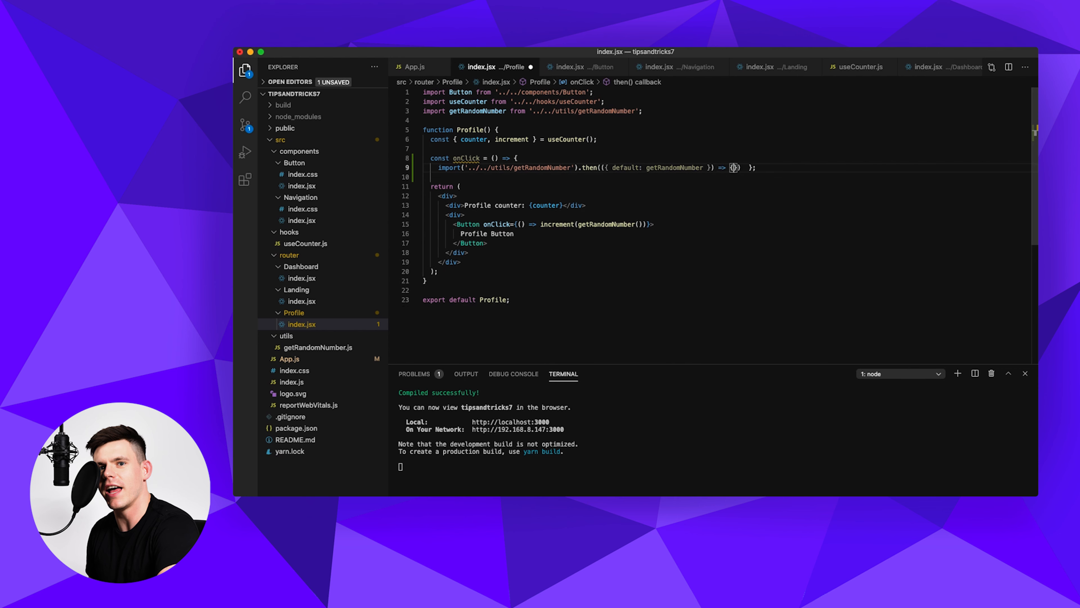
Step: Increment the counter in the .then callback, pass onClick to Button, and save
key("enter")
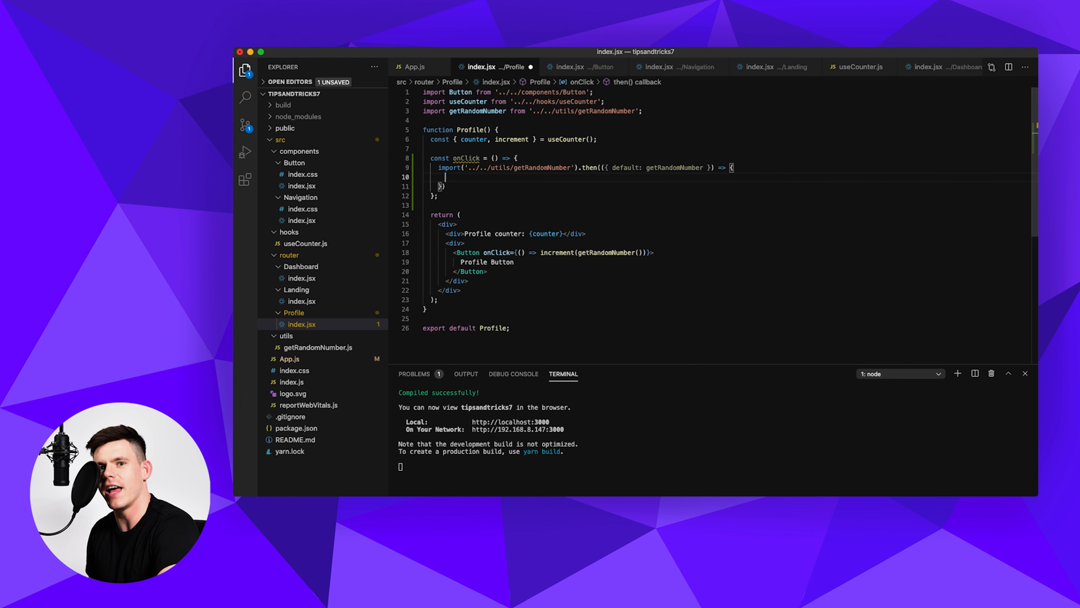
type("increment(getRandomNumber());")
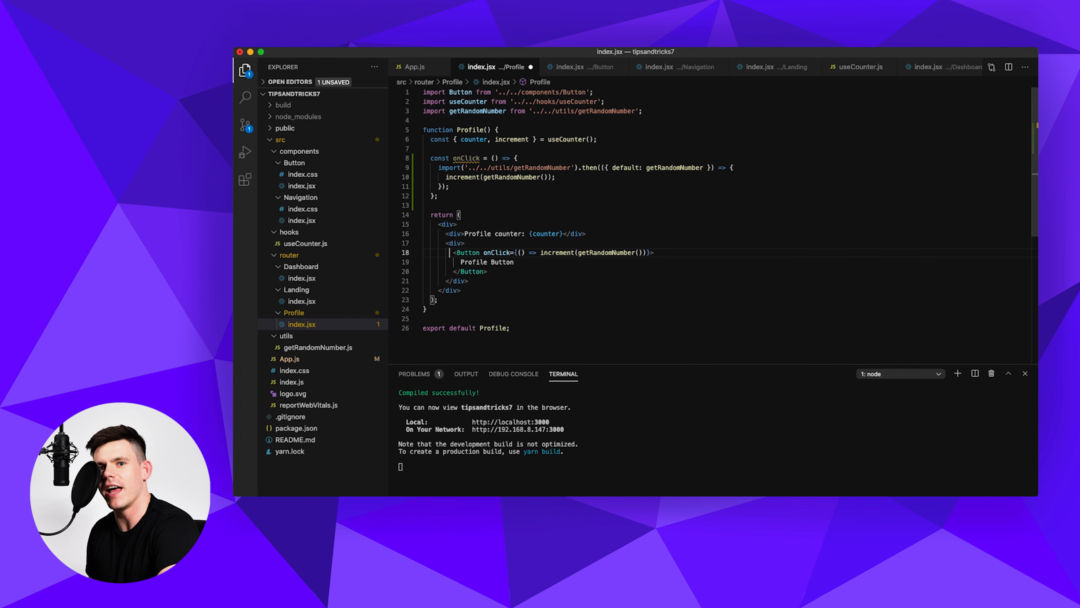
double_click(496, 252)
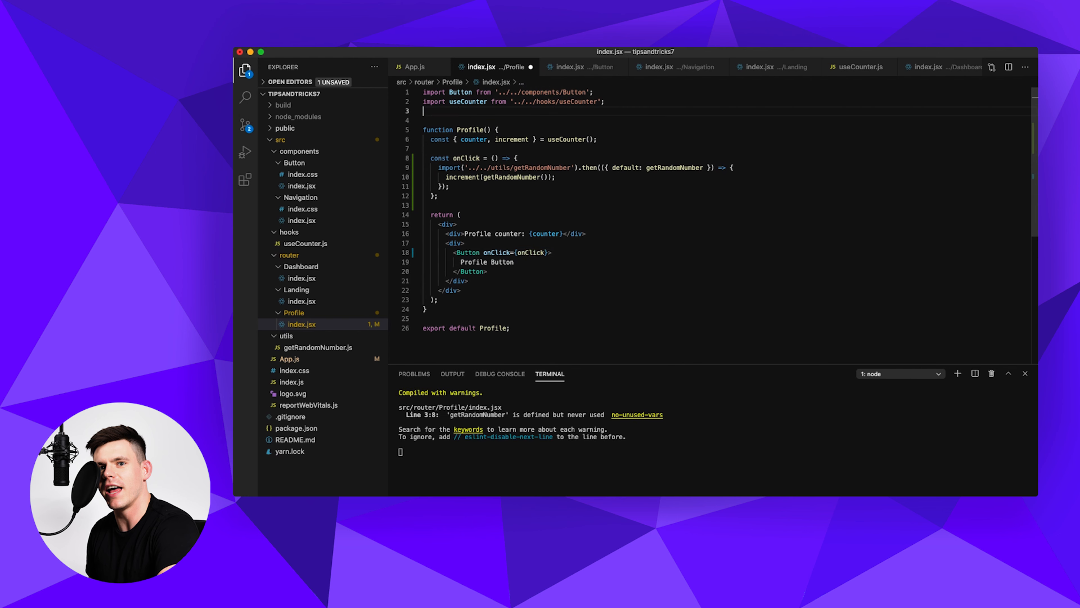
key("cmd+s")
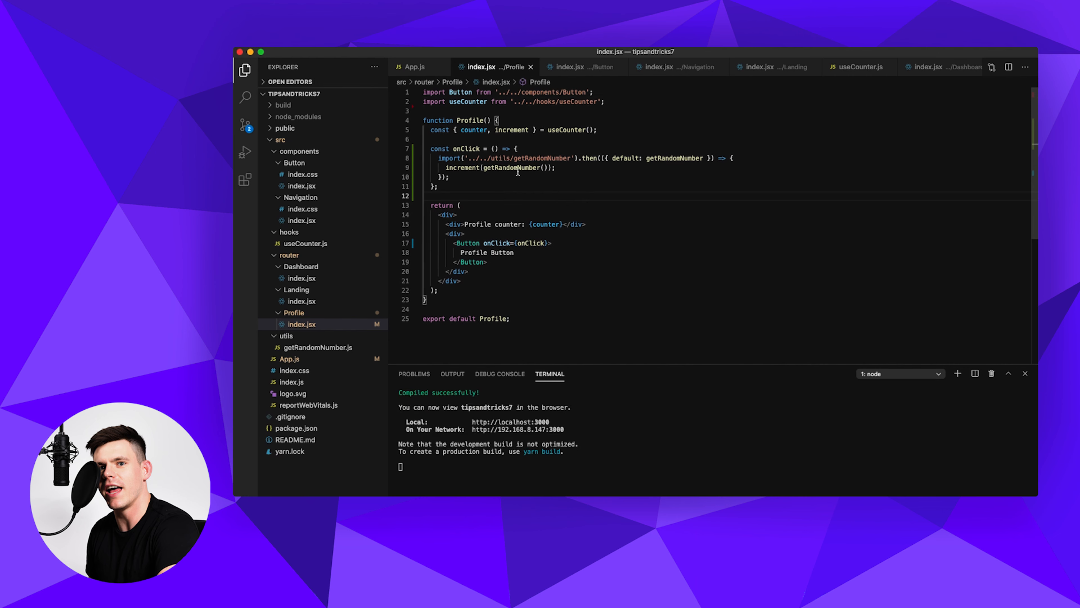
mouse_move(426, 108)
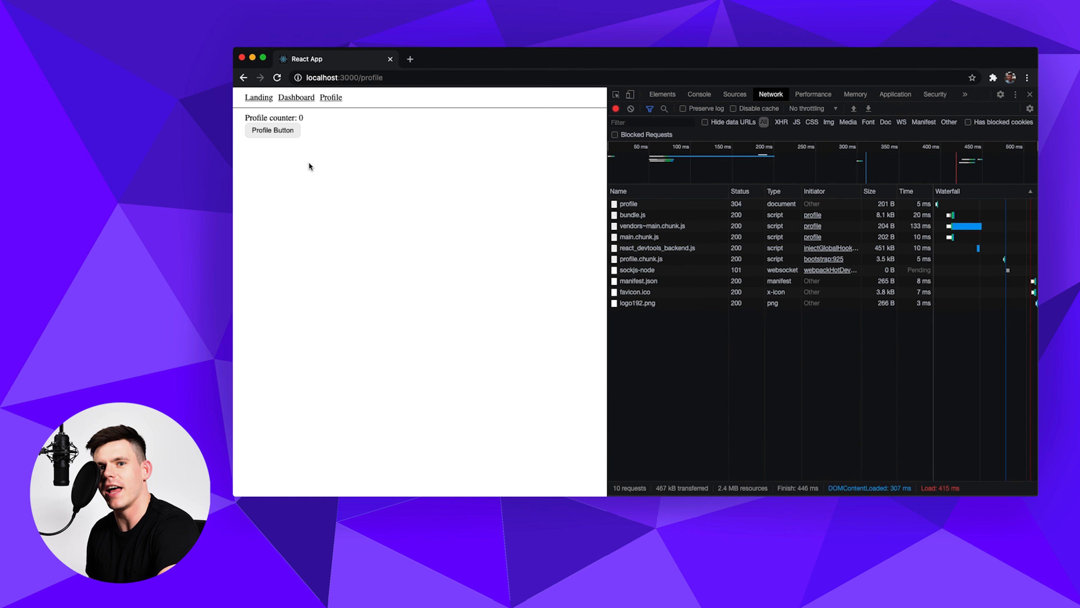
mouse_move(662, 337)
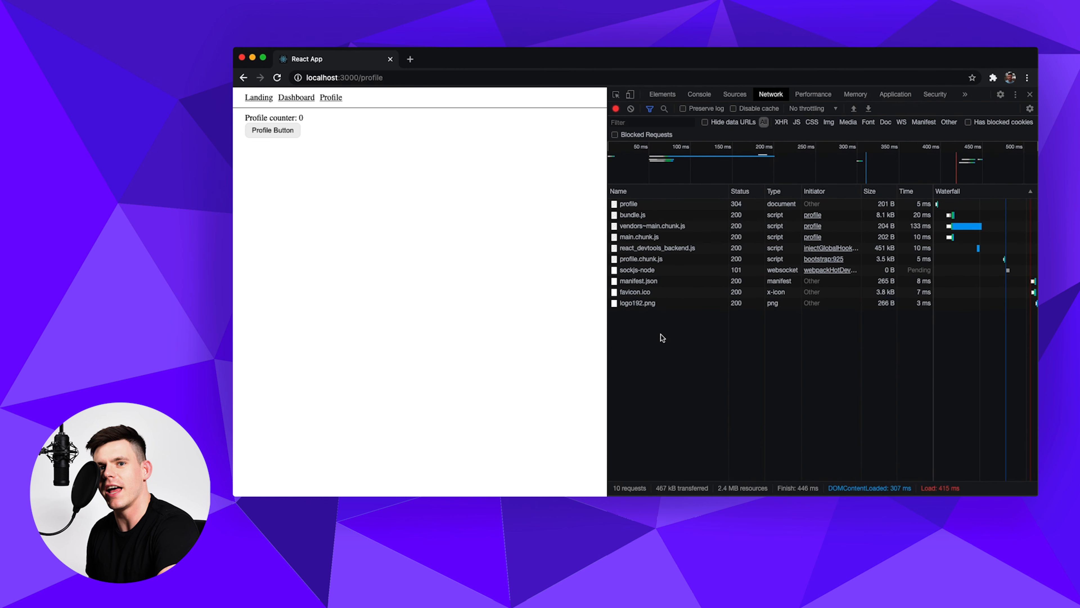
mouse_move(261, 135)
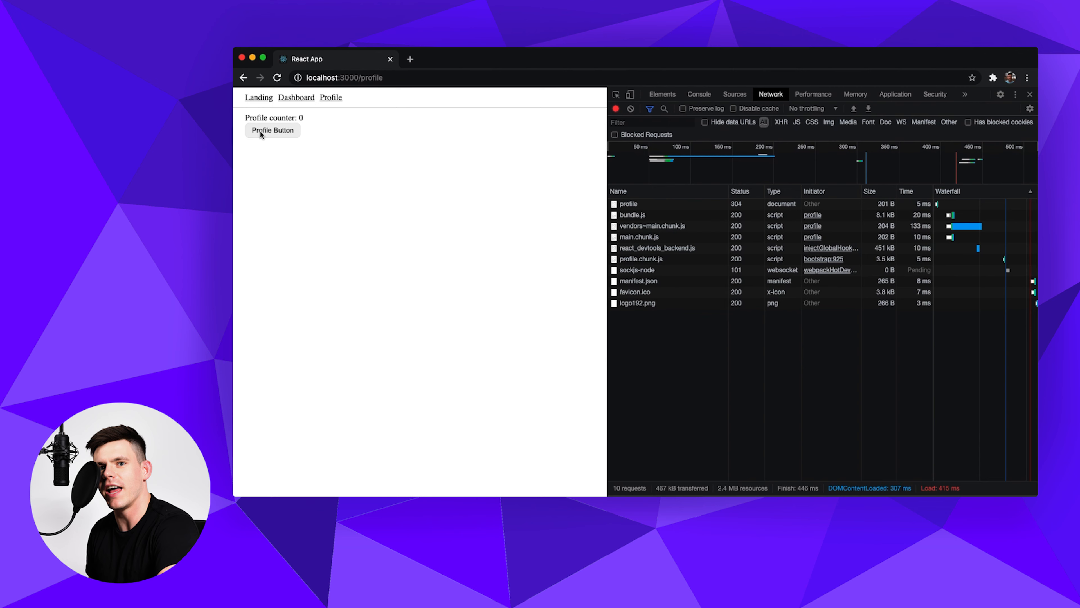
Step: Click the Profile button so 0.chunk.js loads on demand, then return to the Landing page
left_click(273, 130)
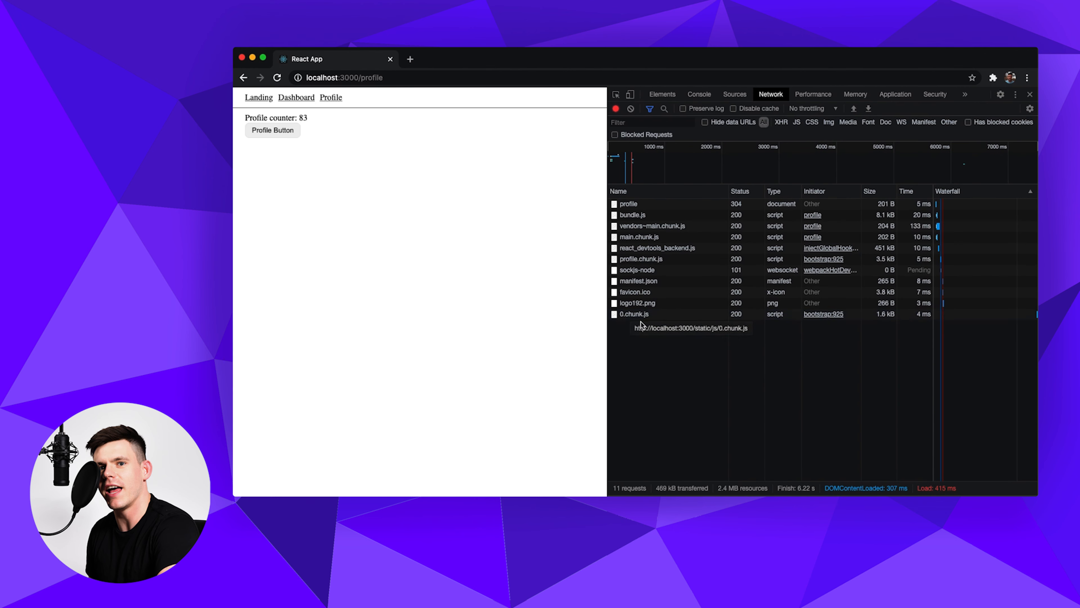
left_click(634, 313)
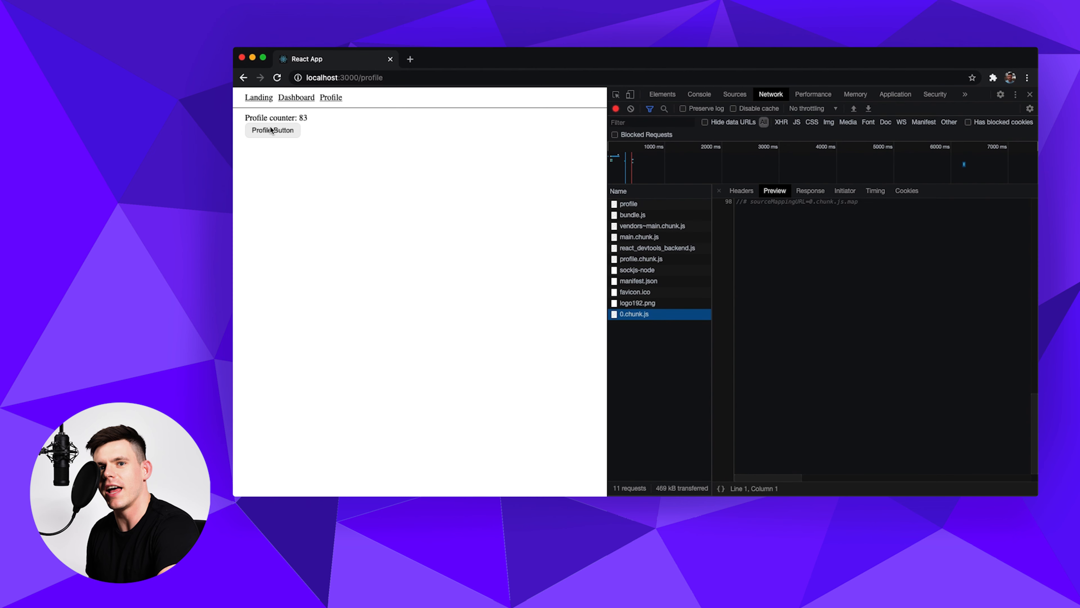
left_click(297, 98)
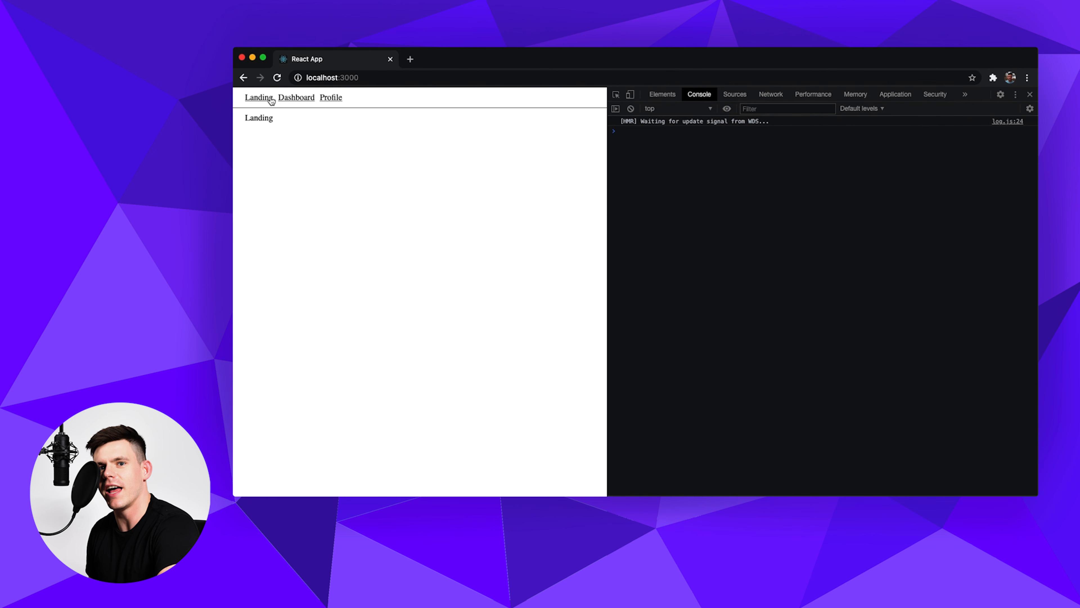
mouse_move(457, 270)
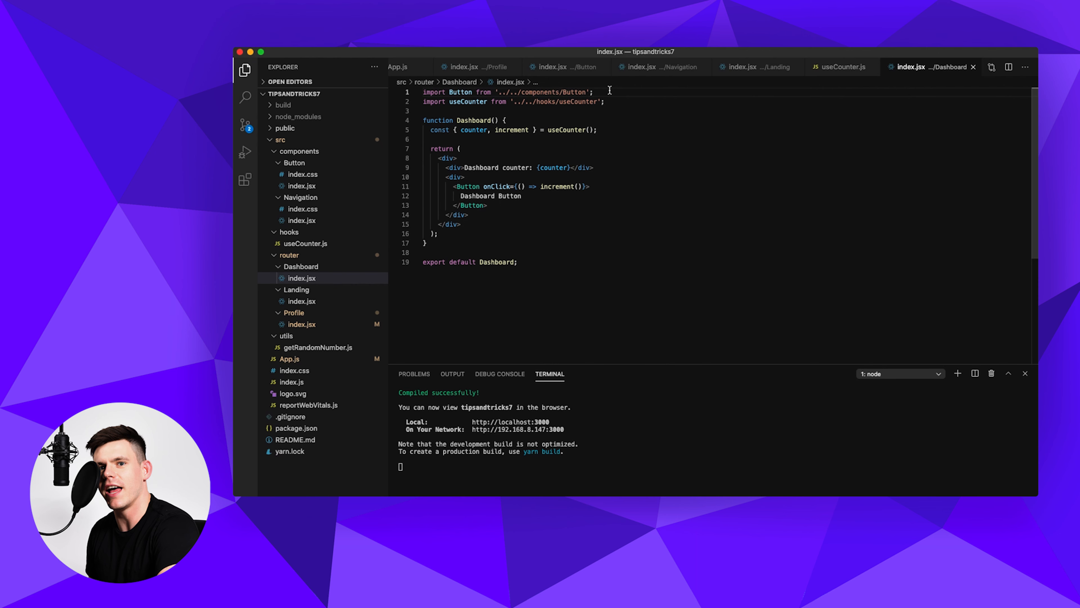
Step: In Dashboard/index.jsx, replace the static Button import with import { lazy } from 'react'
triple_click(502, 92)
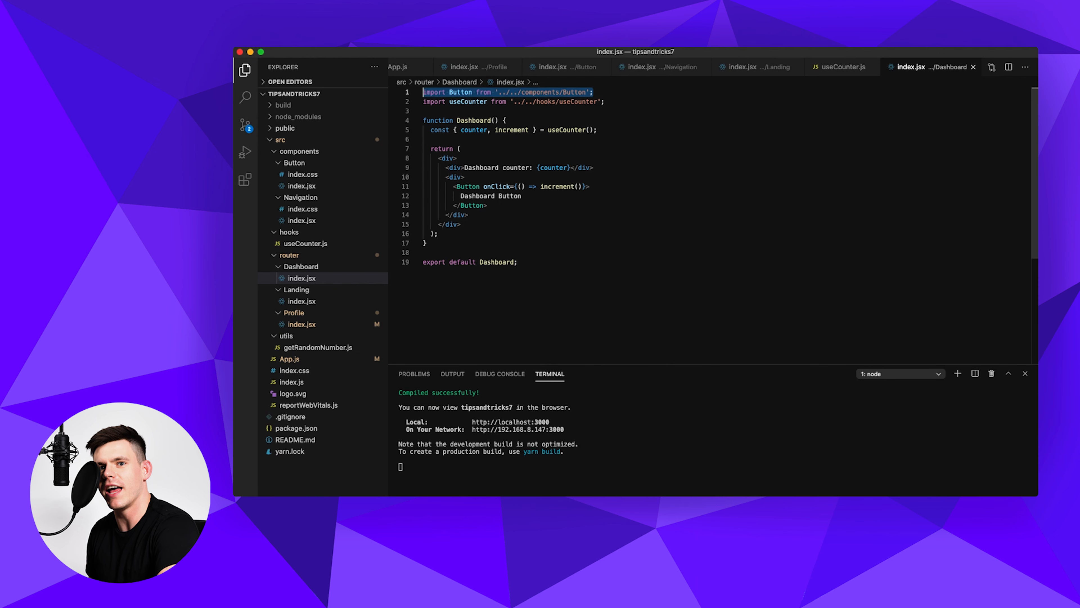
key("Backspace")
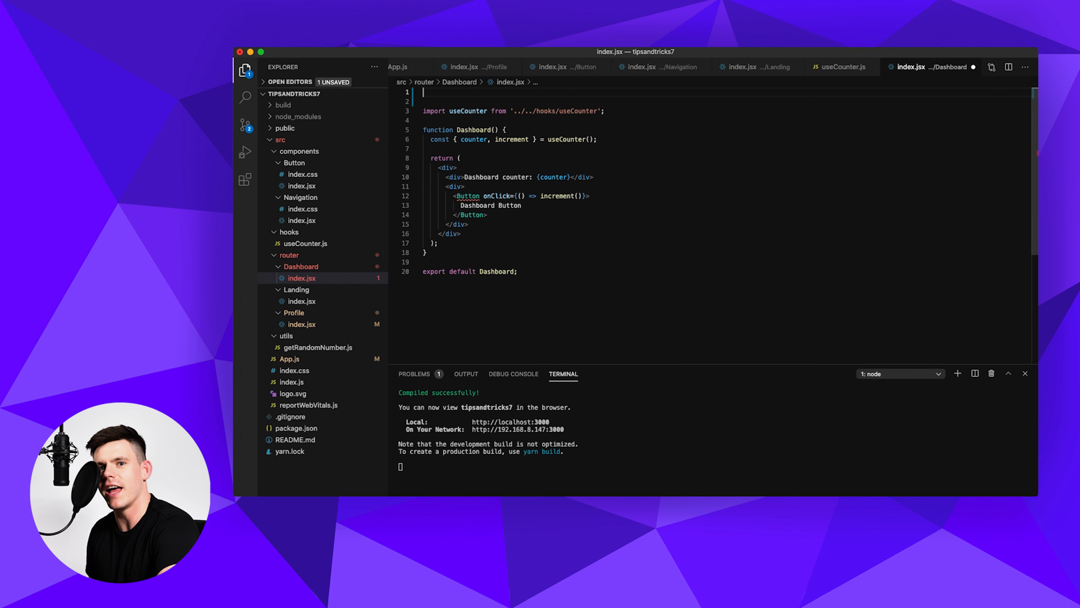
type("import { lazy")
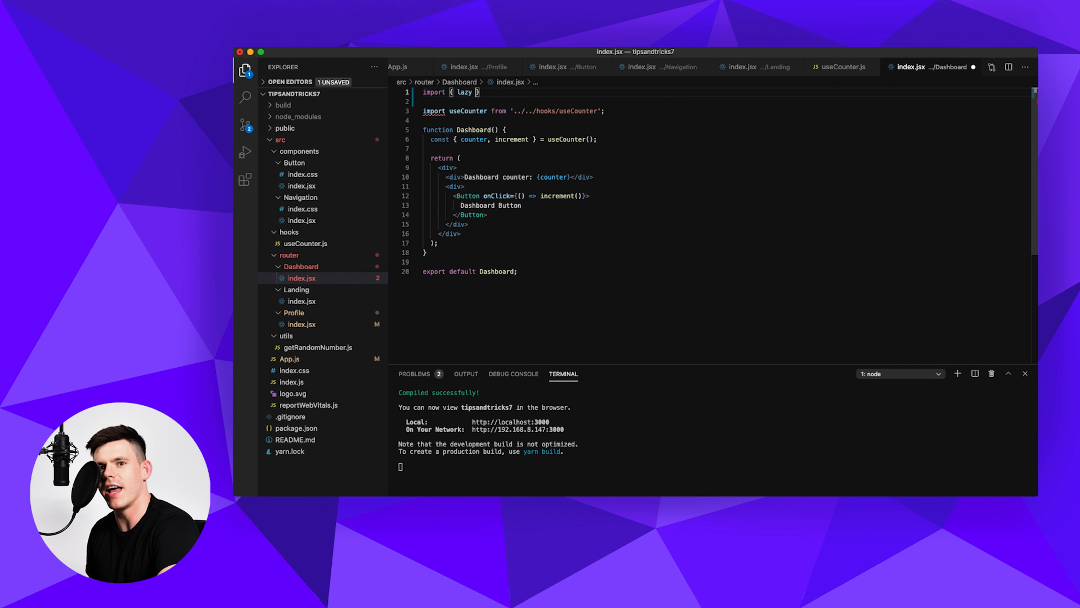
type("from 'react';")
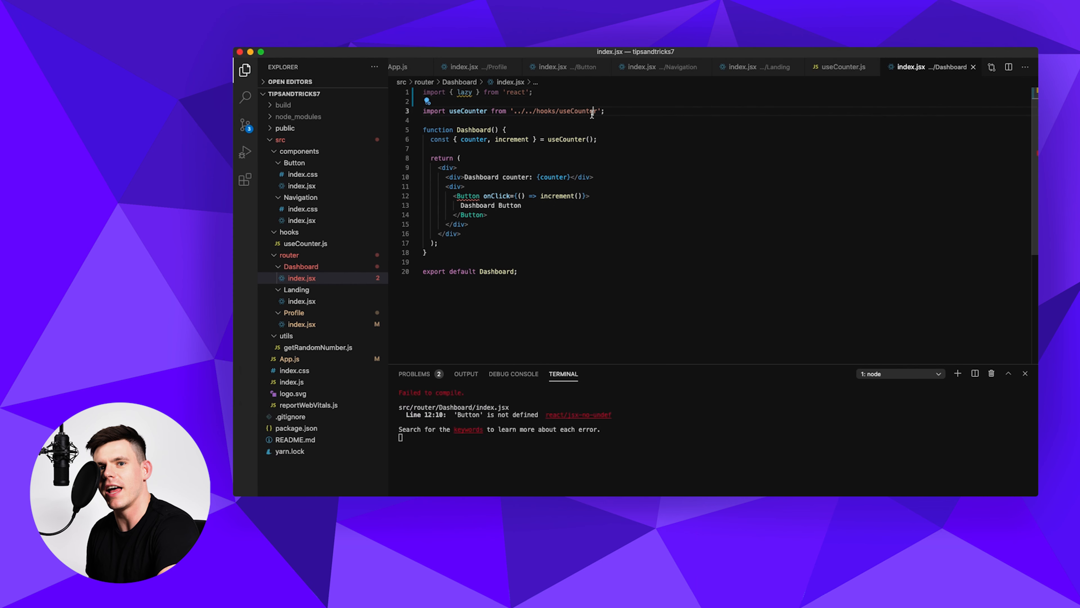
Step: Define const Button = lazy(() => import('../../components/Button')) with webpackChunkName 'button'
type("const")
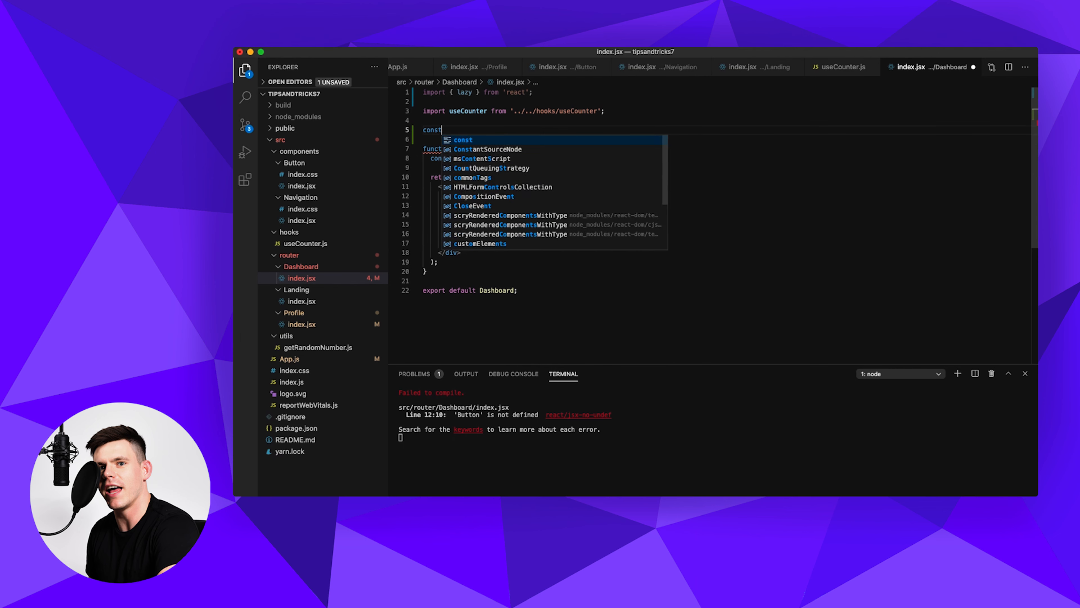
type("Button = lazy(() => i")
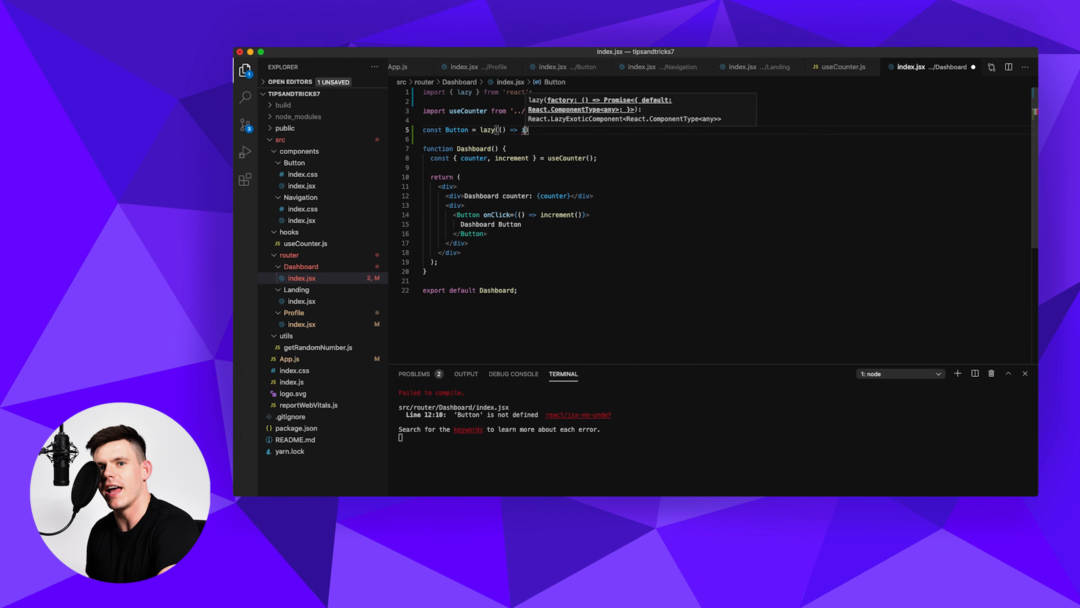
type("import('../../com")
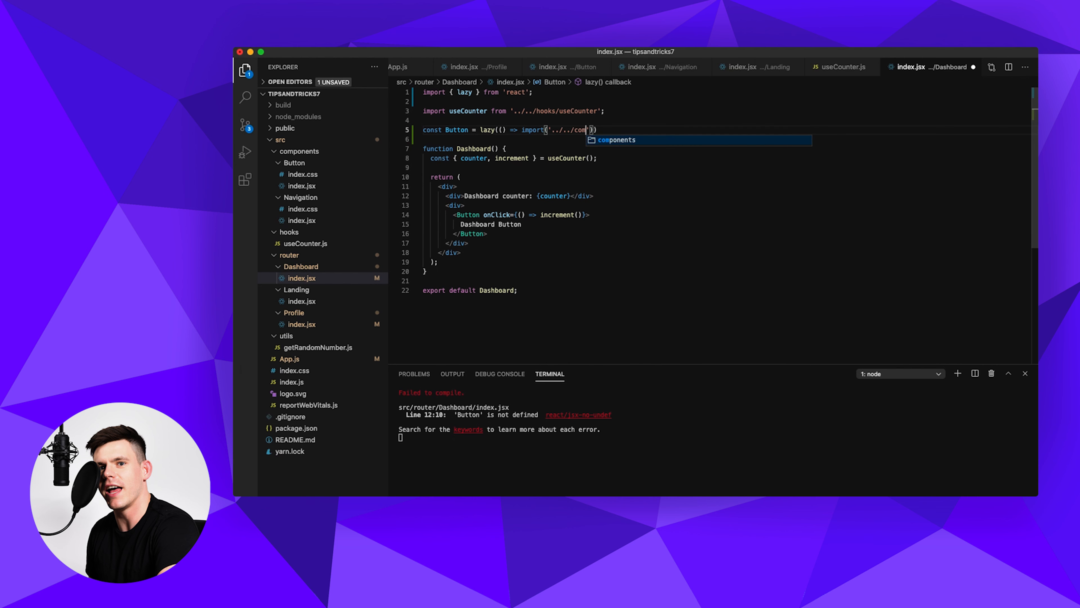
type("components/Button')")
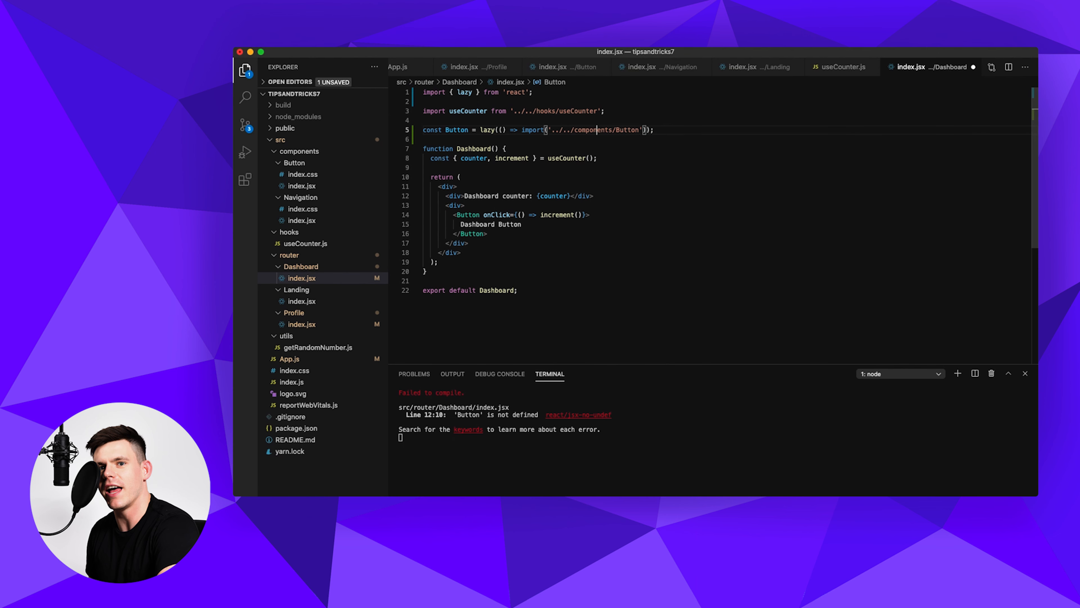
left_click(596, 129)
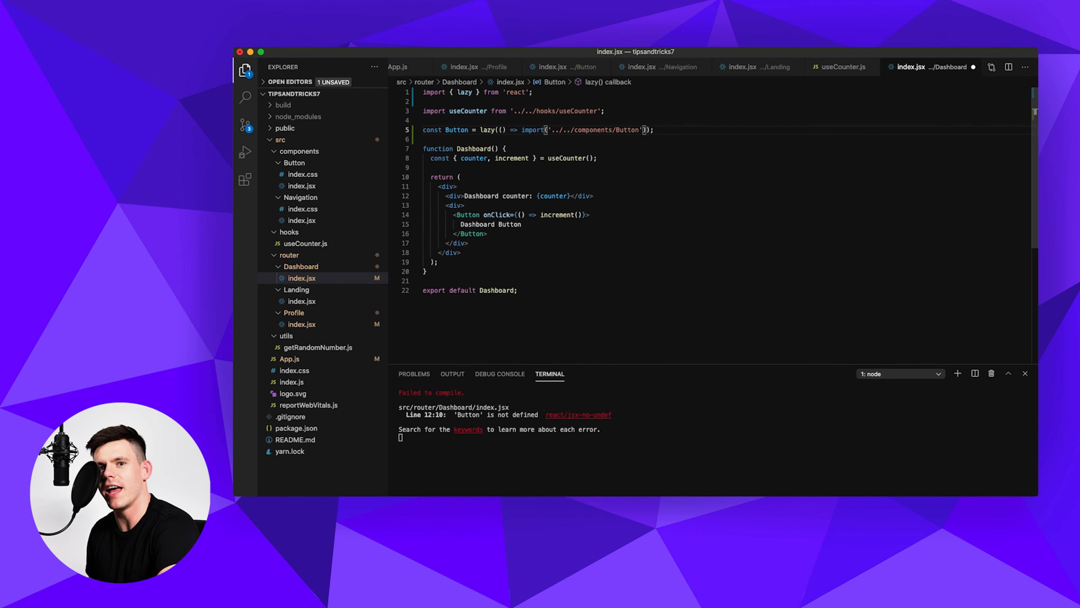
type("/**/")
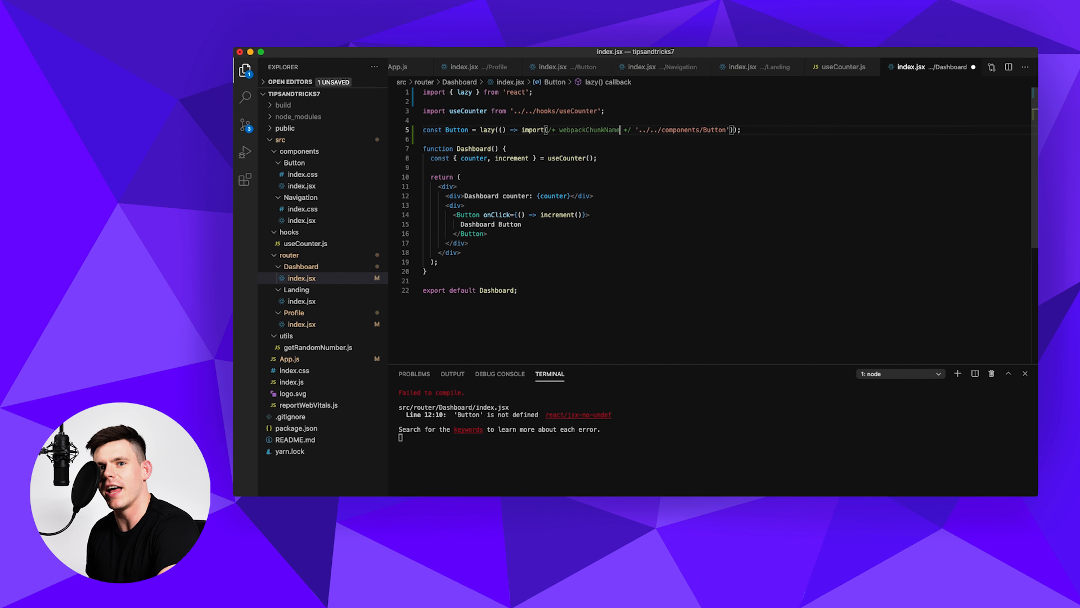
type(": 'button'")
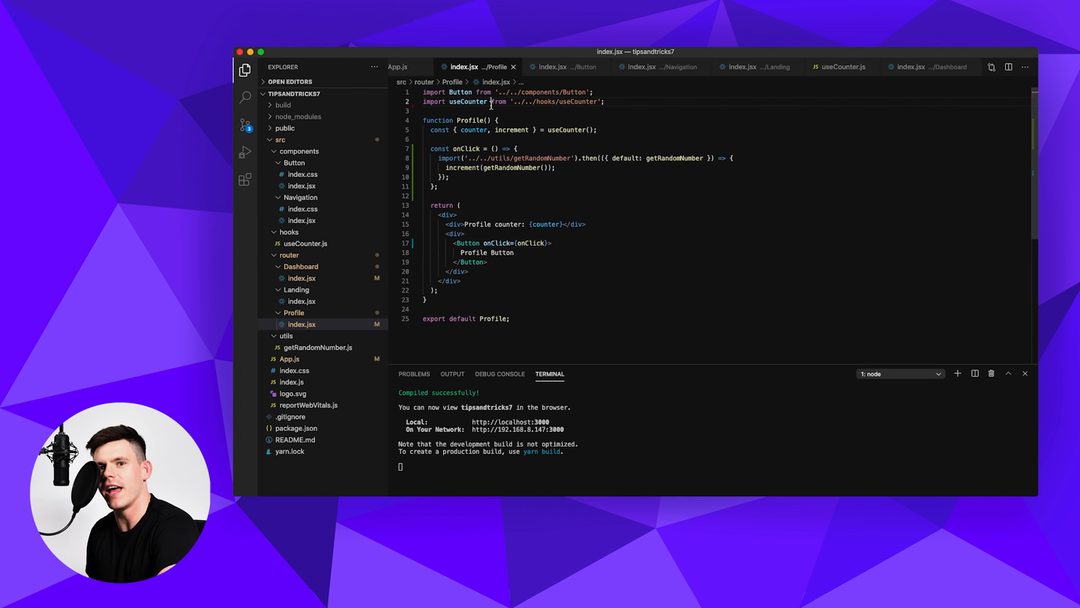
Step: In Profile/index.jsx, load Button via lazy() with webpackChunkName 'button' and import lazy from react
type("const Button = lazy(() => import(/* webpackChunkName: 'button' */ '../../components/Button'));")
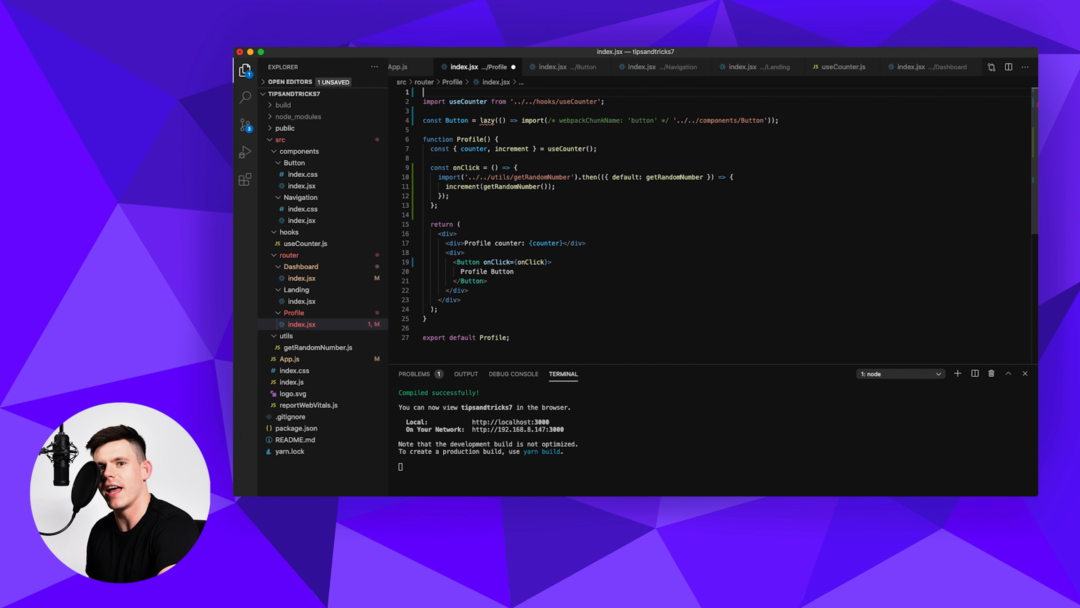
type("import { lazy } from 'react';")
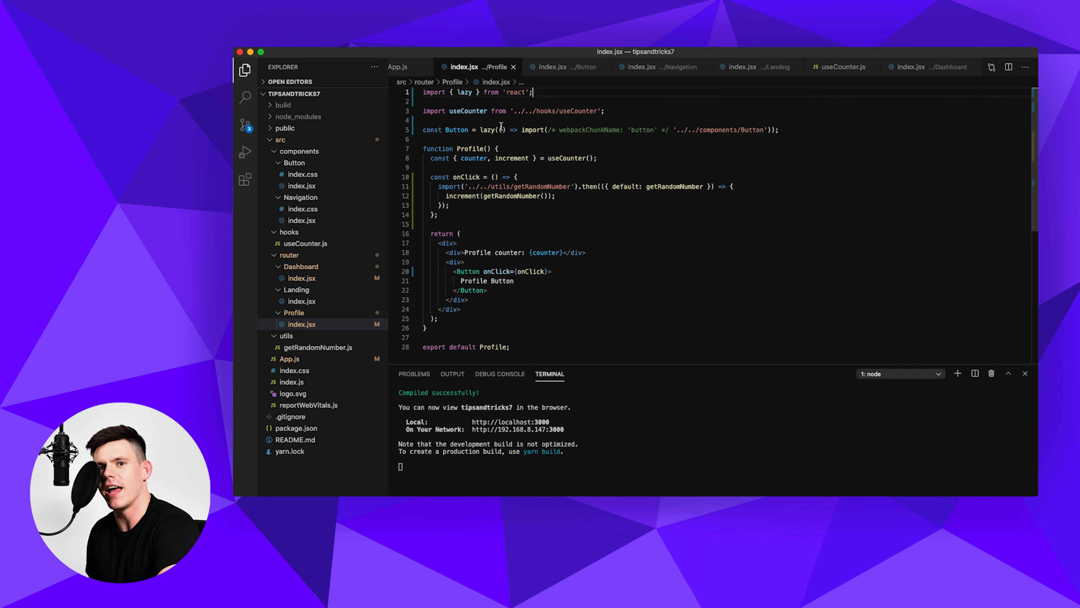
mouse_move(595, 226)
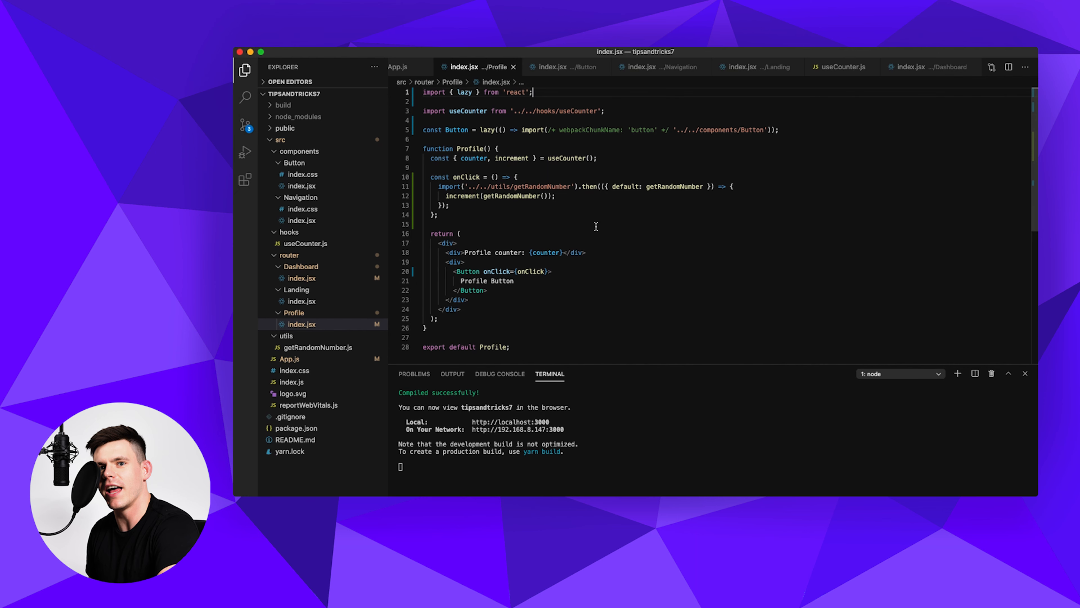
mouse_move(540, 204)
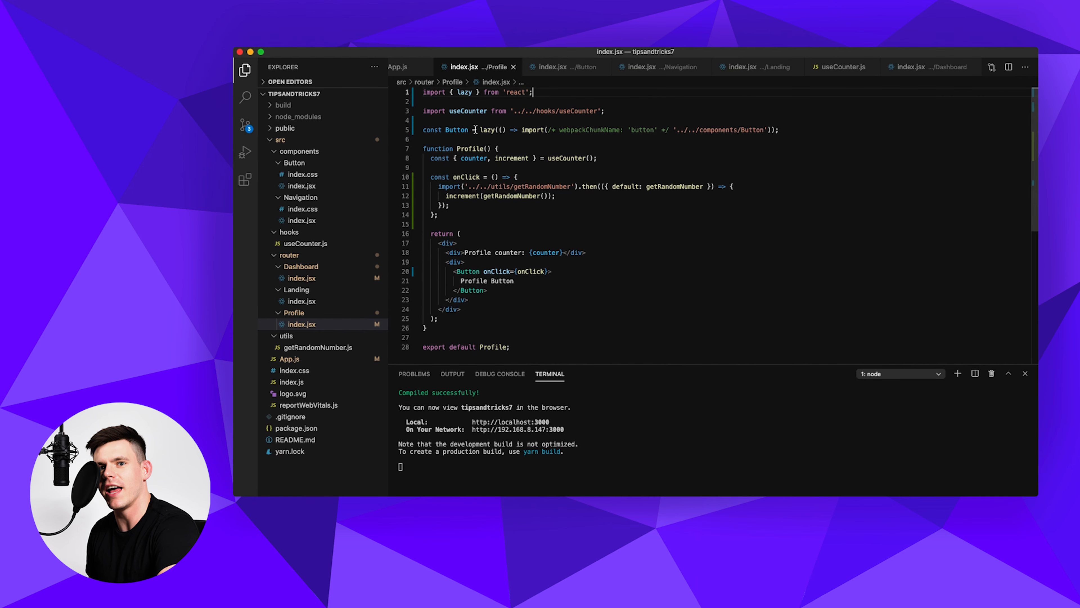
left_click(301, 277)
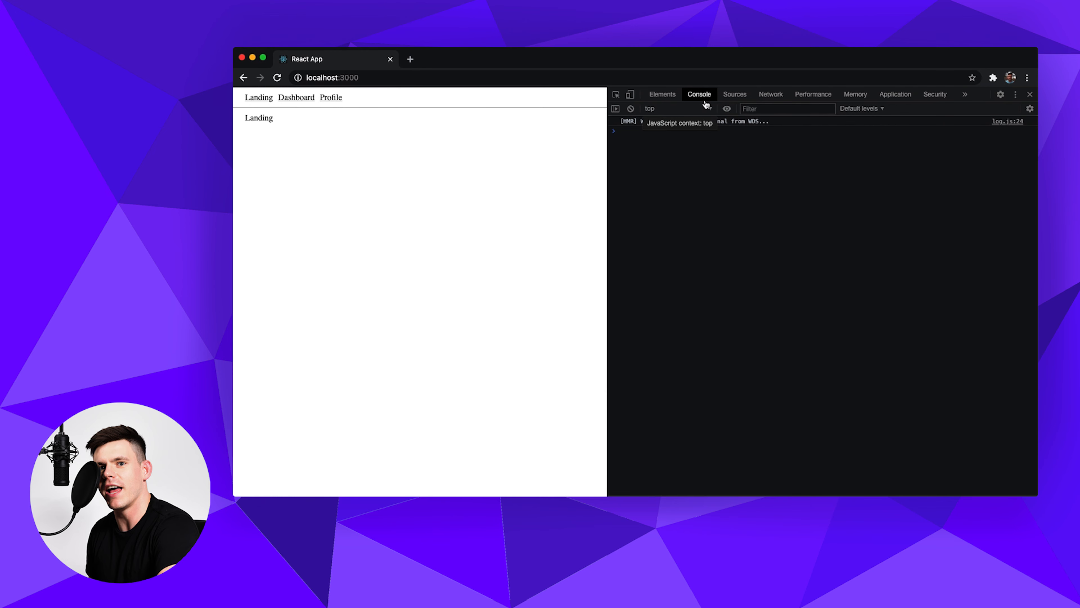
Step: Preview landing.chunk.js and dashboard.chunk.js, then open Profile and bump its counter to load its chunks
left_click(770, 95)
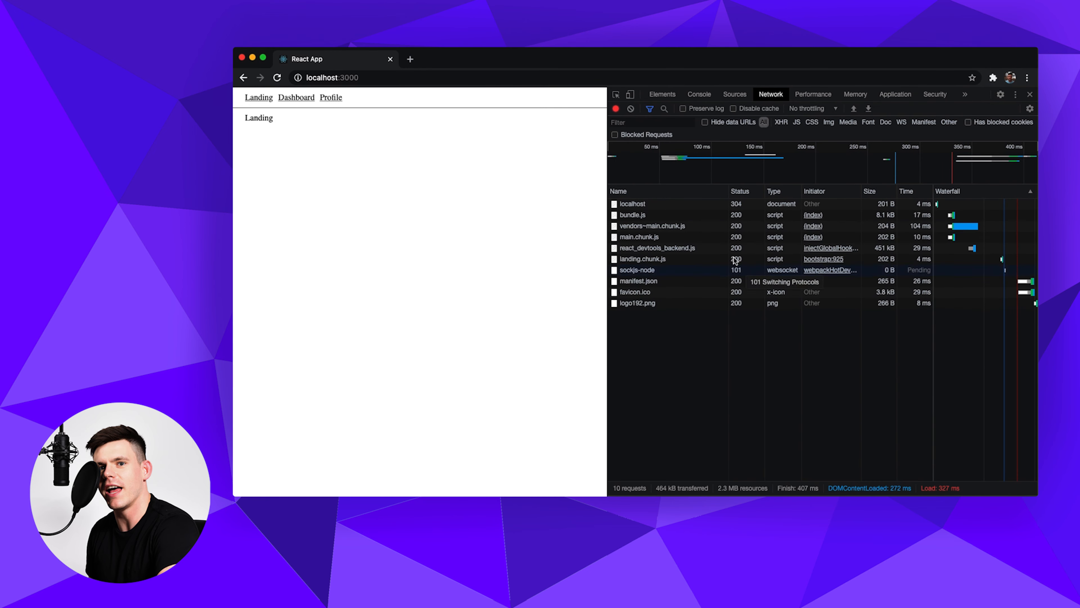
left_click(643, 258)
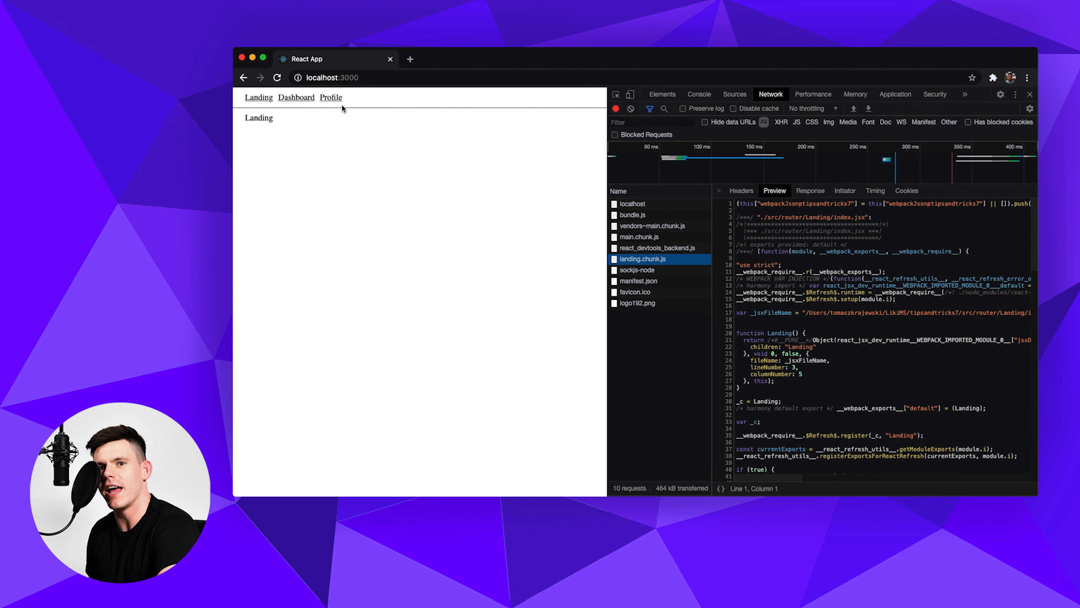
left_click(296, 97)
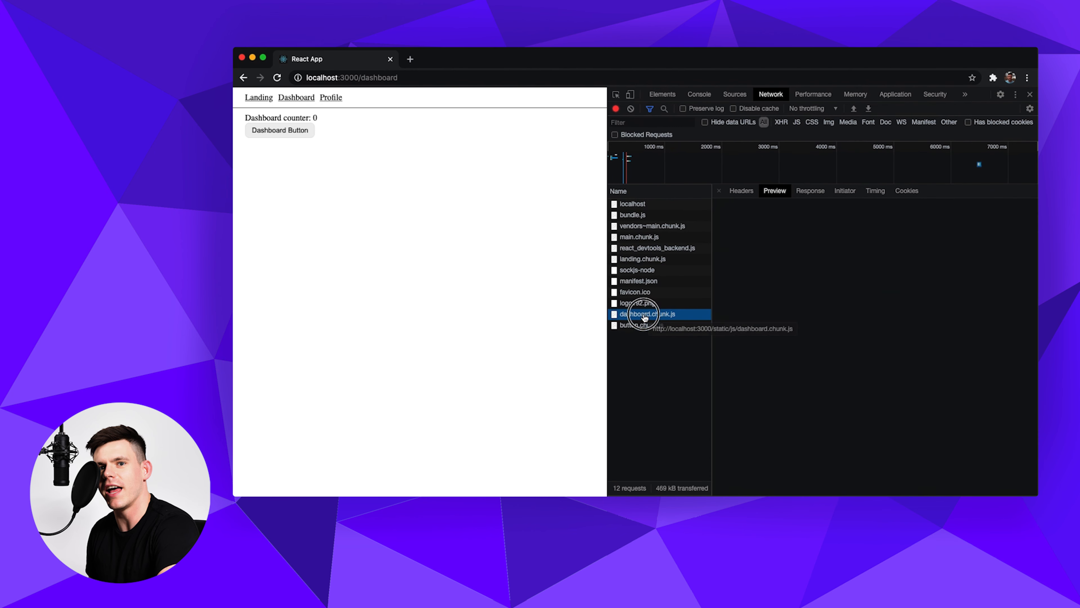
left_click(647, 313)
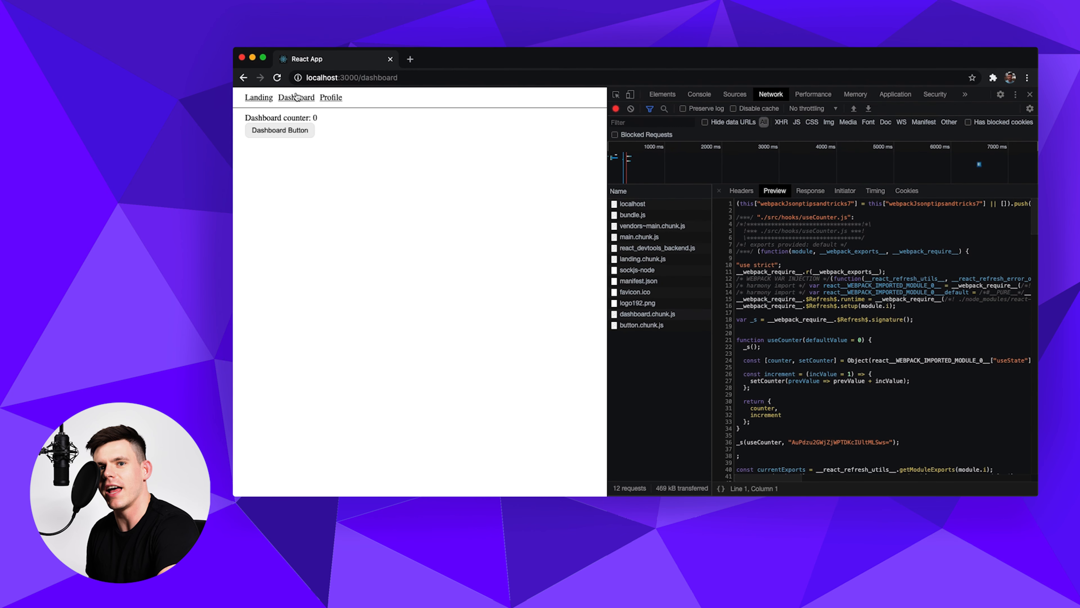
left_click(331, 98)
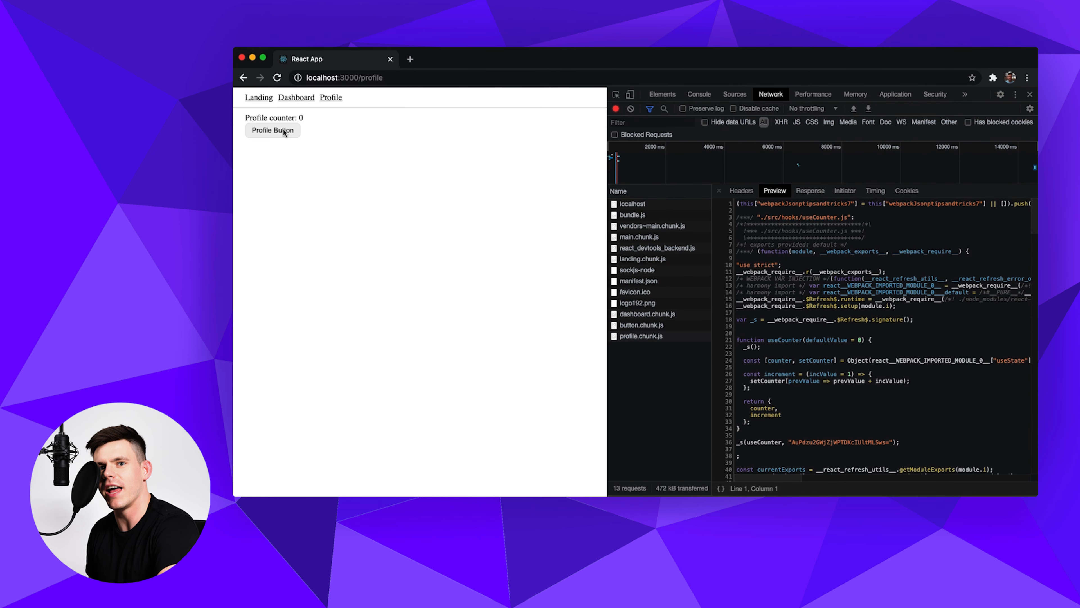
left_click(272, 130)
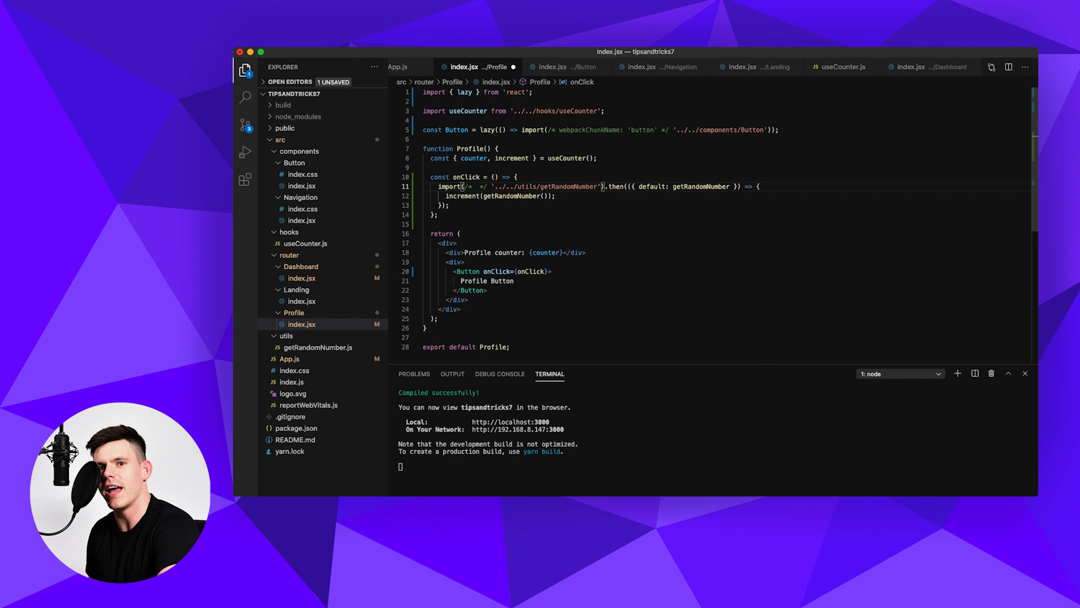
Step: Add a /* webpackChunkName: 'getRandomNumber' */ magic comment inside the getRandomNumber import()
type("webpack")
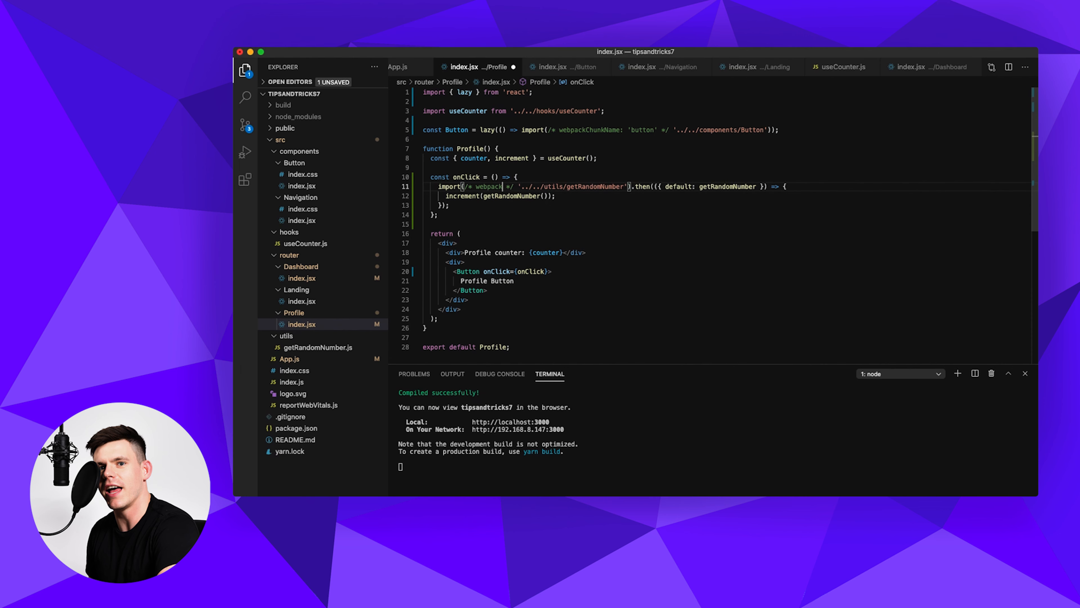
type("webpackChunkName:")
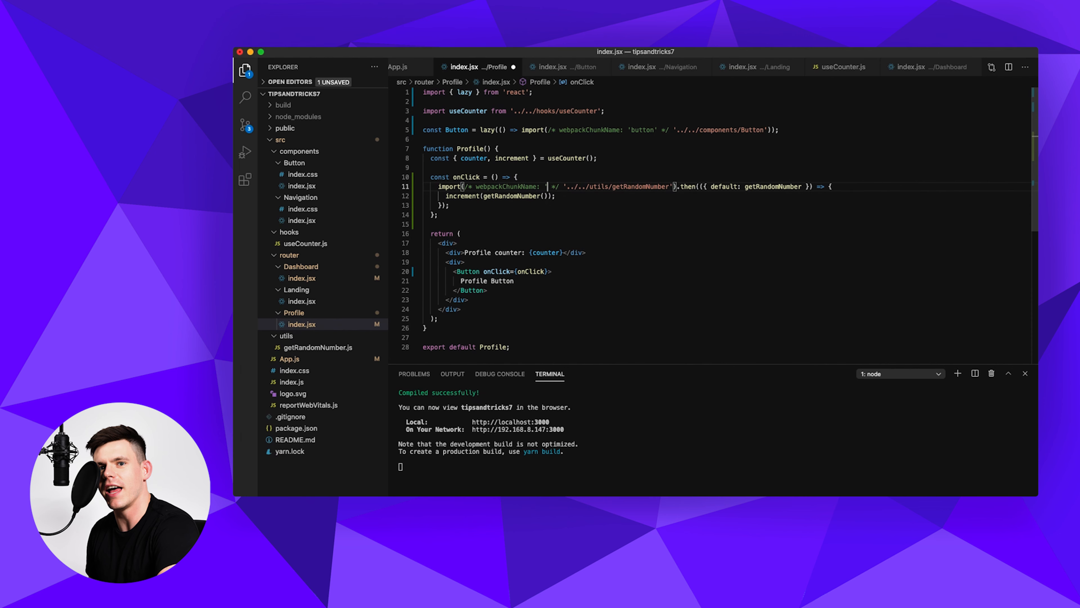
type("'getRand")
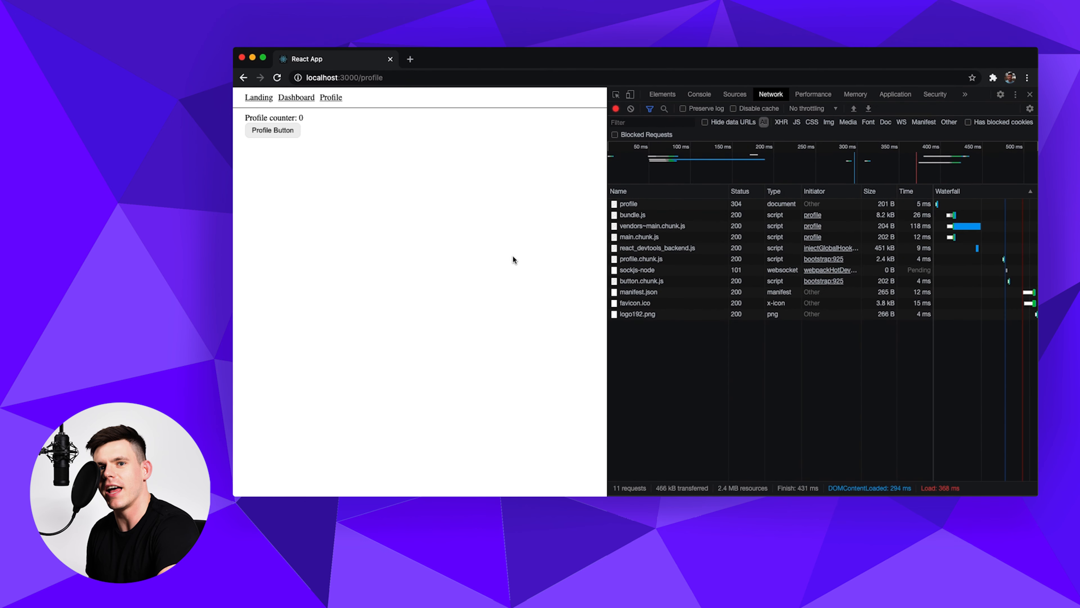
Step: Click the Profile button and check profile.chunk.js and button.chunk.js in the Network list
left_click(272, 130)
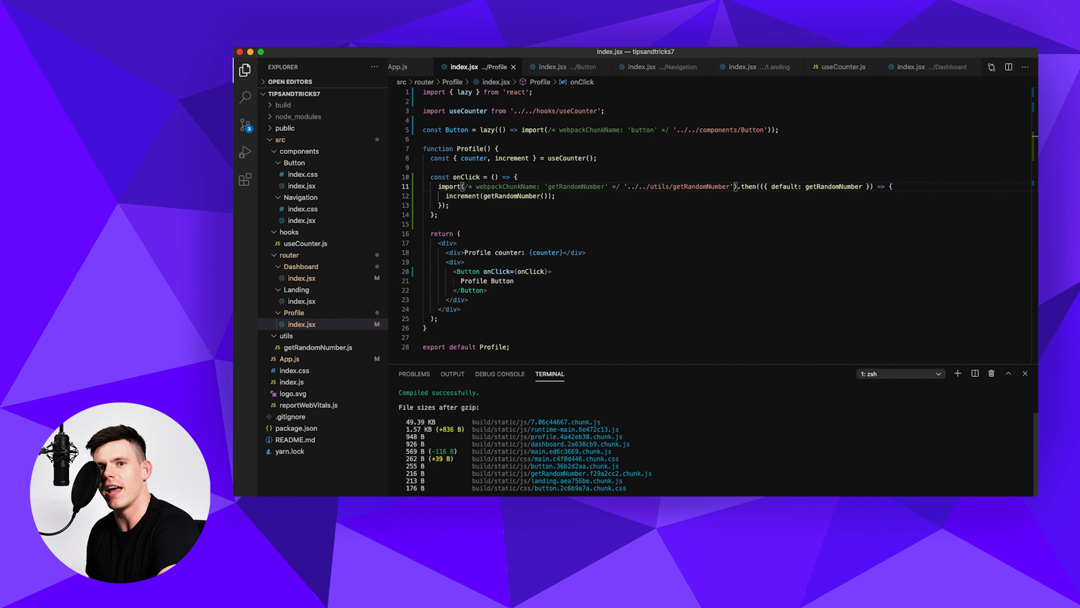
mouse_move(592, 458)
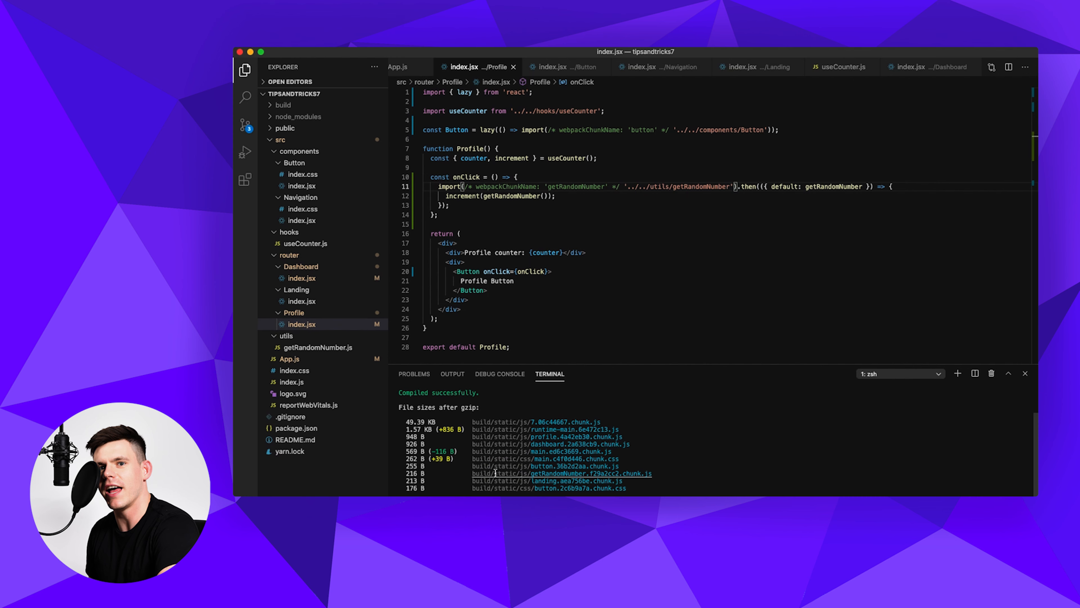
mouse_move(537, 480)
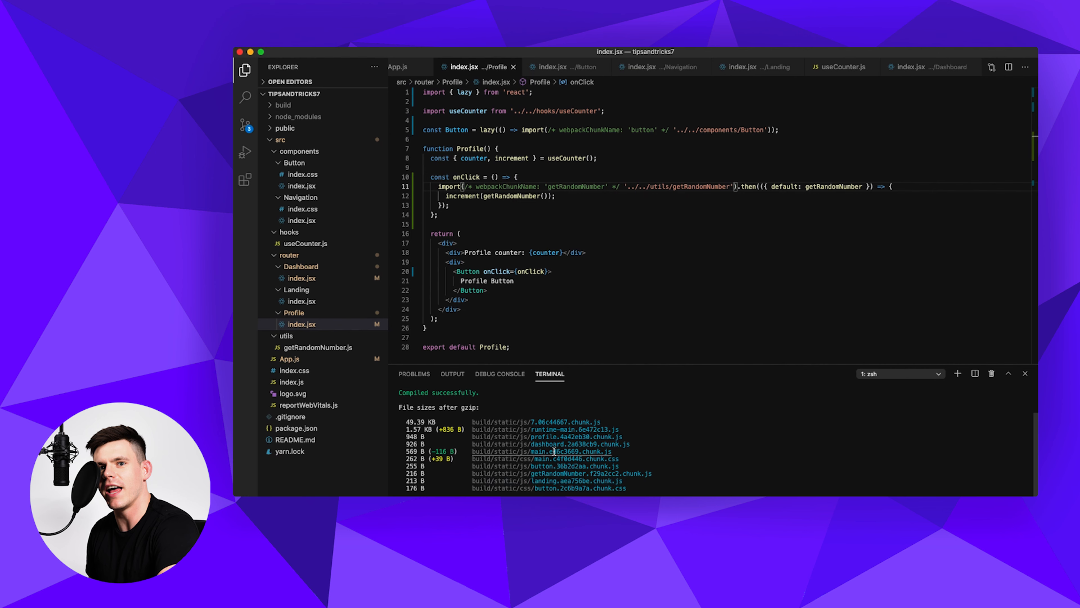
mouse_move(544, 451)
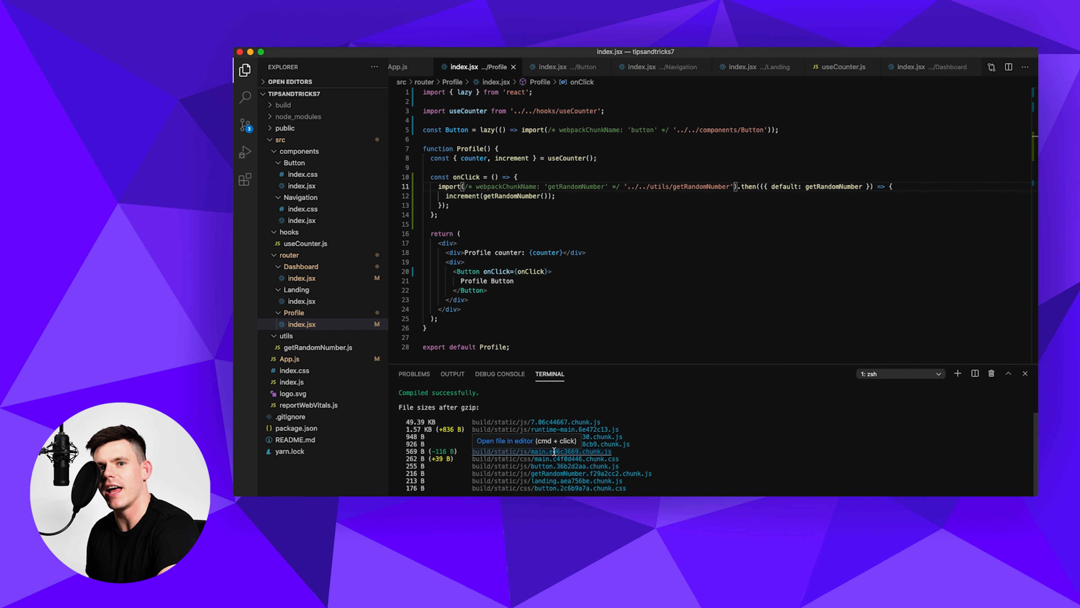